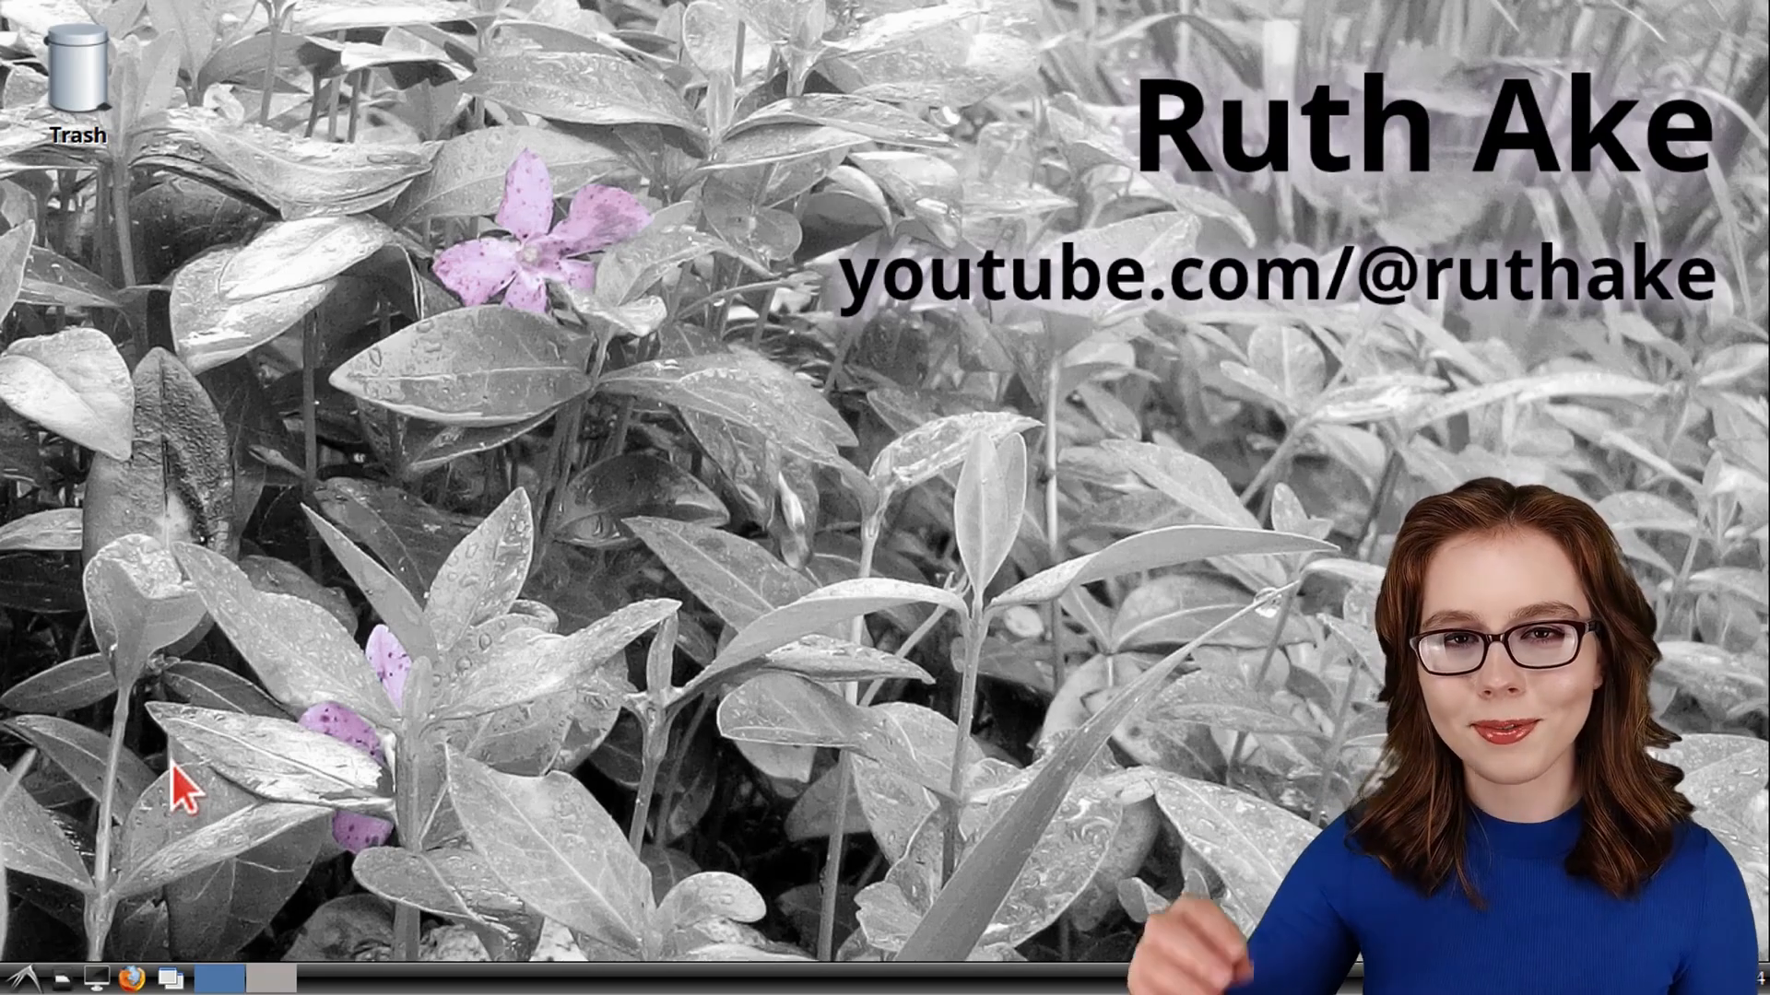
Launch Synaptic Package Manager from the Preferences menu.
click(20, 974)
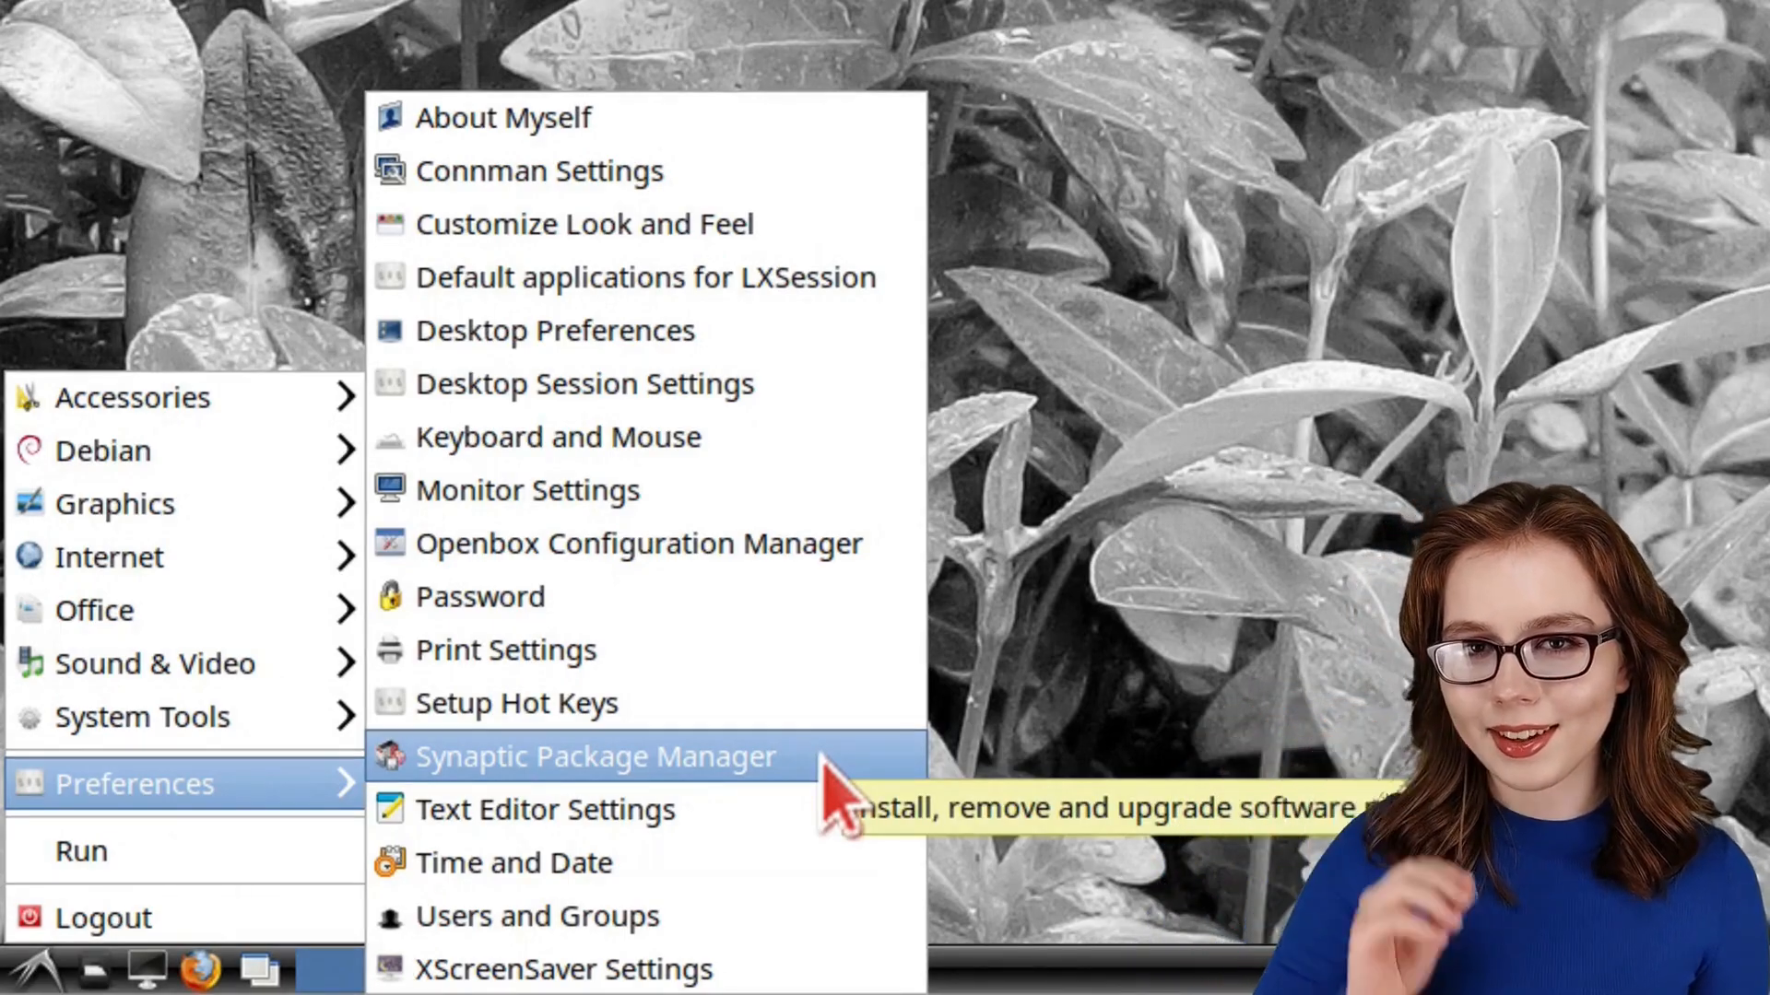
click(591, 755)
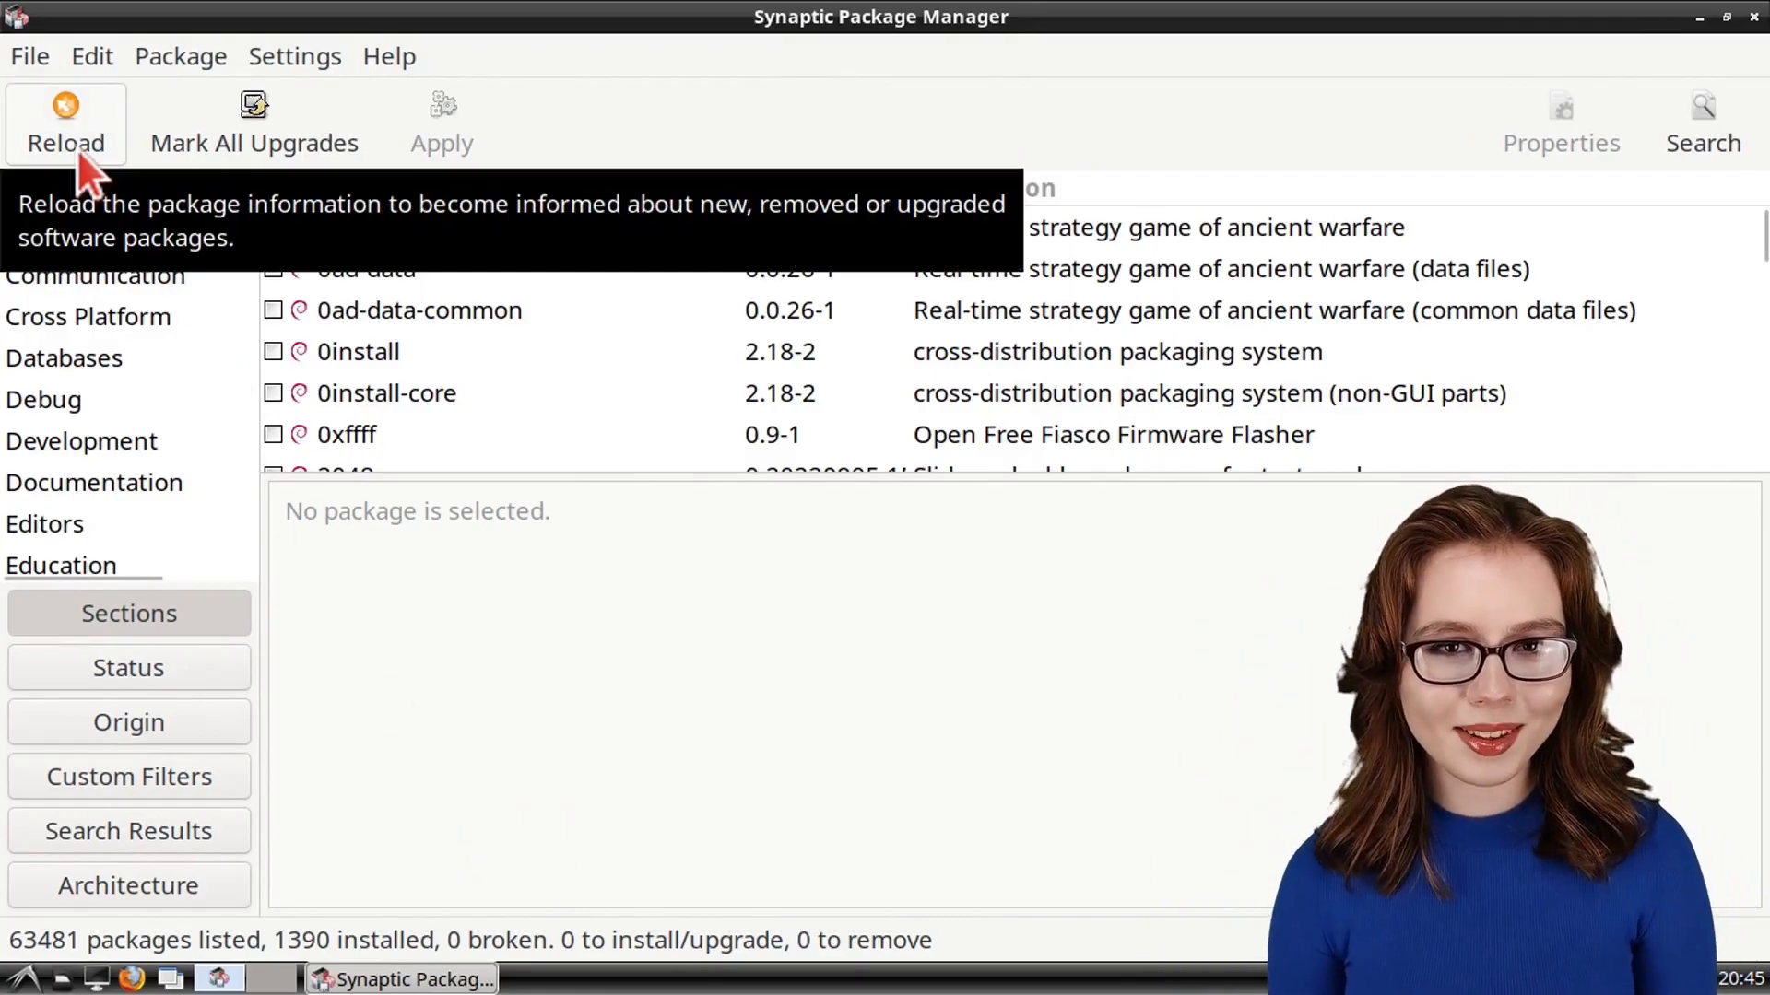
Reload the package lists, then bring up the empty Find dialog.
click(65, 121)
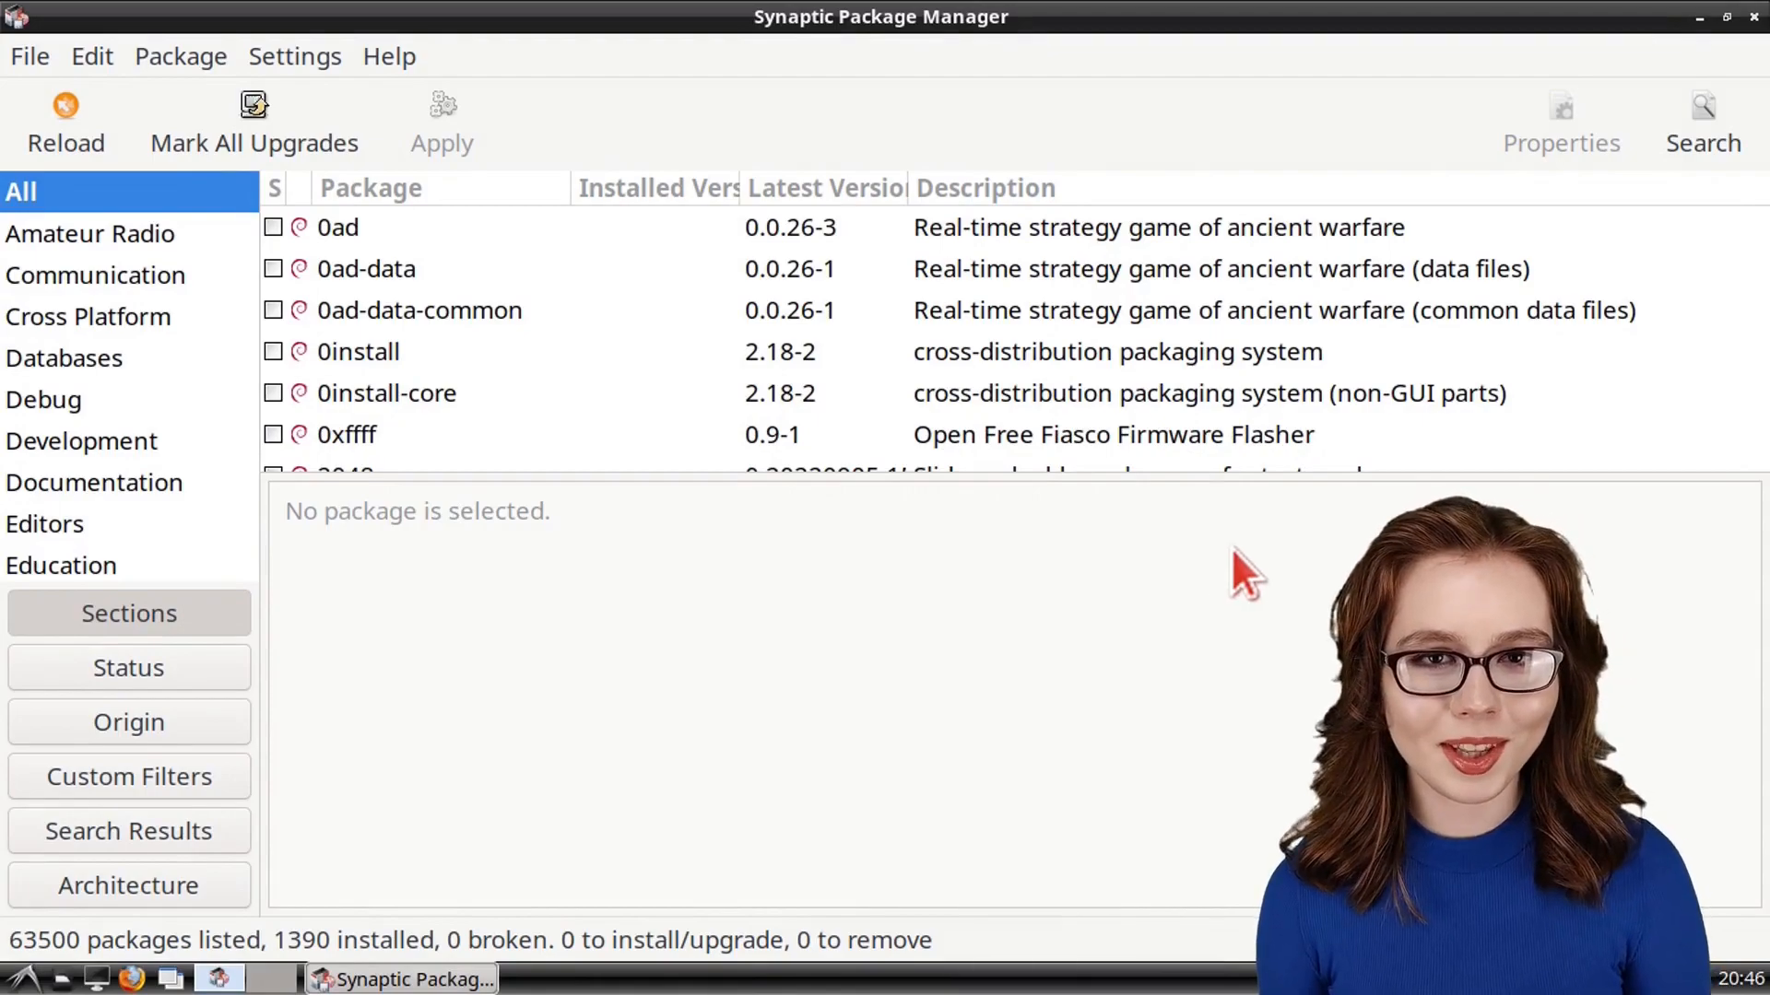
click(1703, 113)
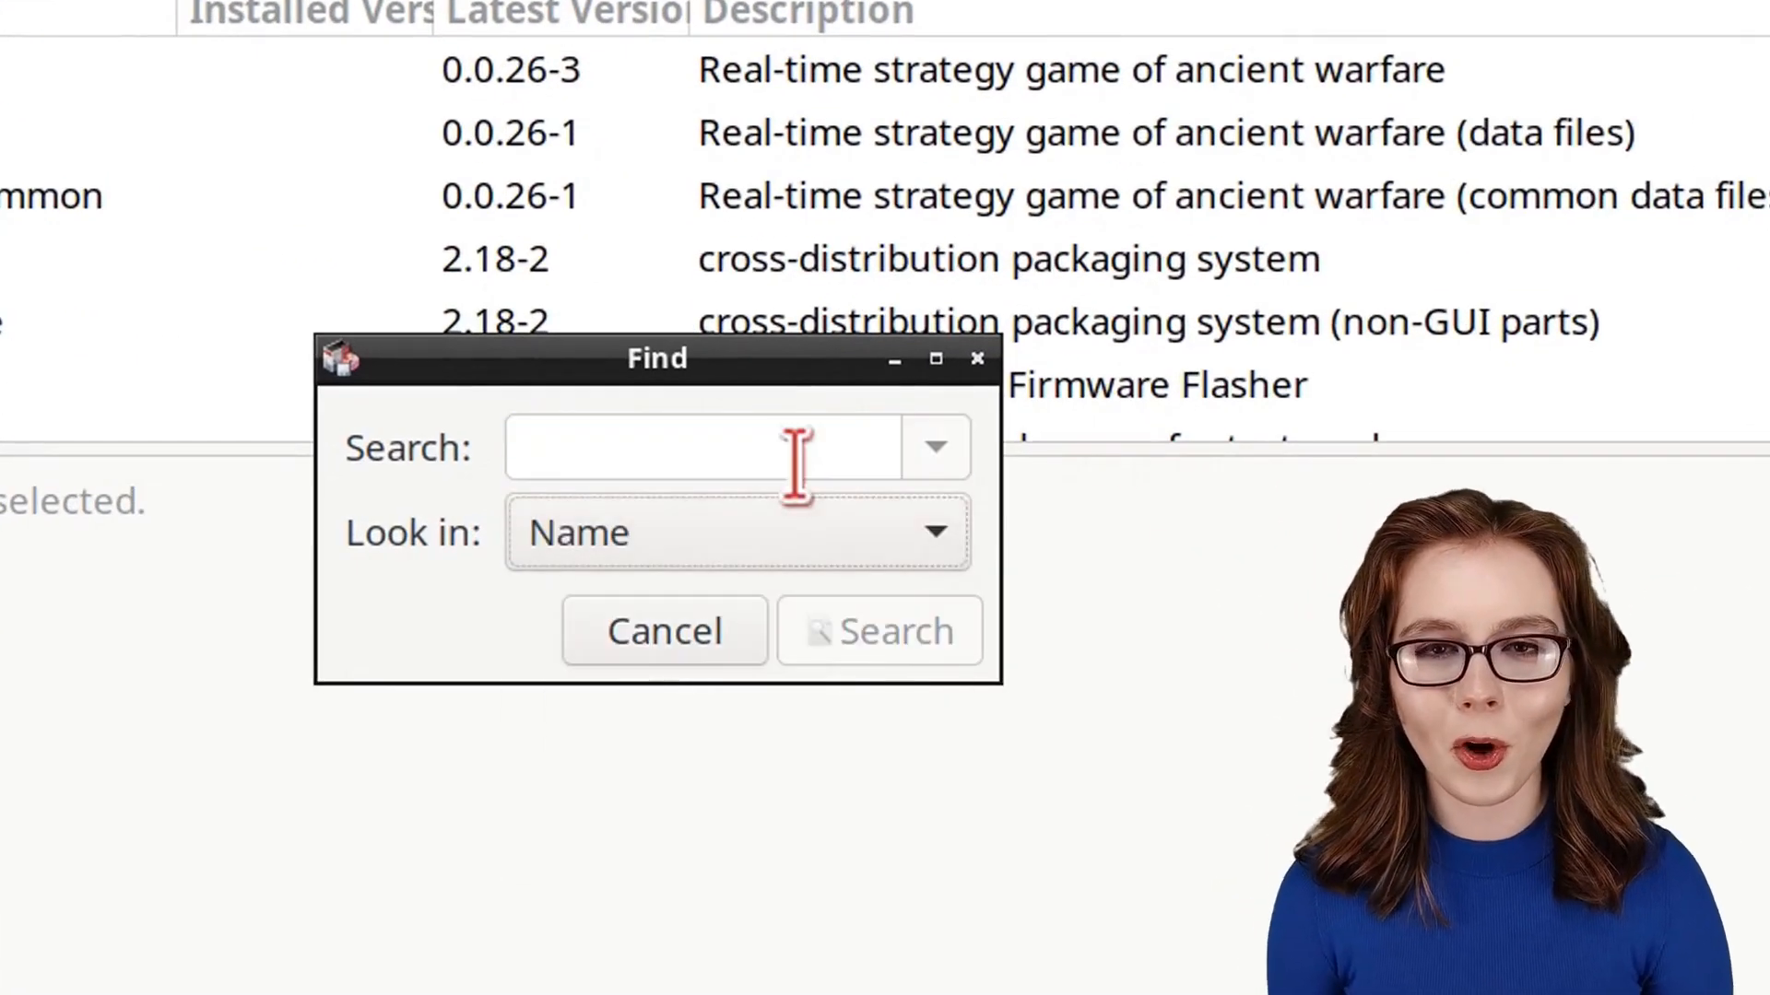
Search for 'openscad' and mark it for installation, accepting its required dependencies.
text(openscad)
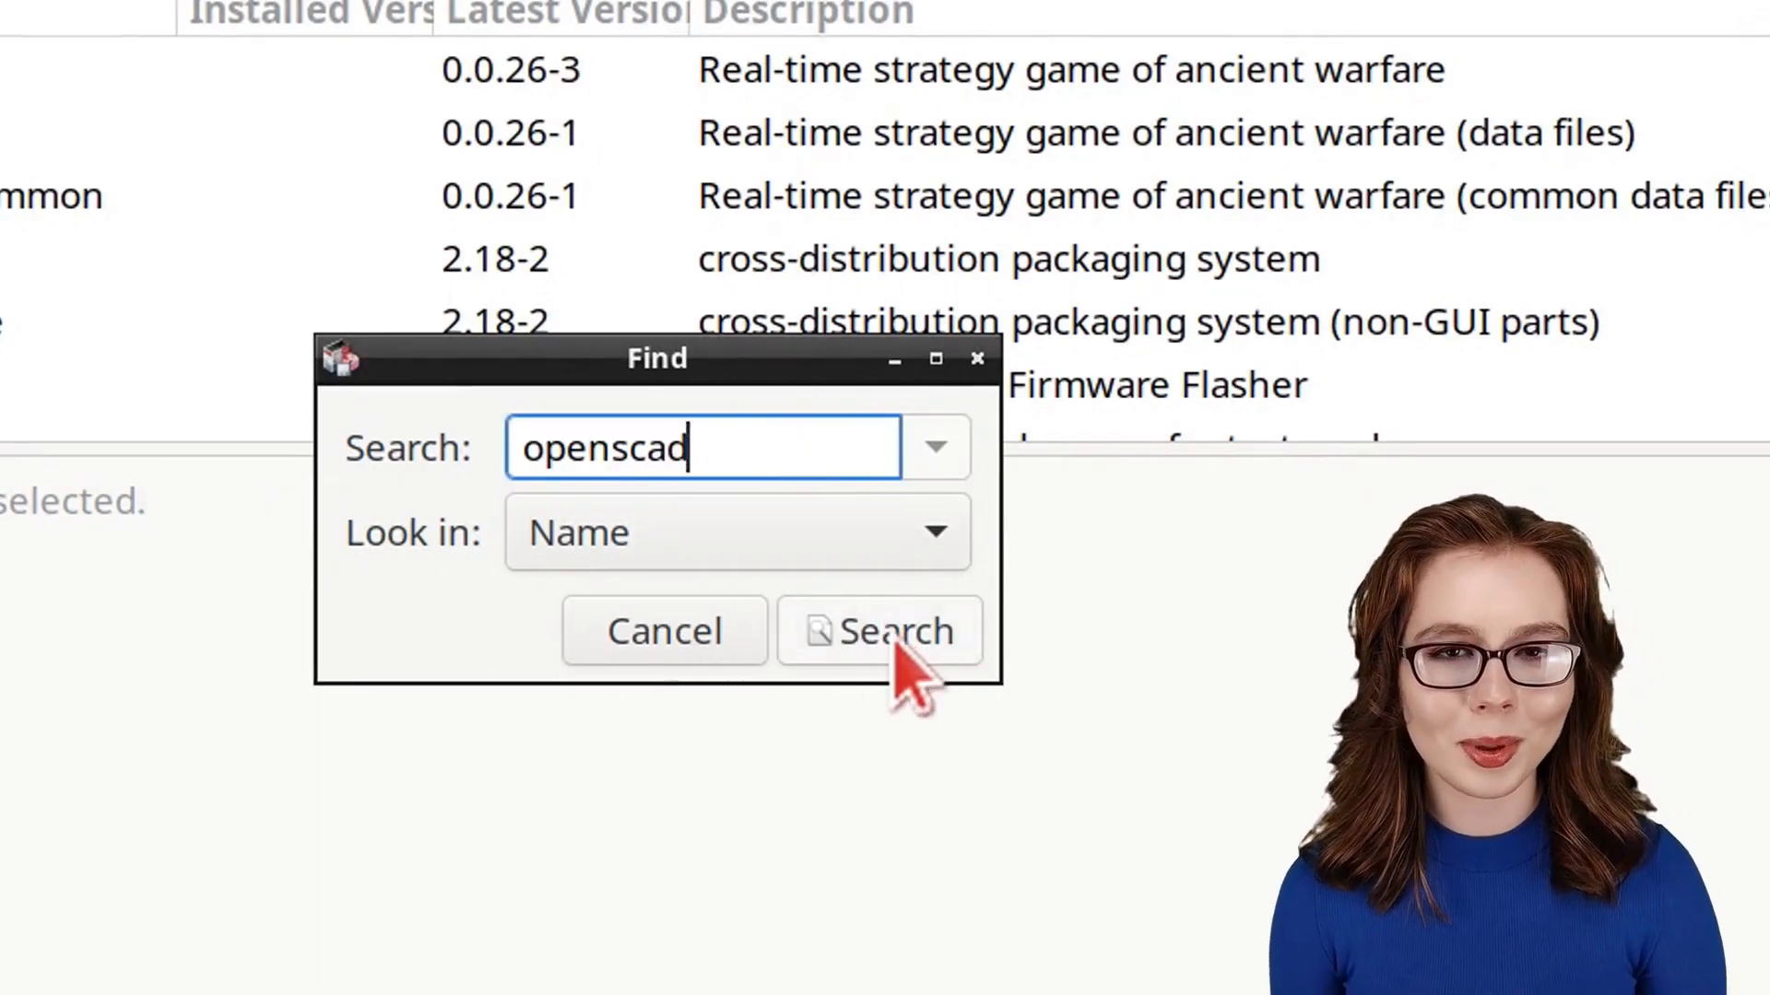
click(880, 630)
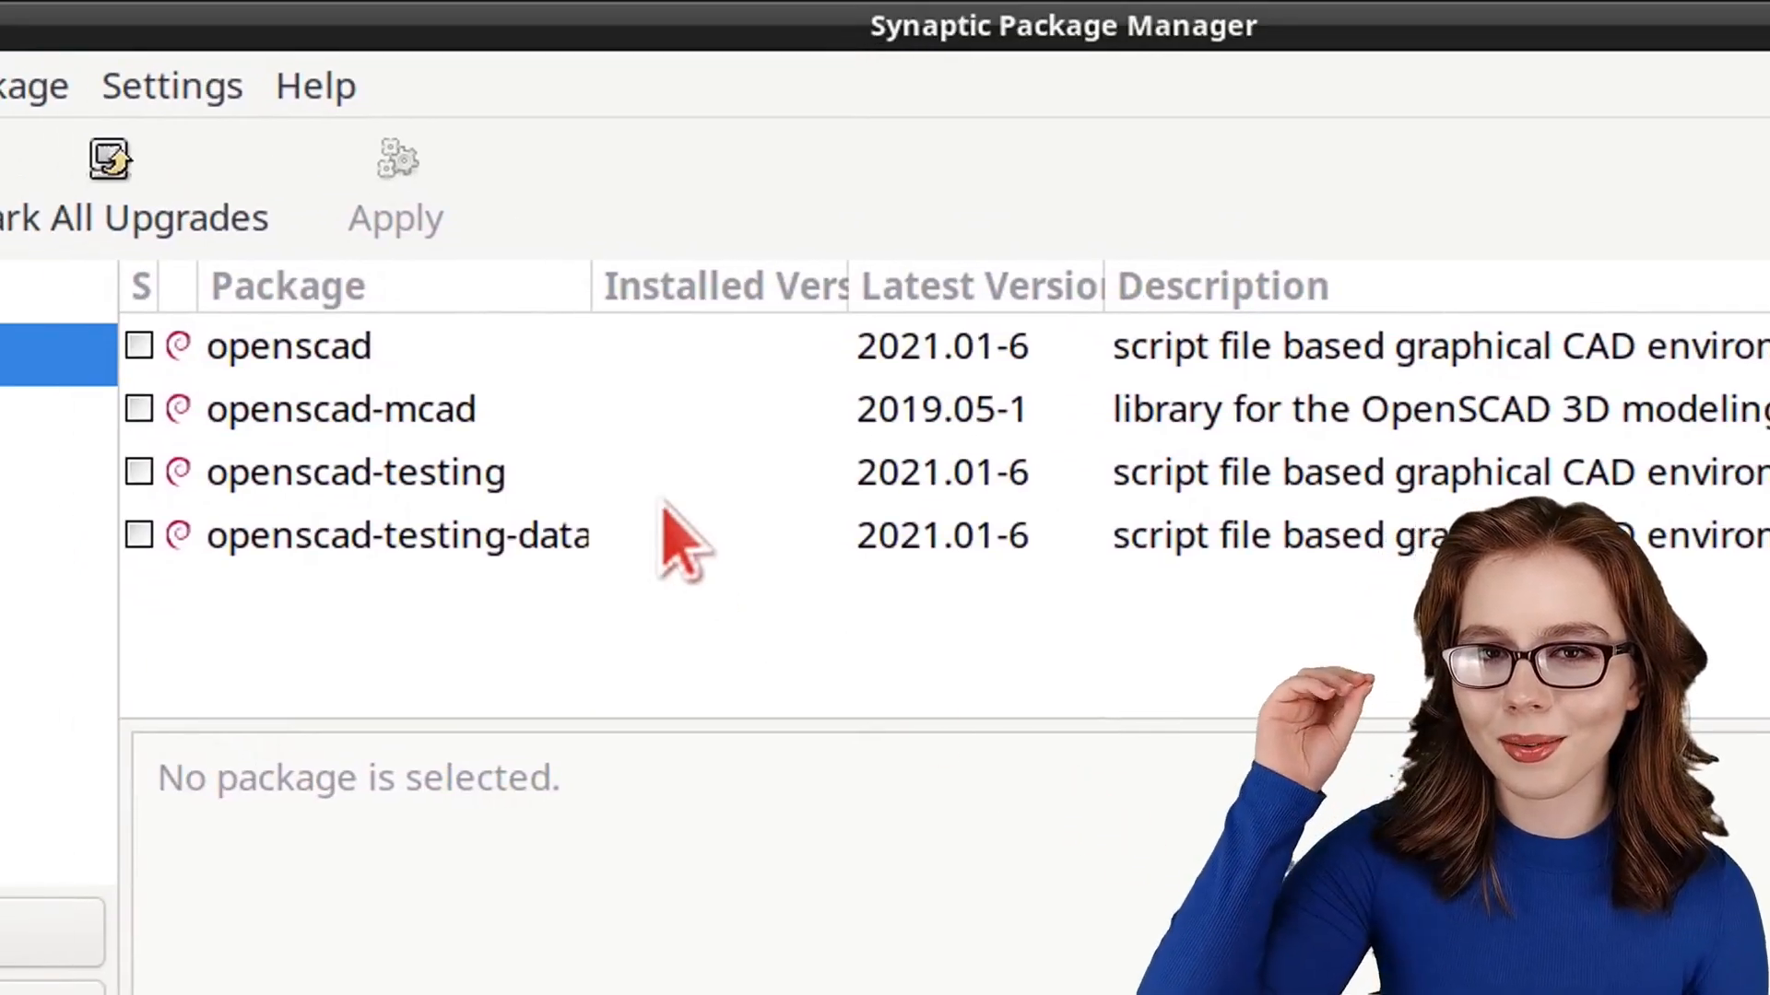
right_click(287, 345)
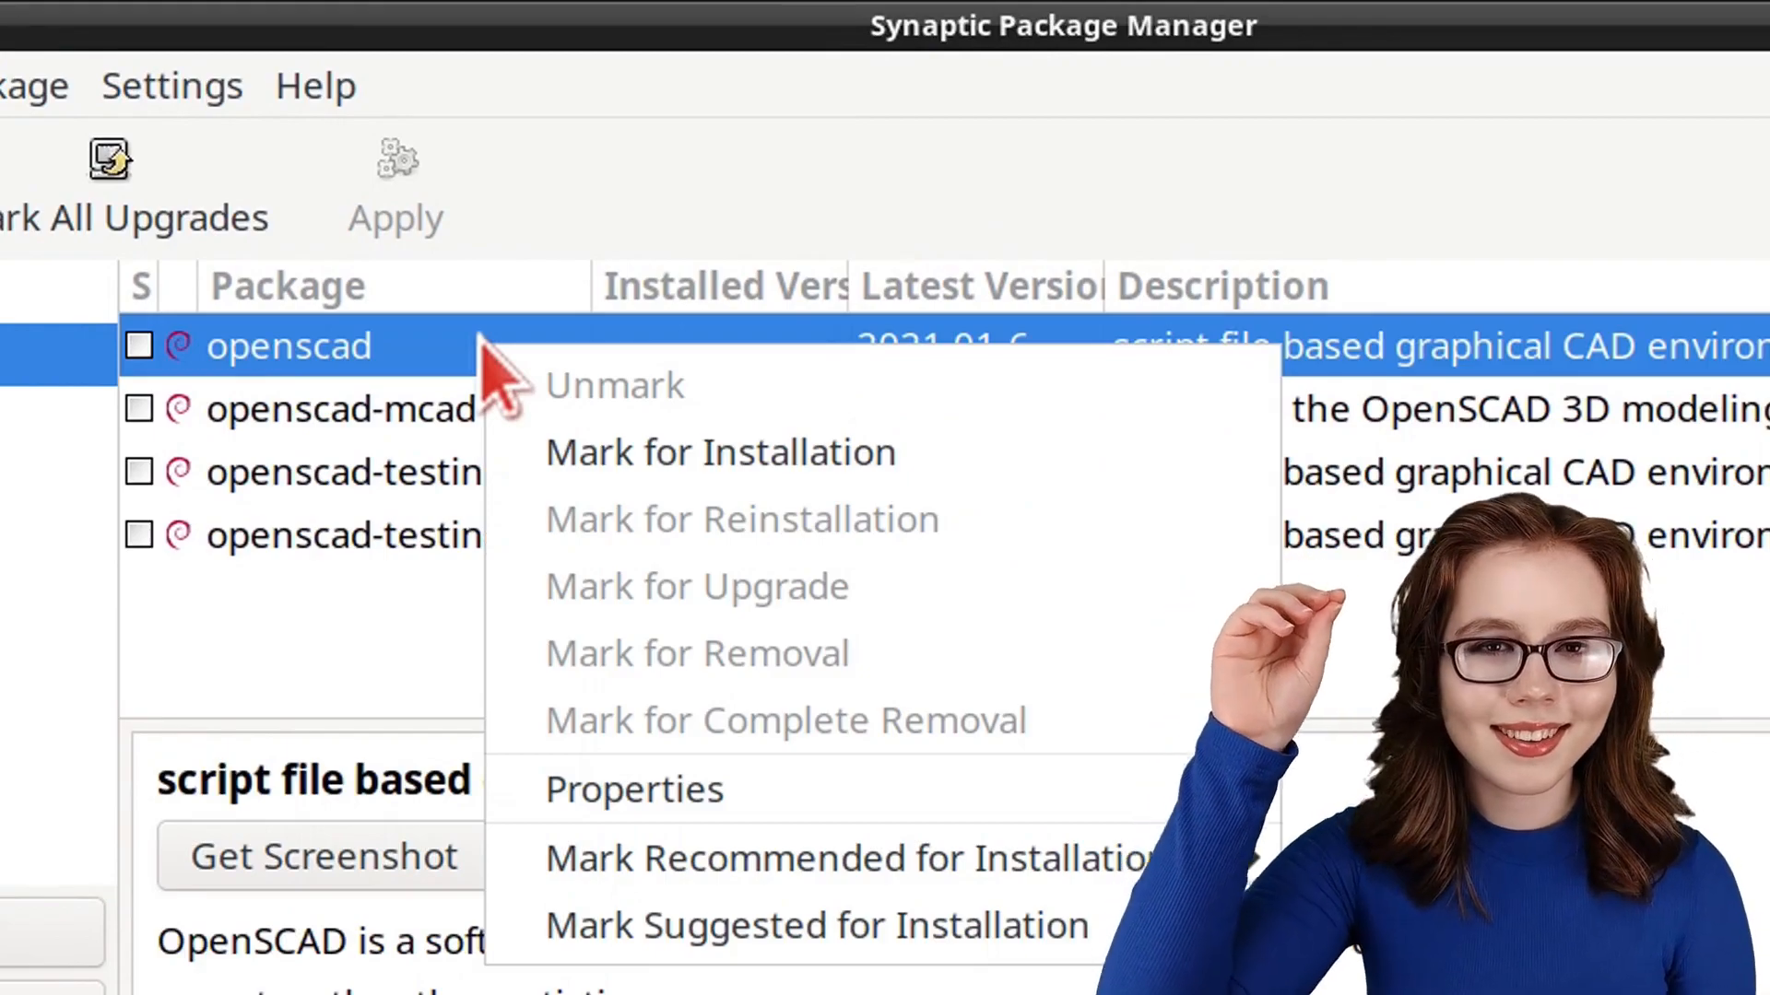
mouse_move(970, 473)
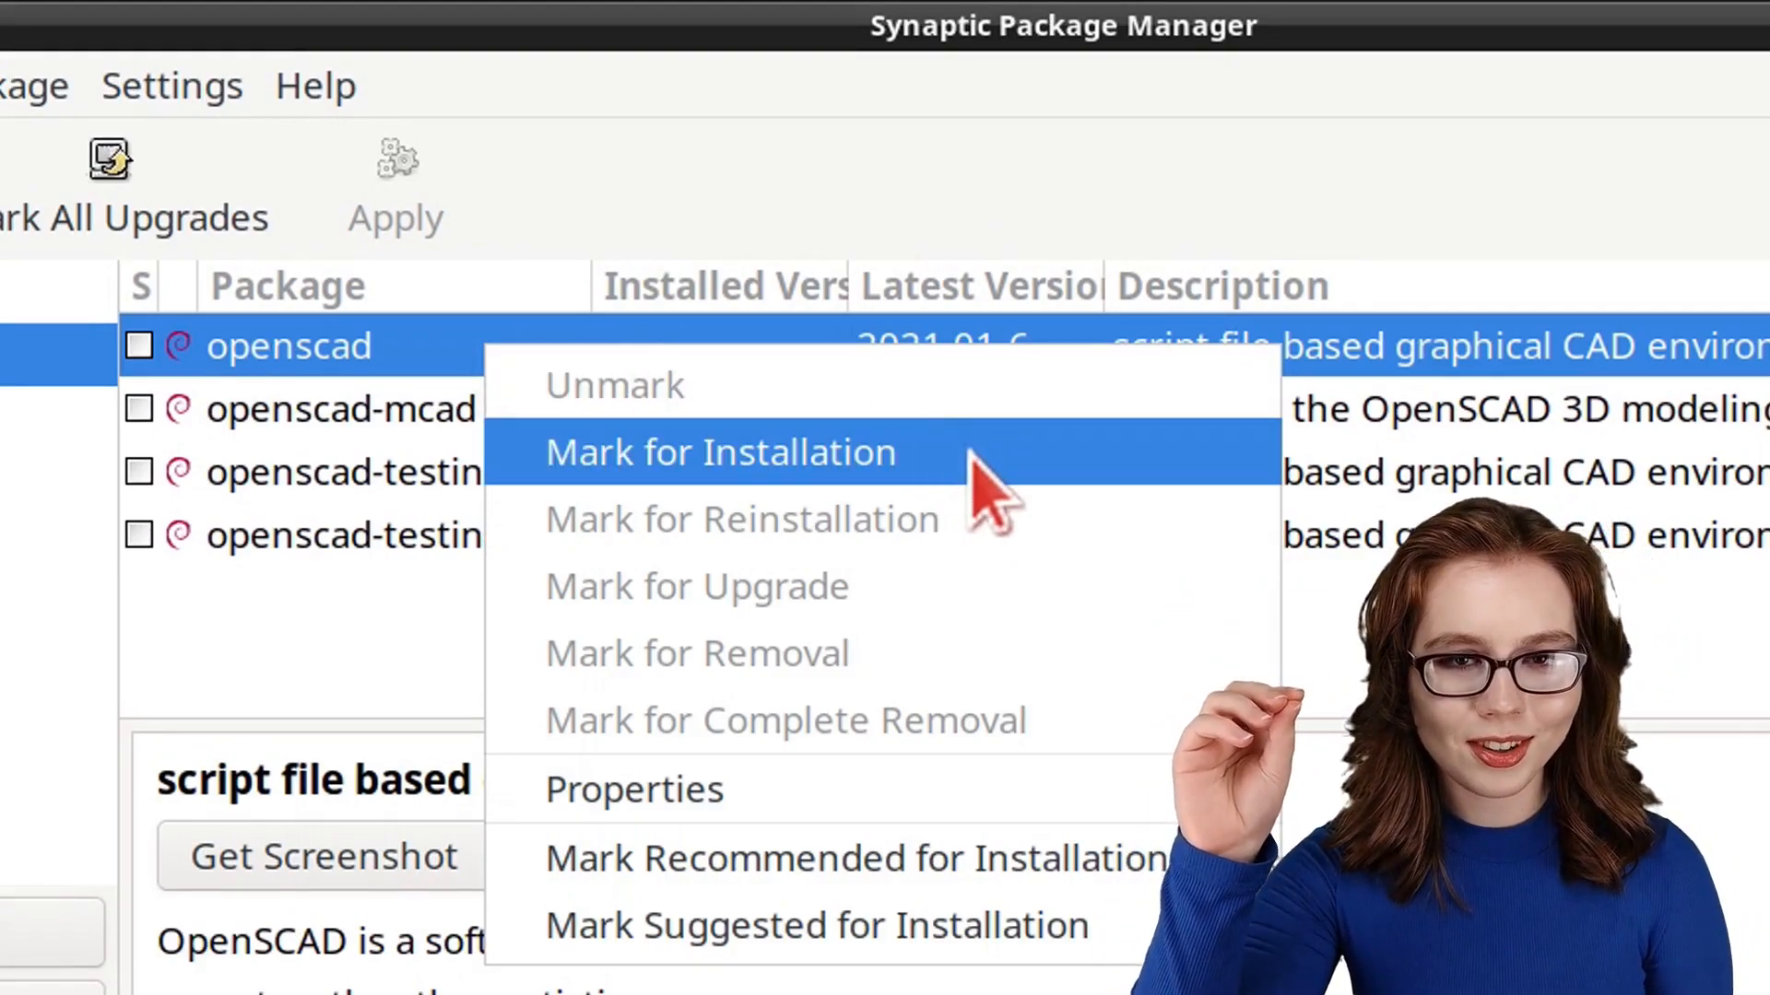
click(719, 452)
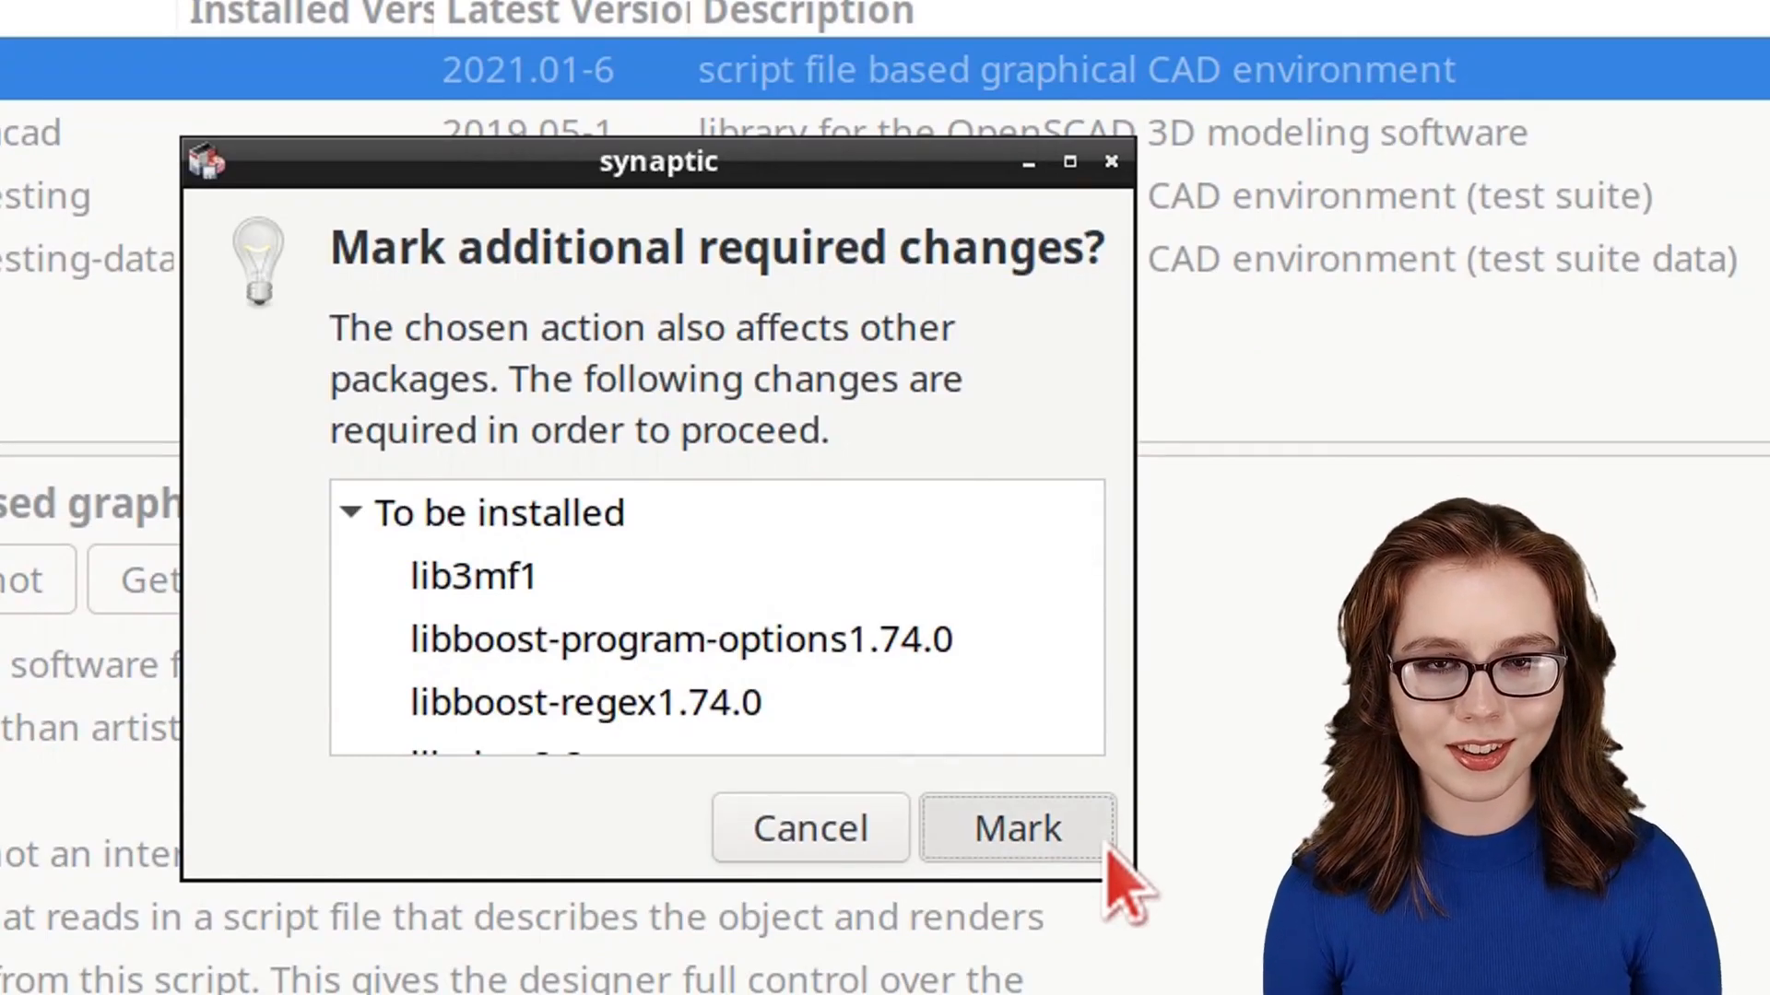
click(1015, 828)
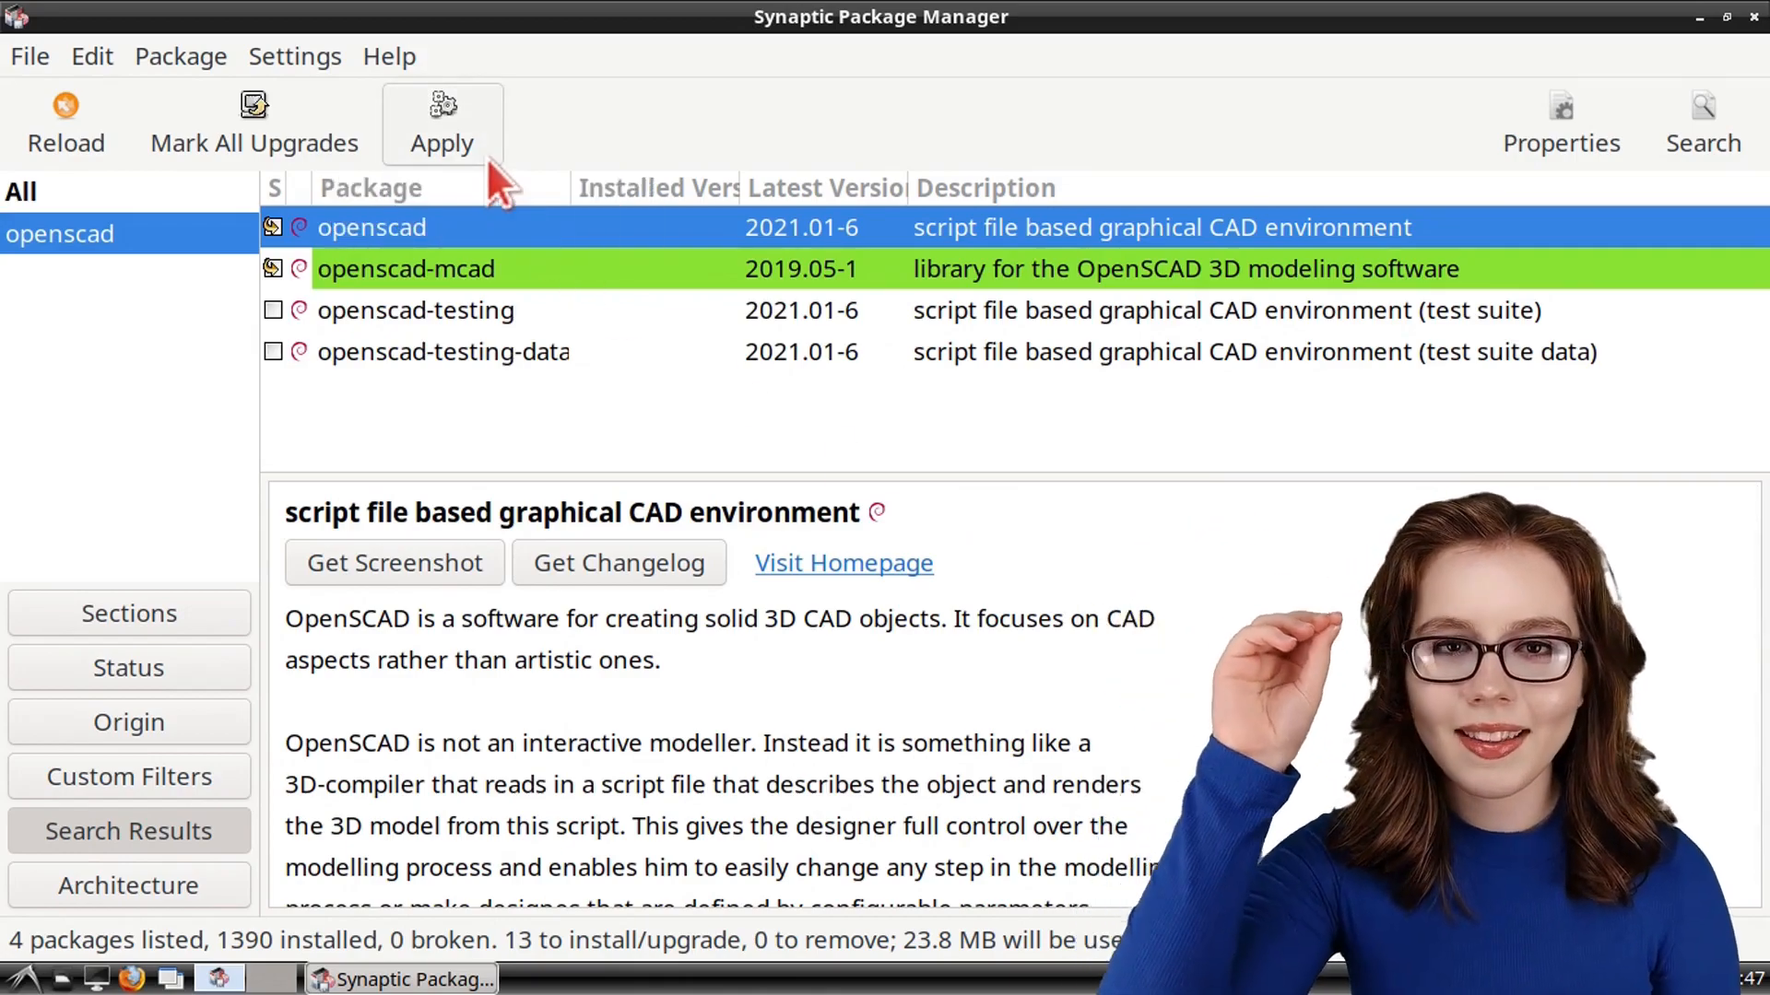
Apply the queued changes to install openscad's 13 packages, then close Synaptic.
click(441, 122)
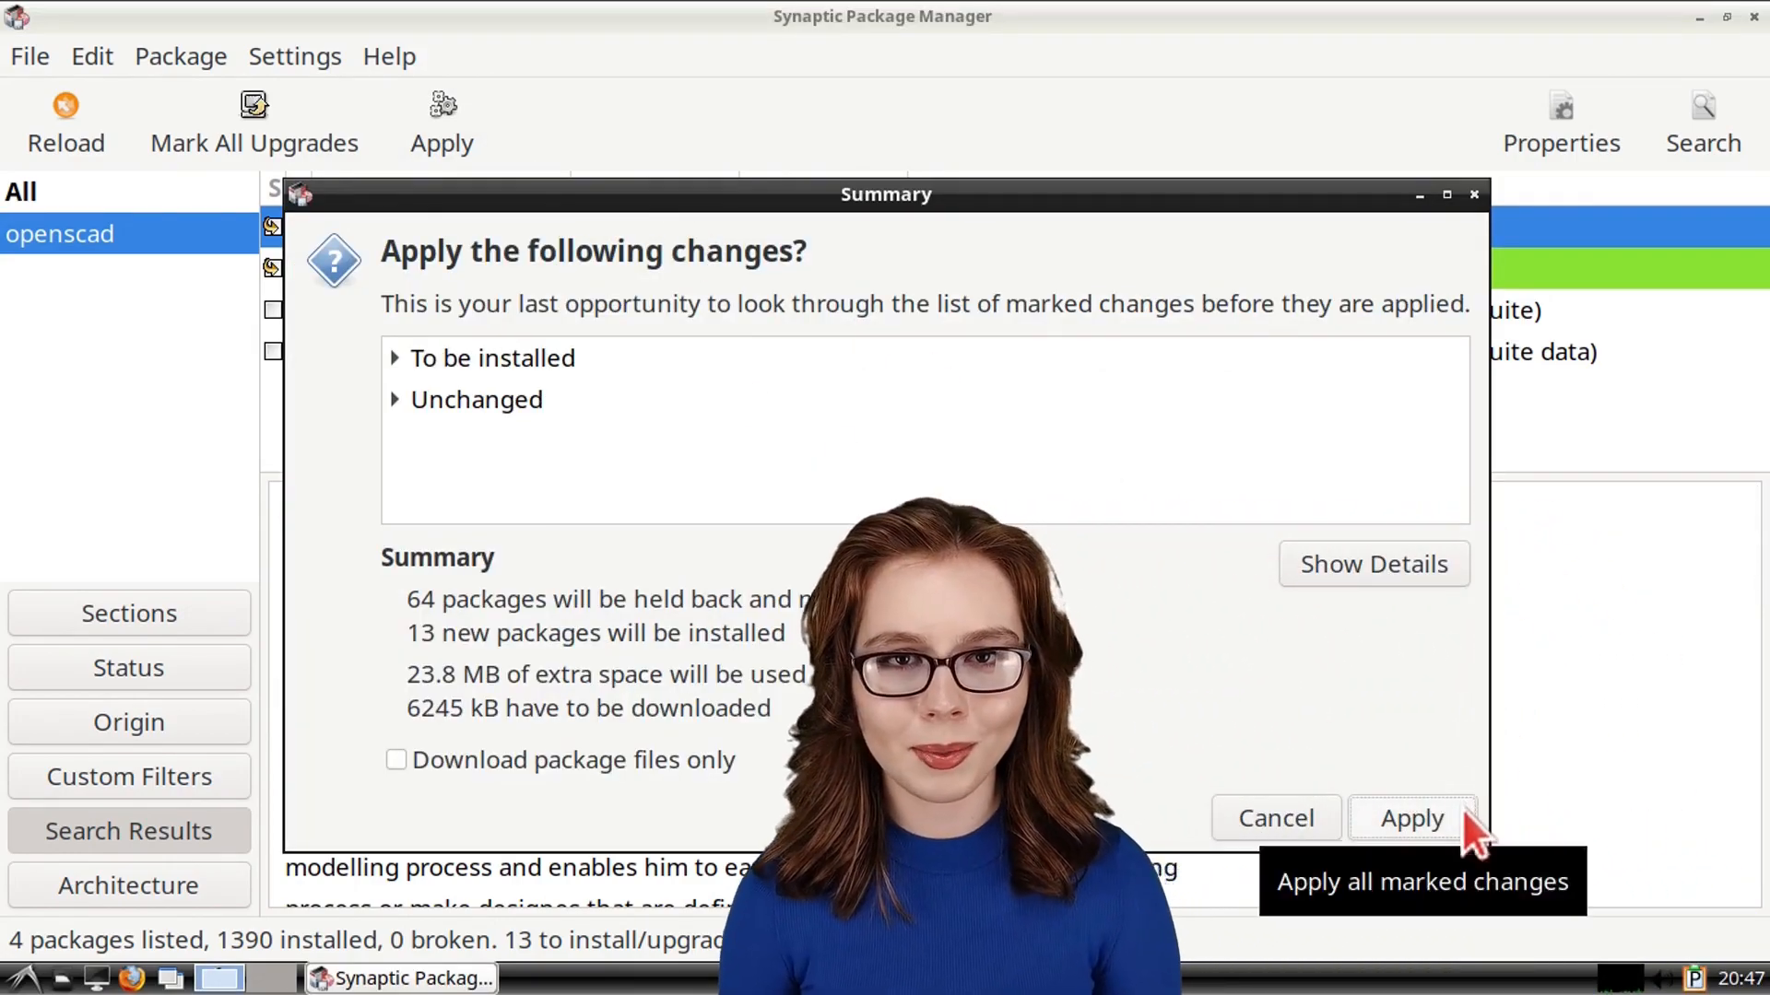
click(1410, 818)
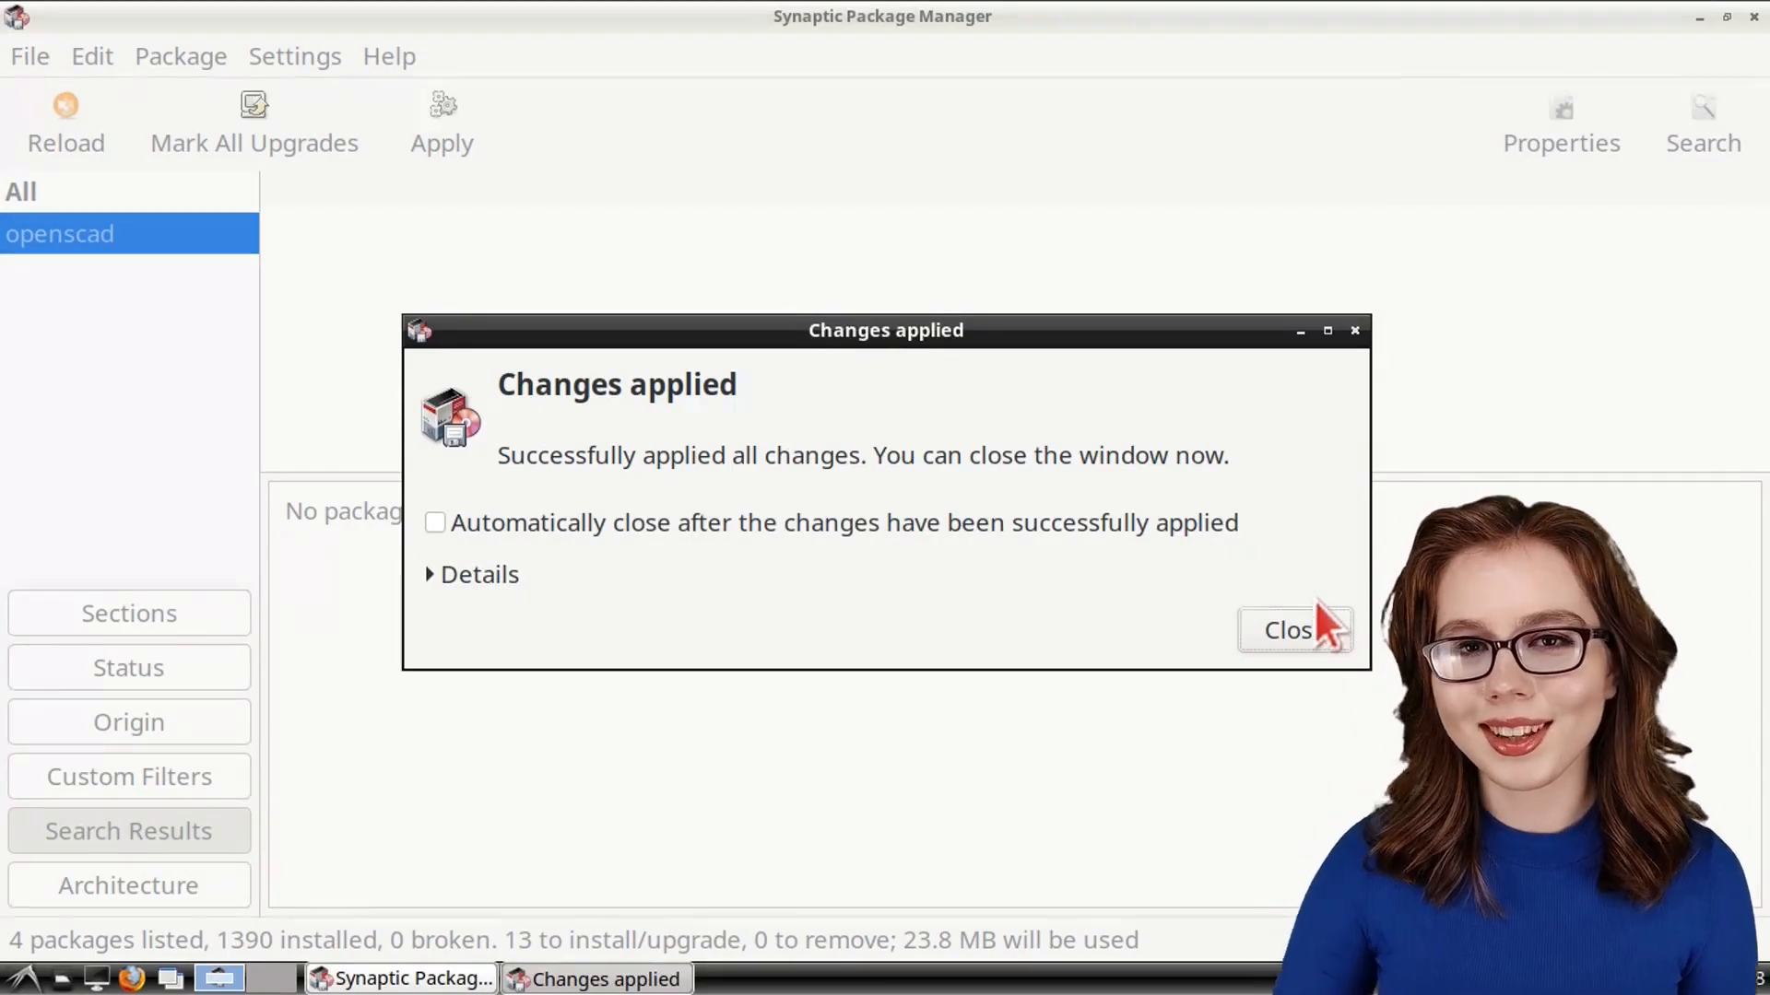
click(1284, 629)
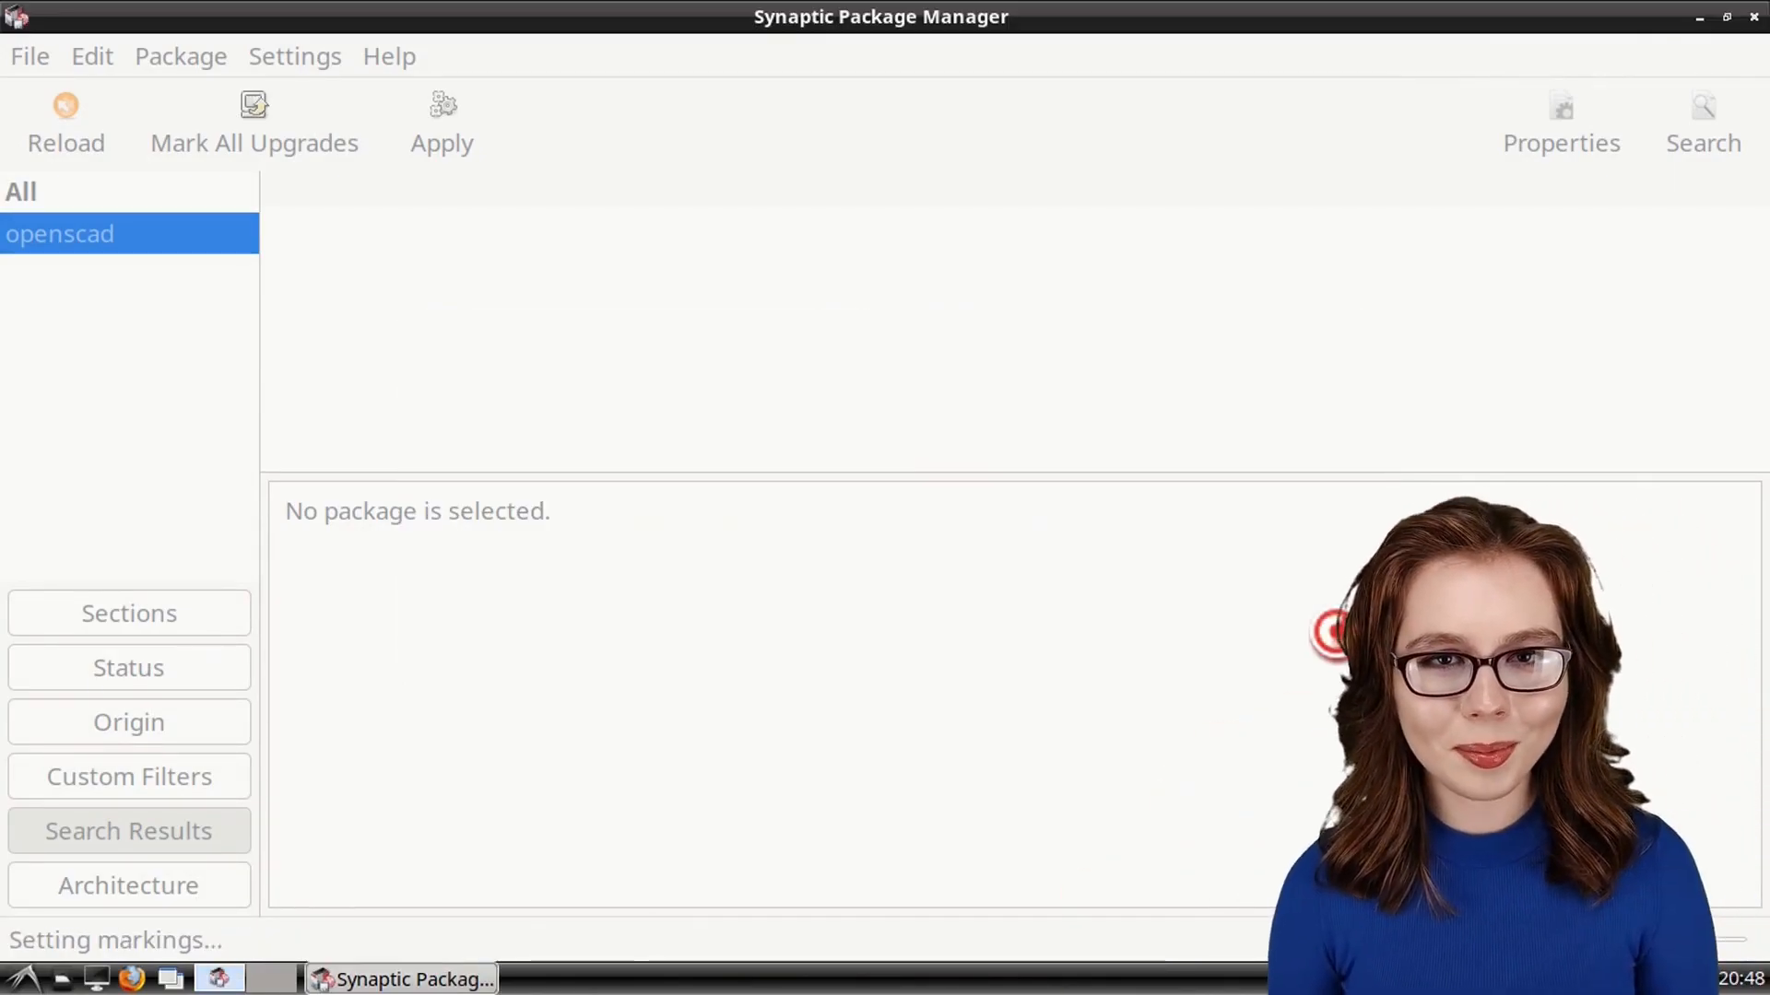
click(30, 56)
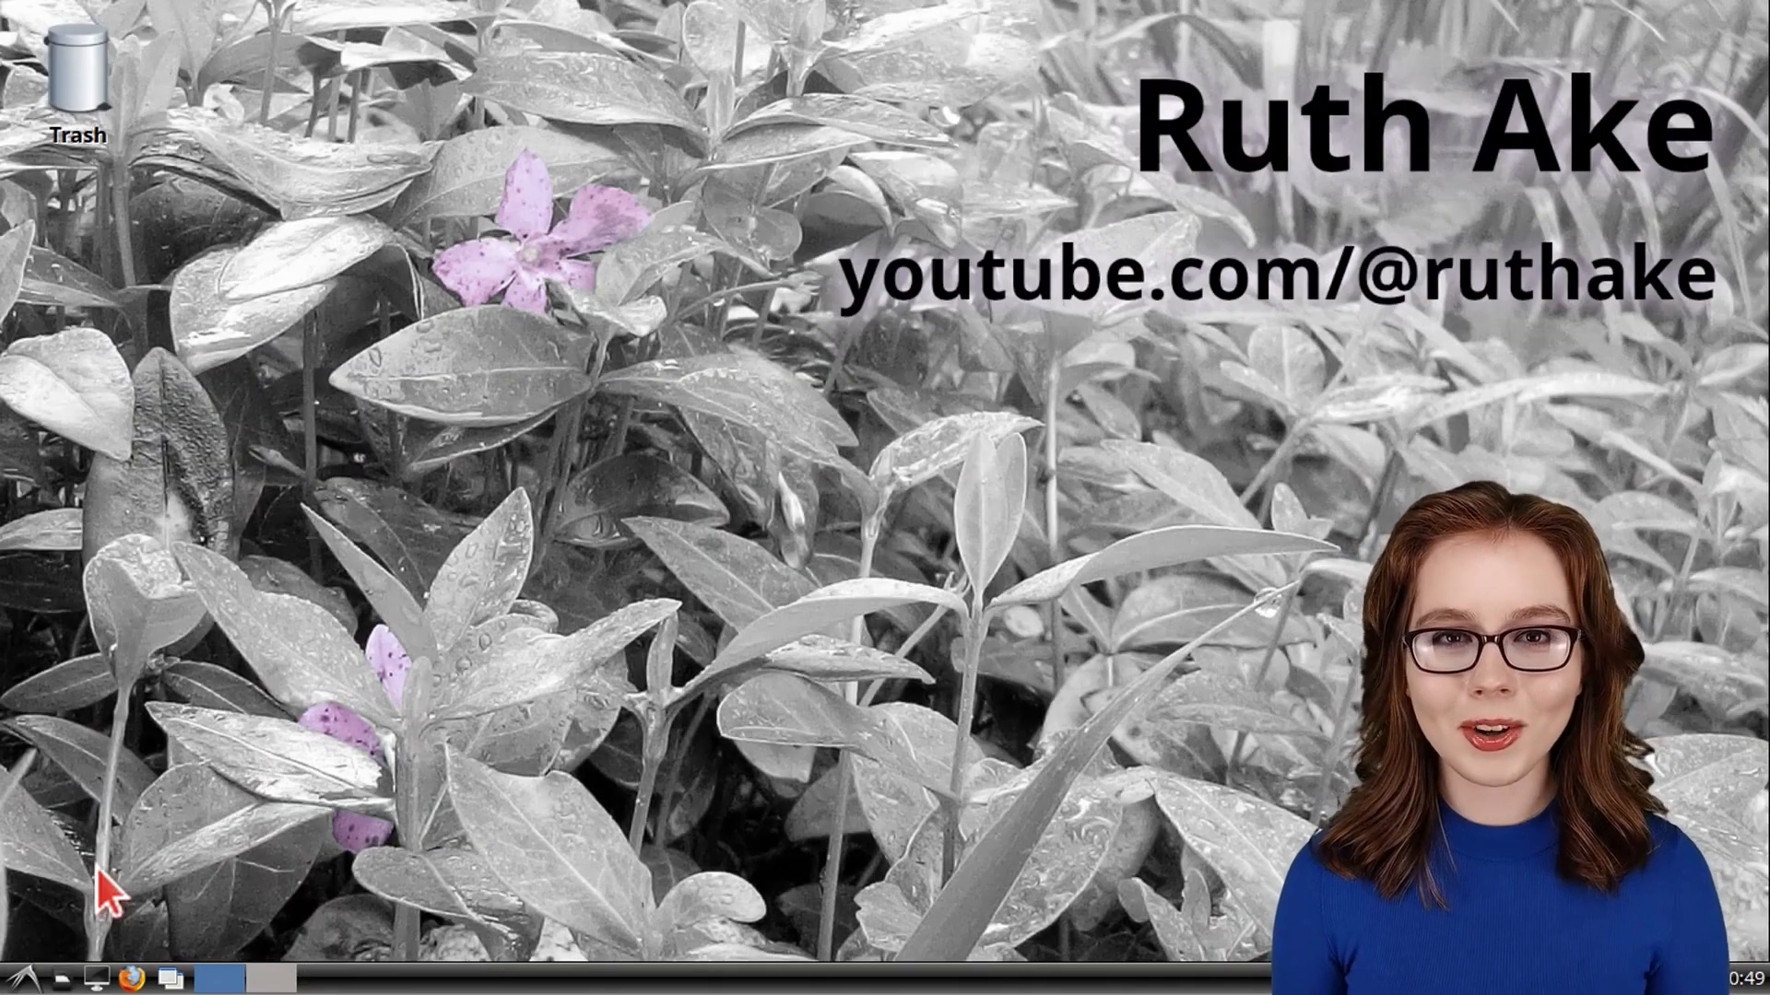
Launch OpenSCAD from Graphics and open the children.scad example from the welcome window.
click(22, 971)
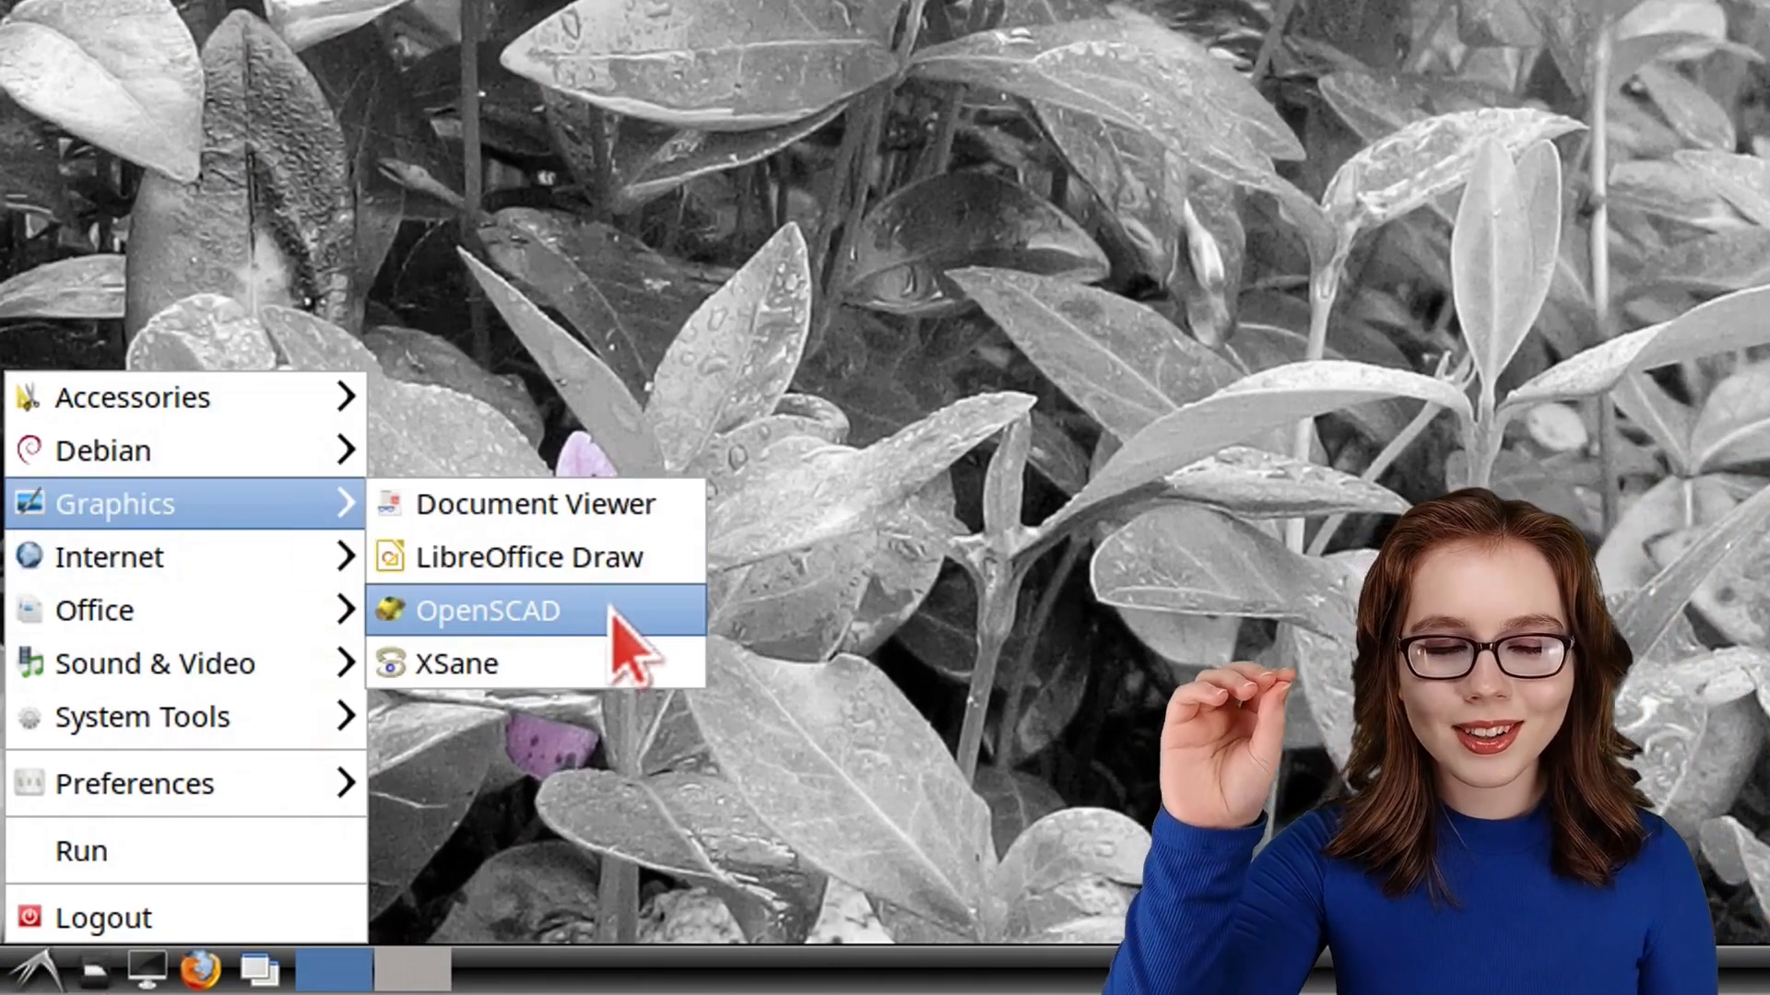
click(487, 609)
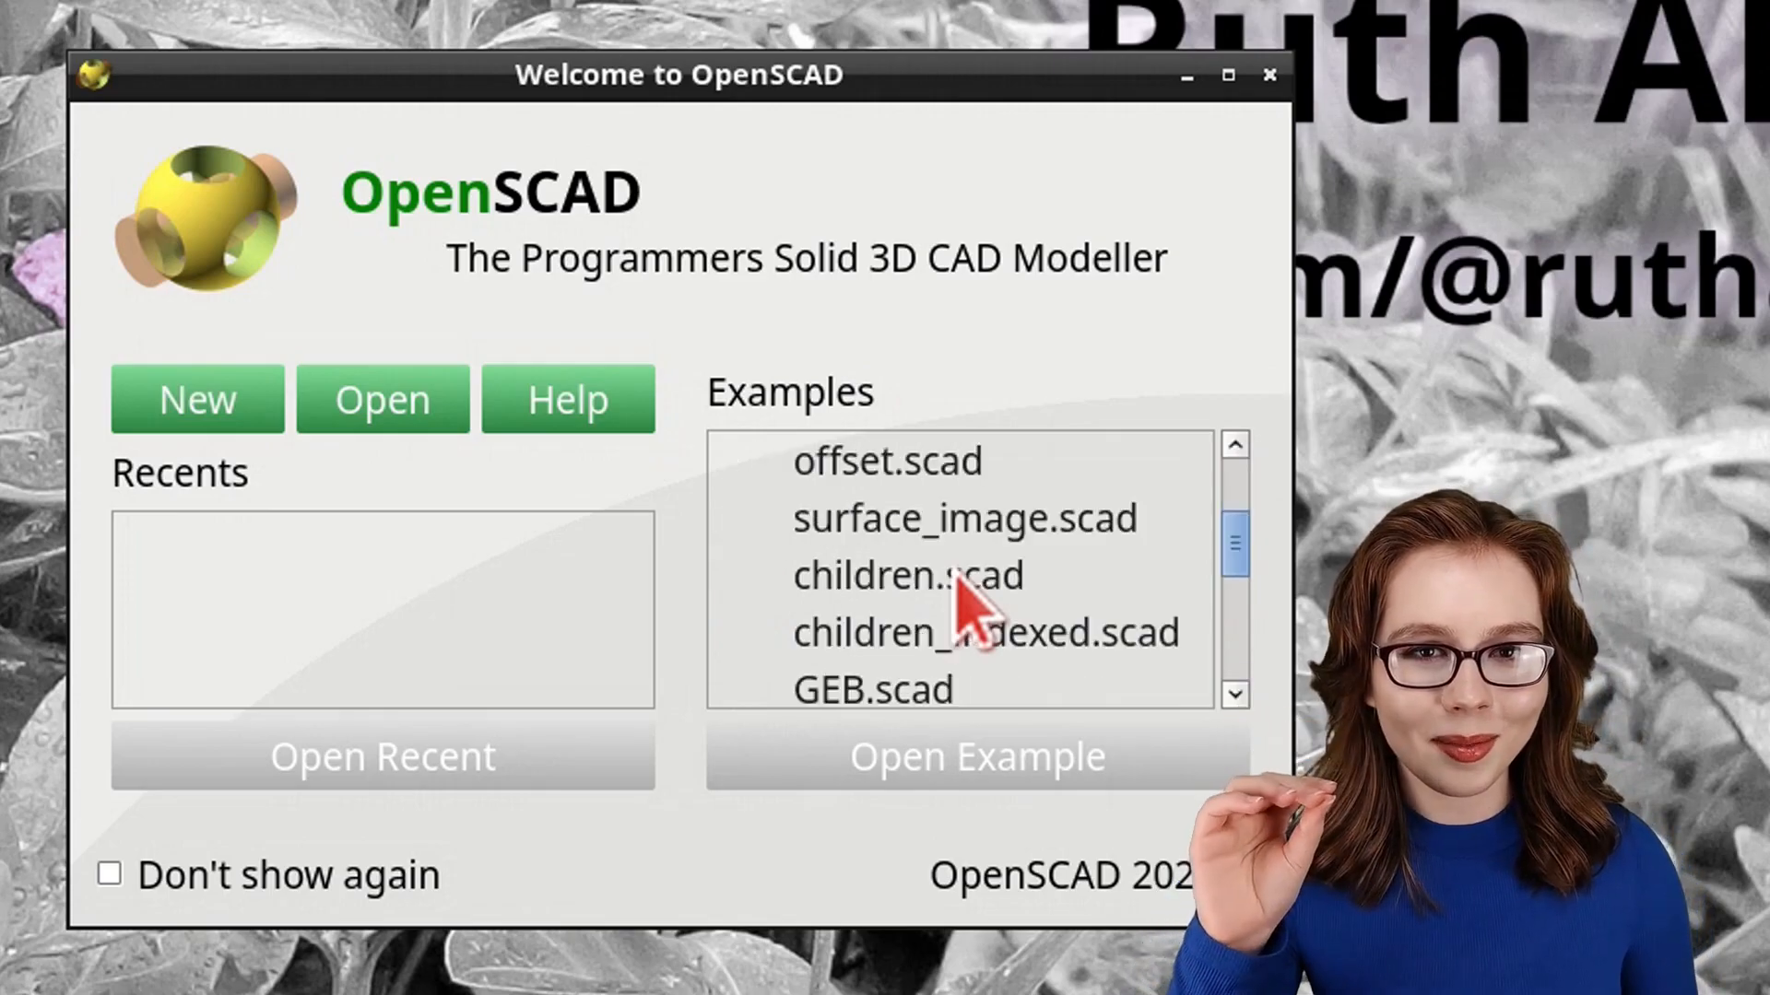
click(906, 575)
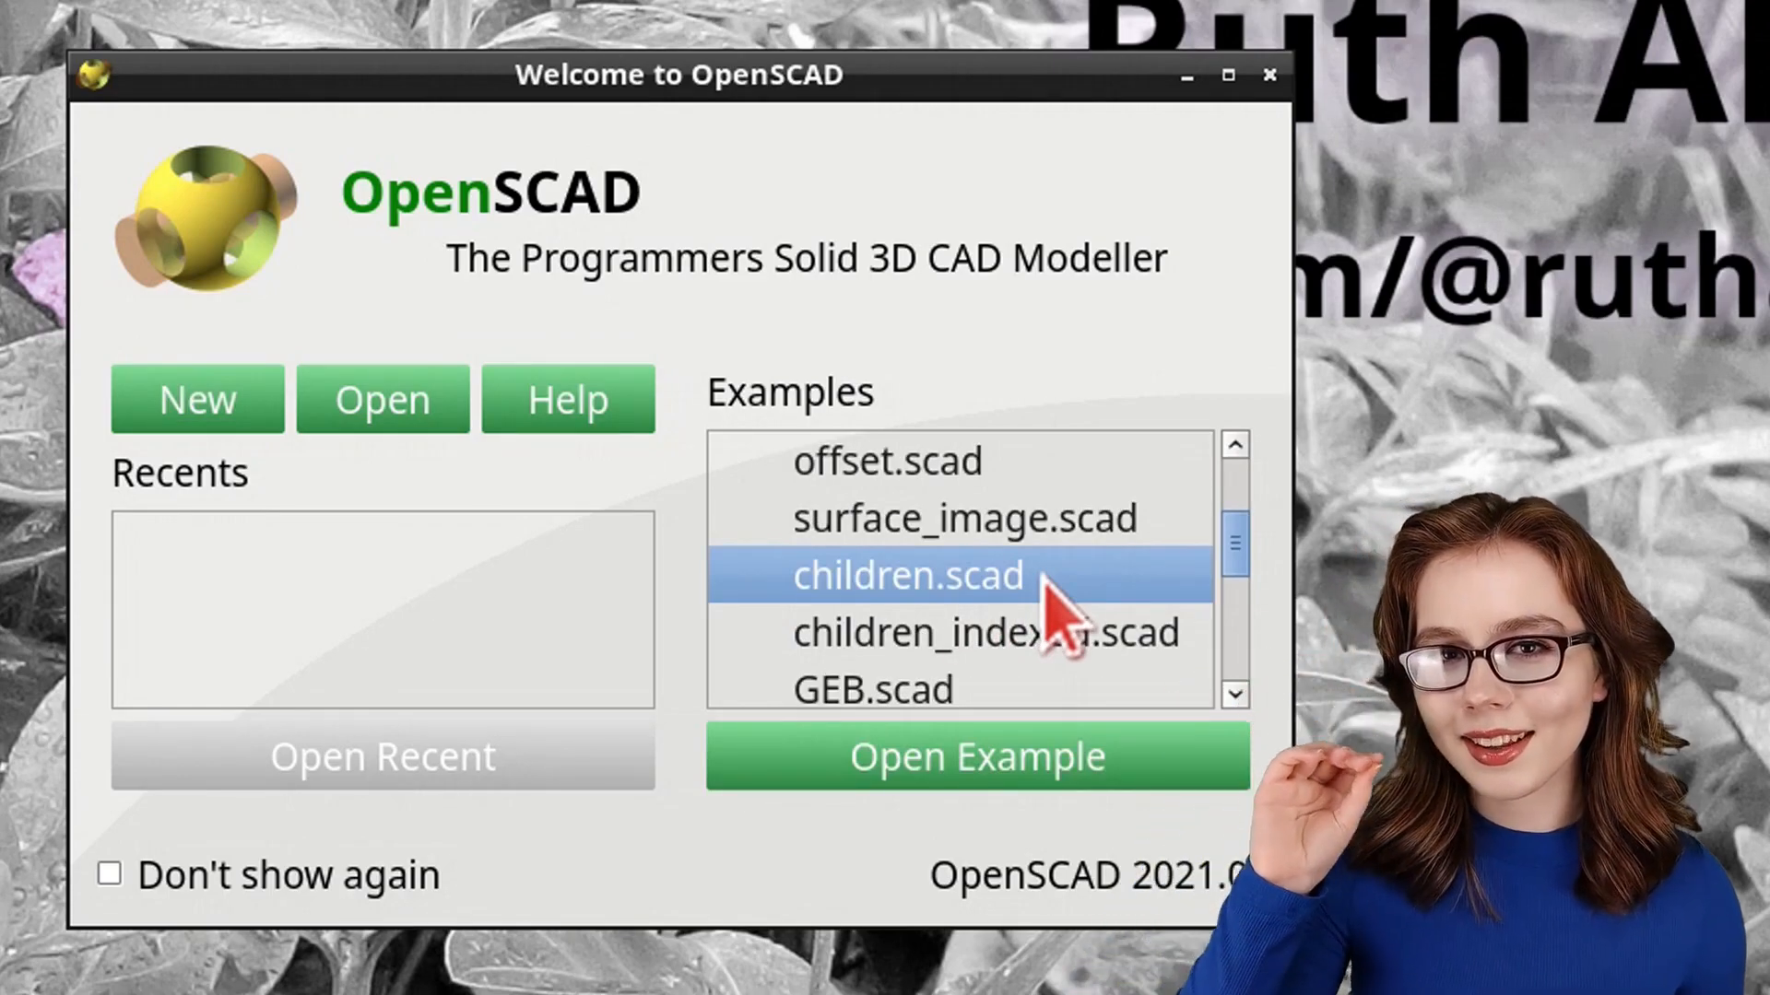
click(975, 756)
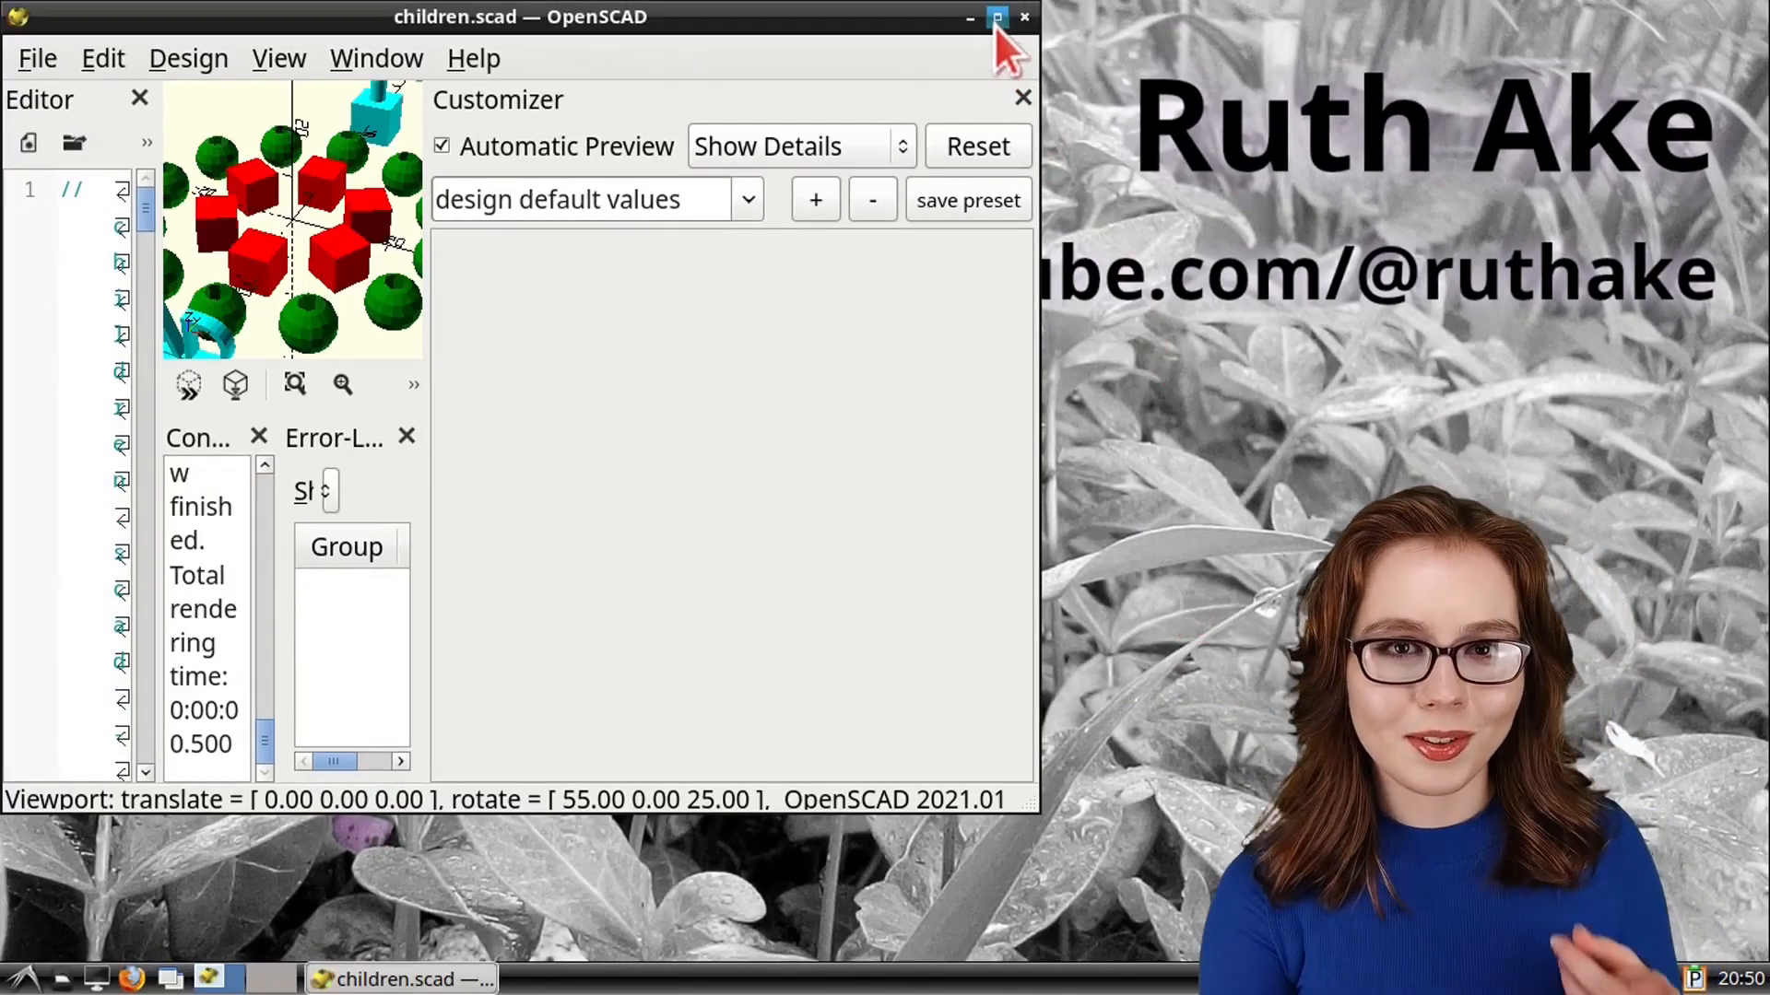
Maximize the window, close the error log and customizer panels, and widen the code pane.
click(996, 17)
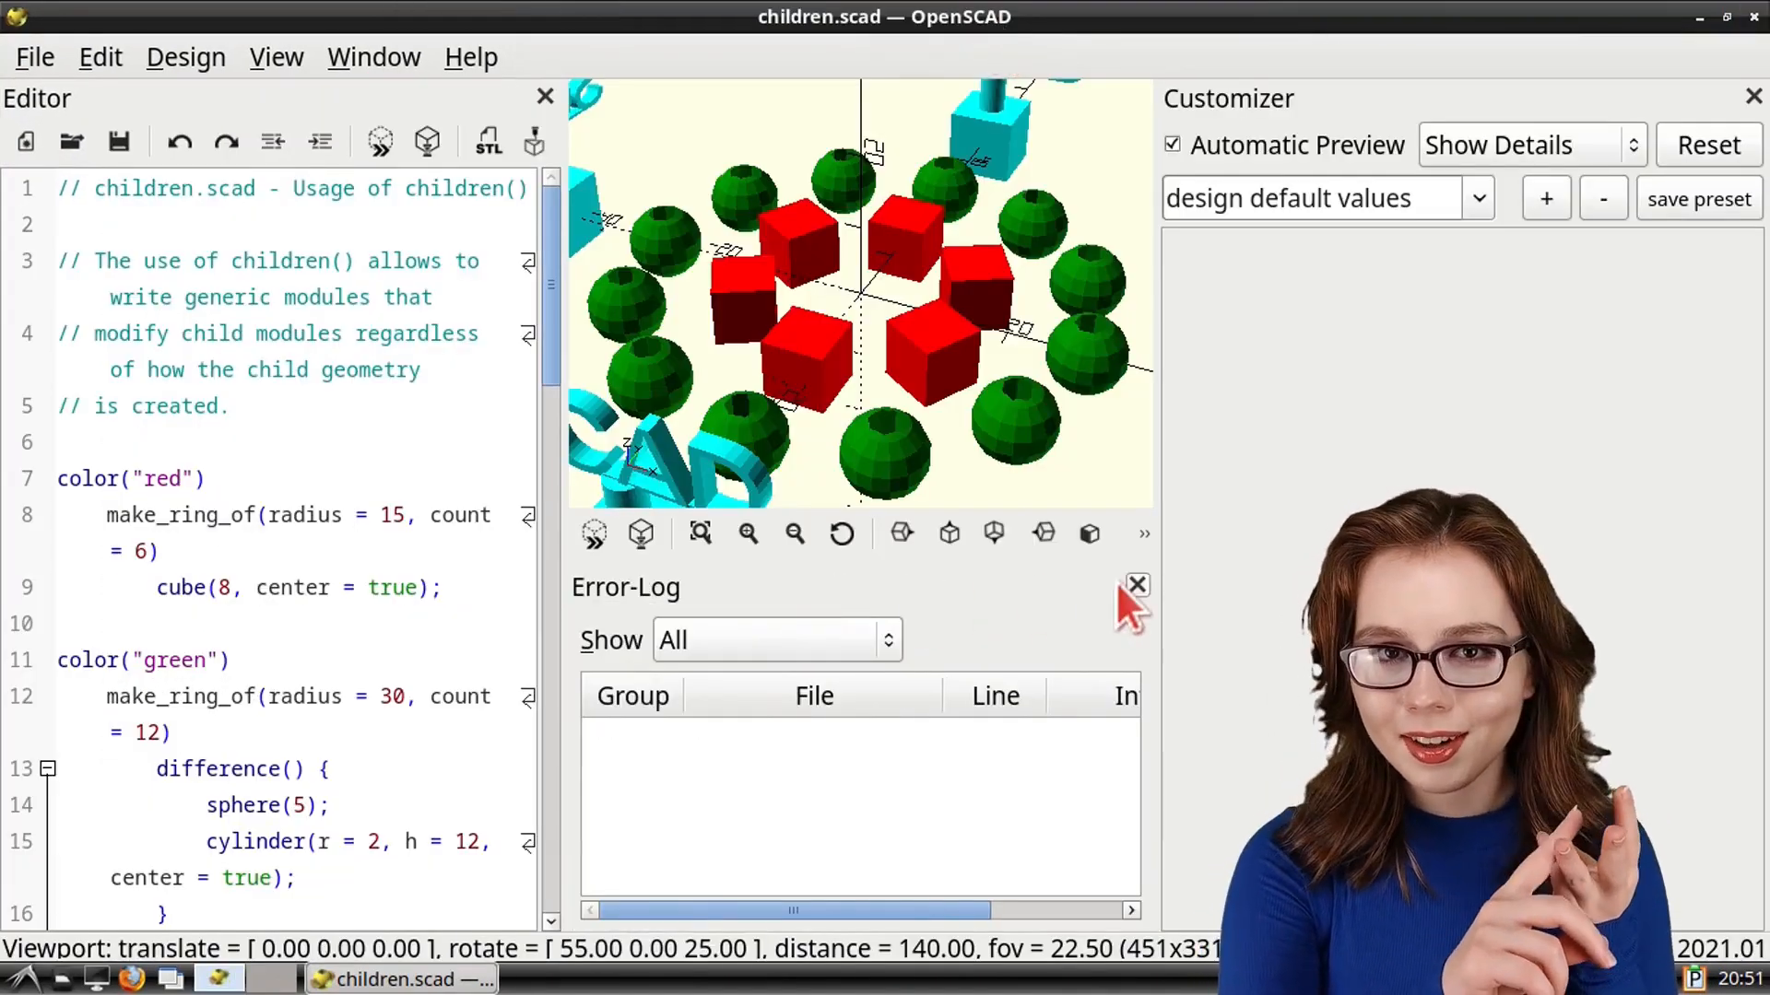
click(1137, 584)
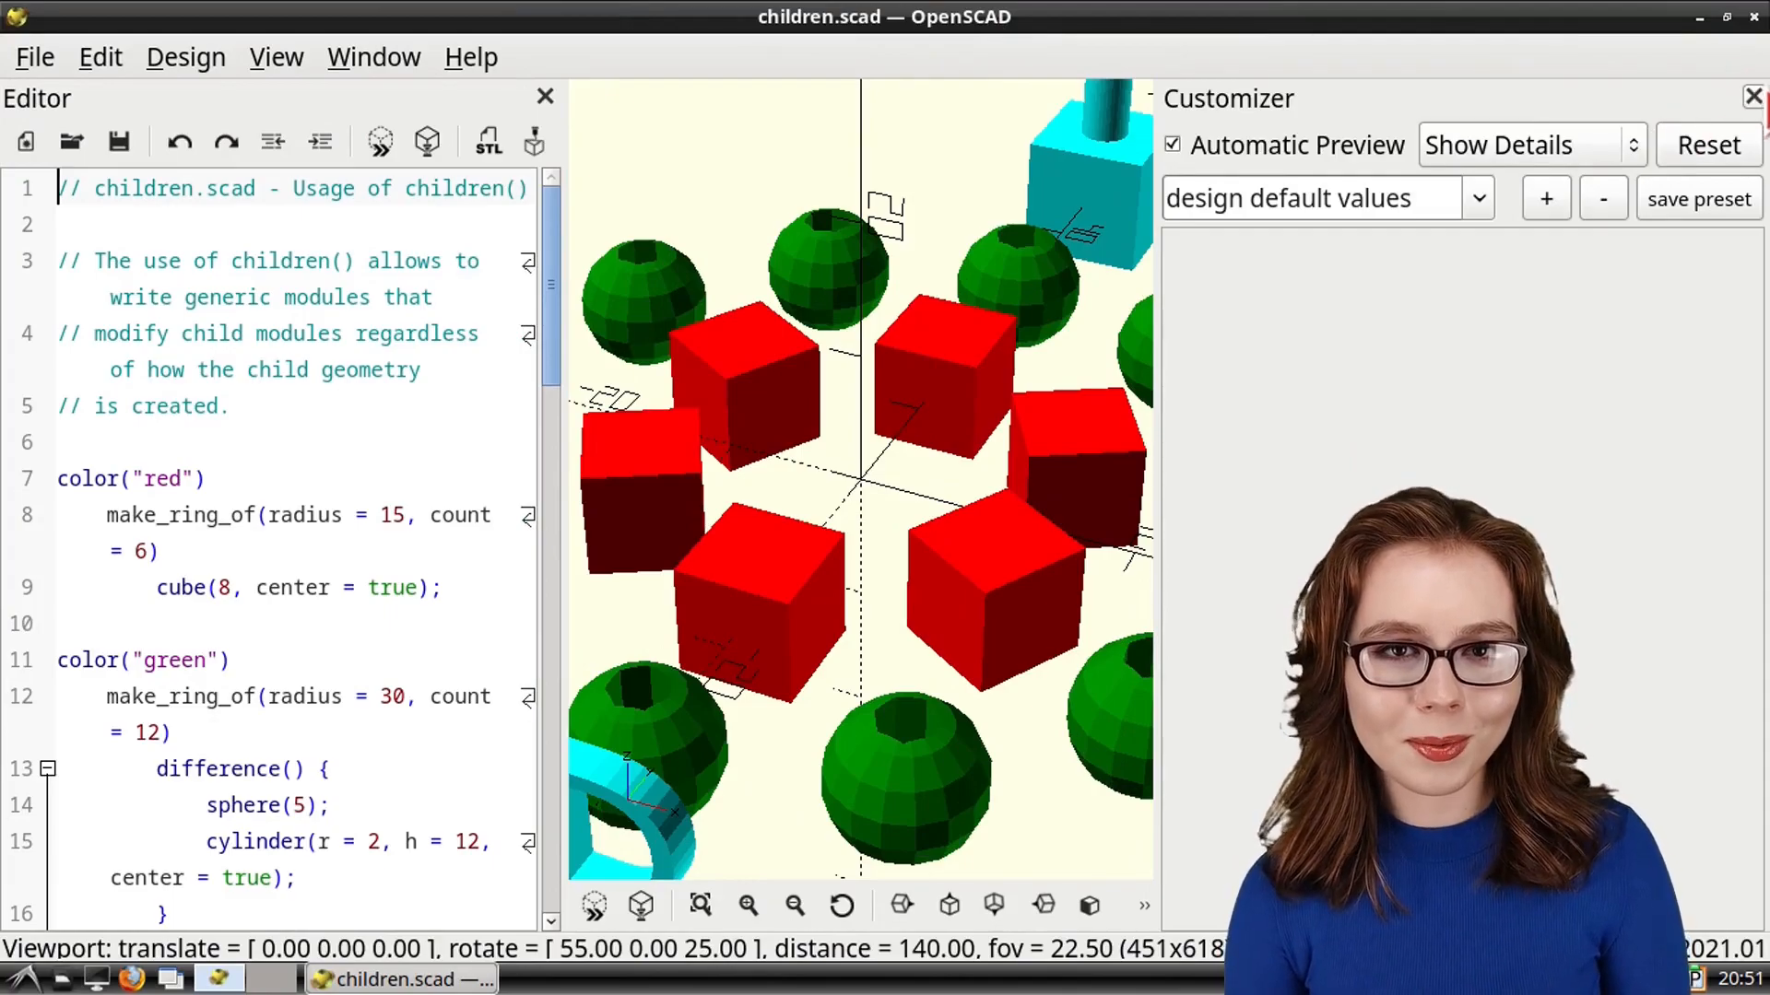
click(1753, 97)
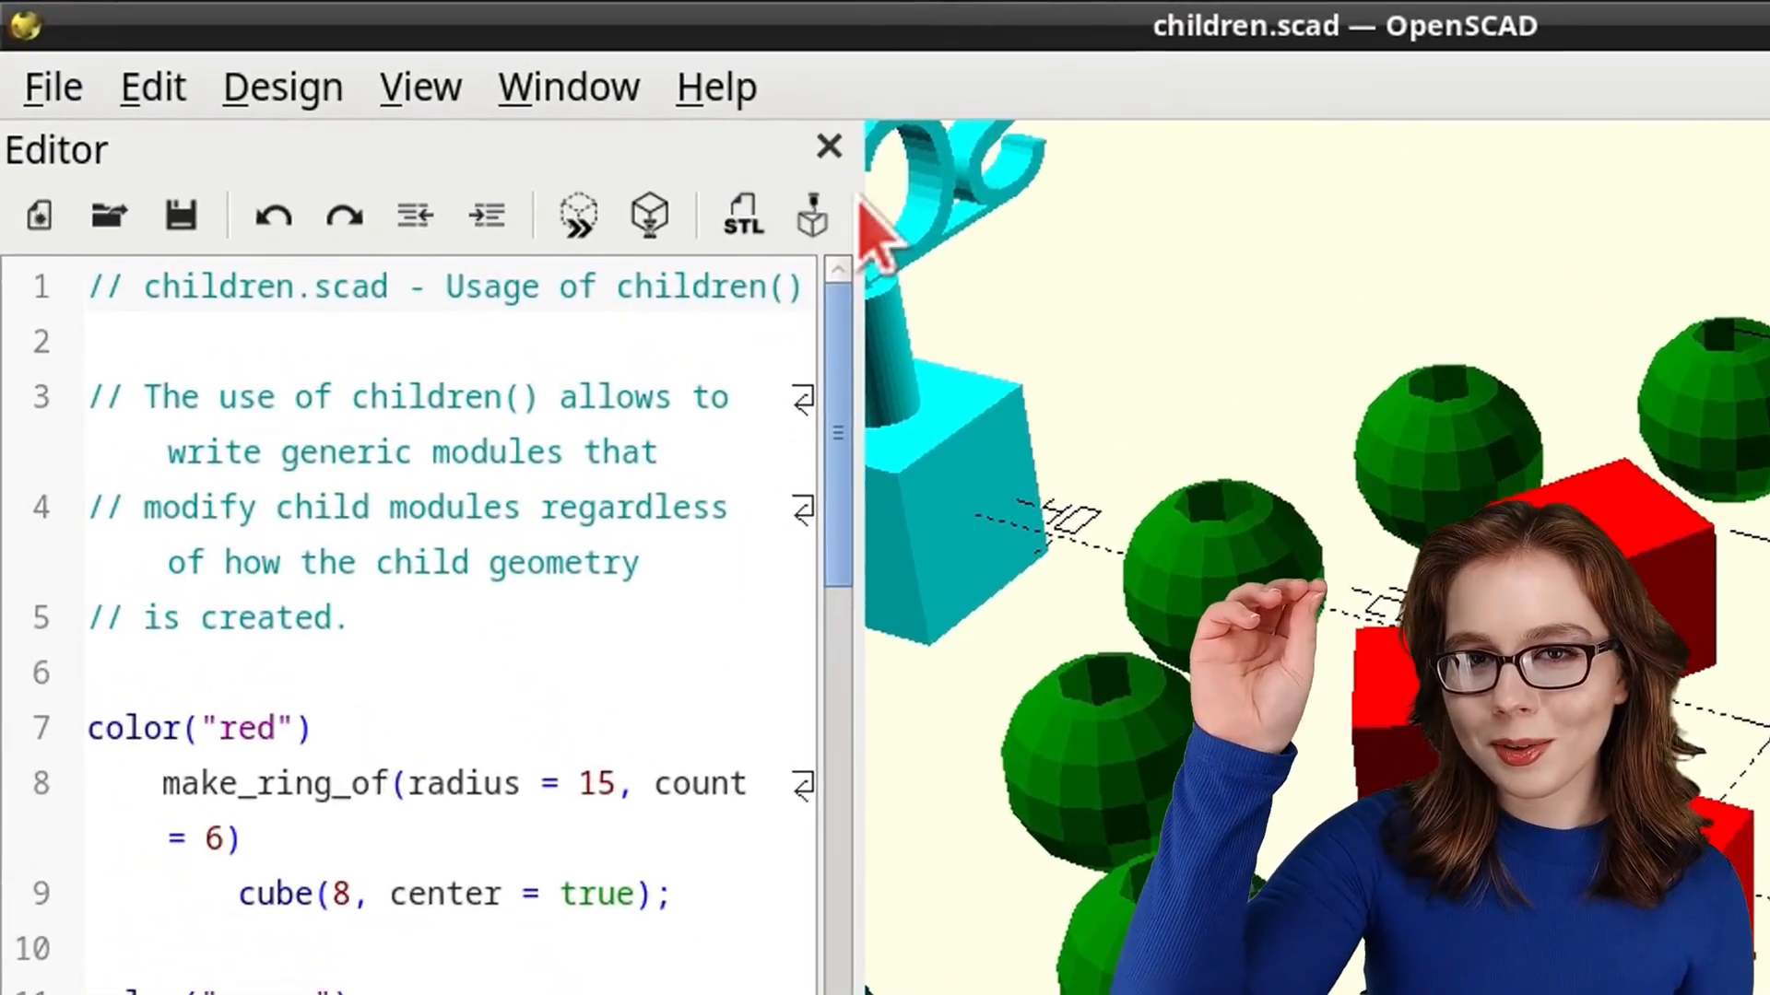
click(567, 86)
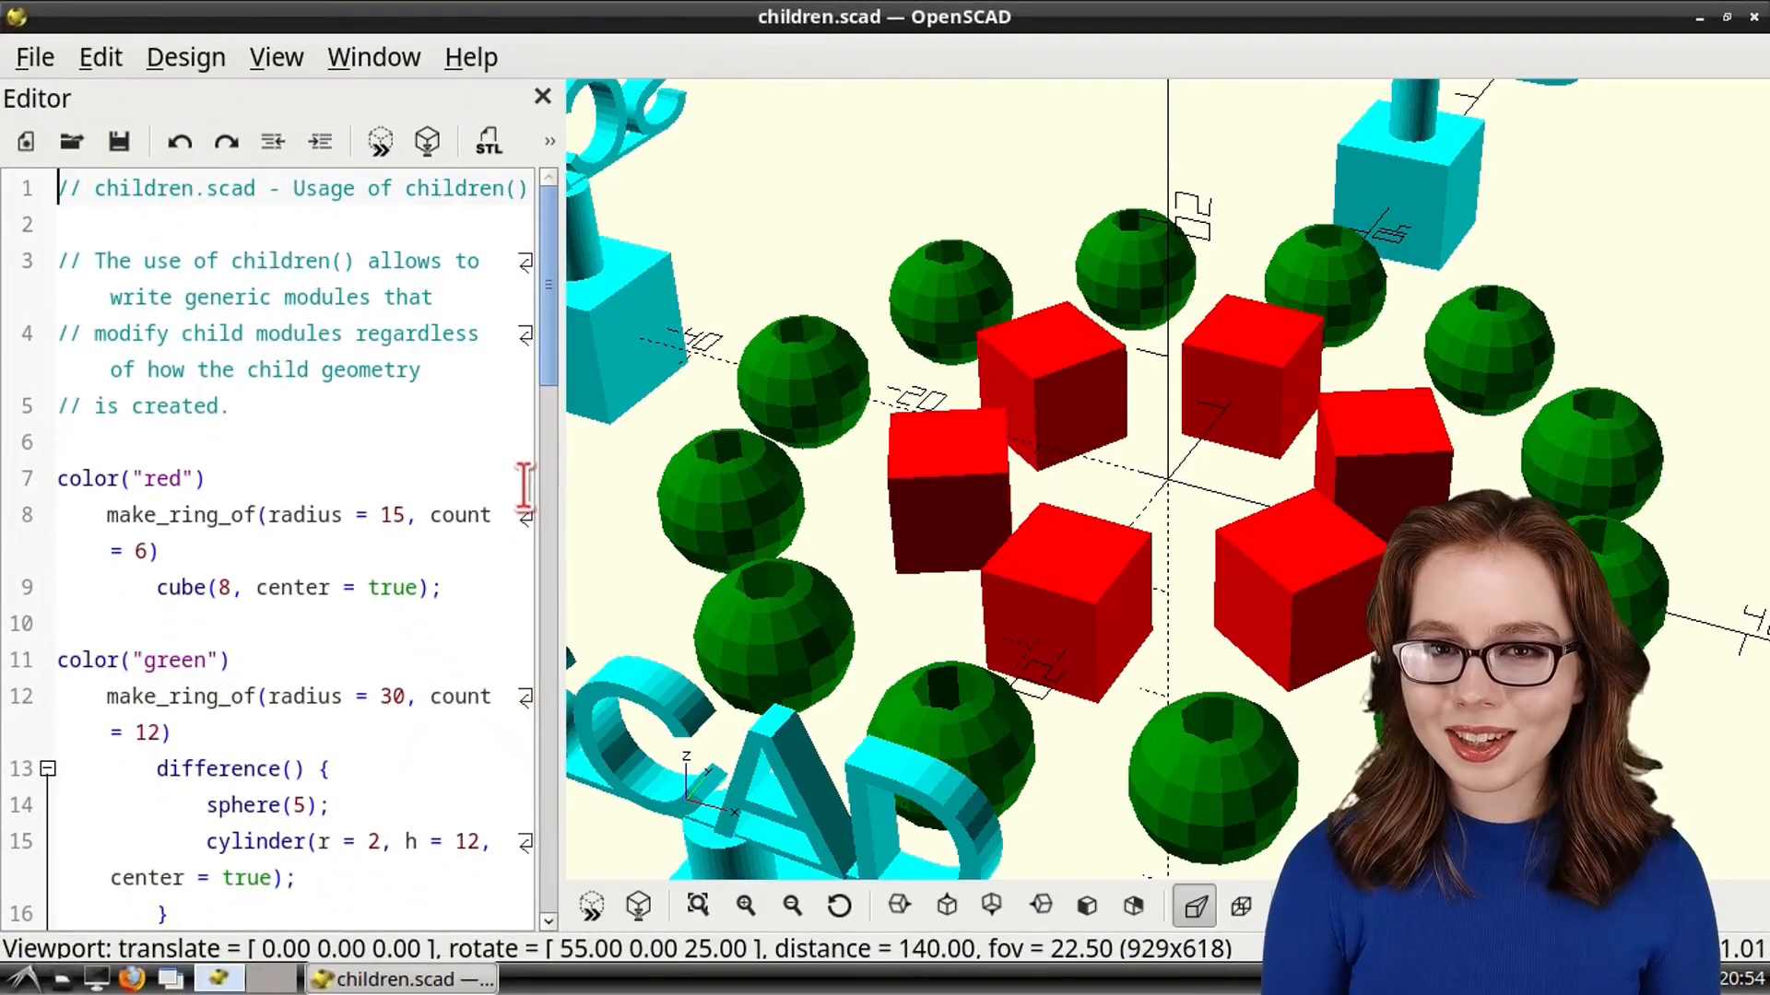
drag(570, 486, 665, 486)
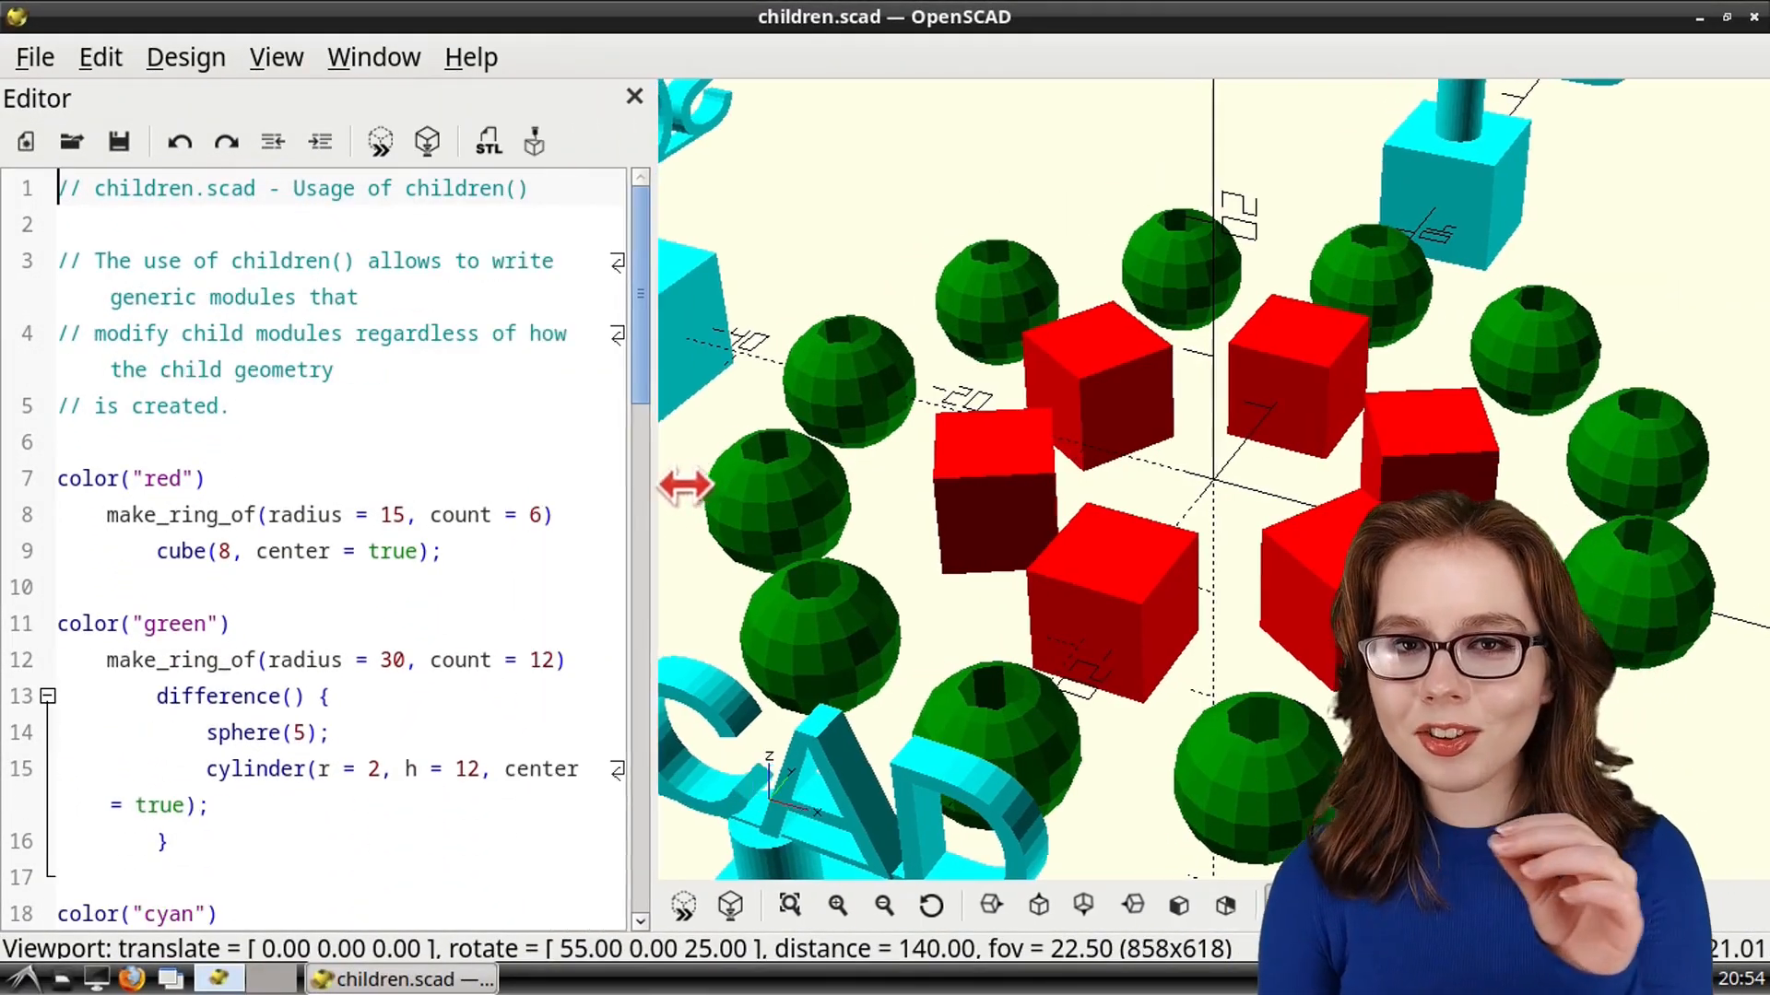
drag(683, 486, 620, 502)
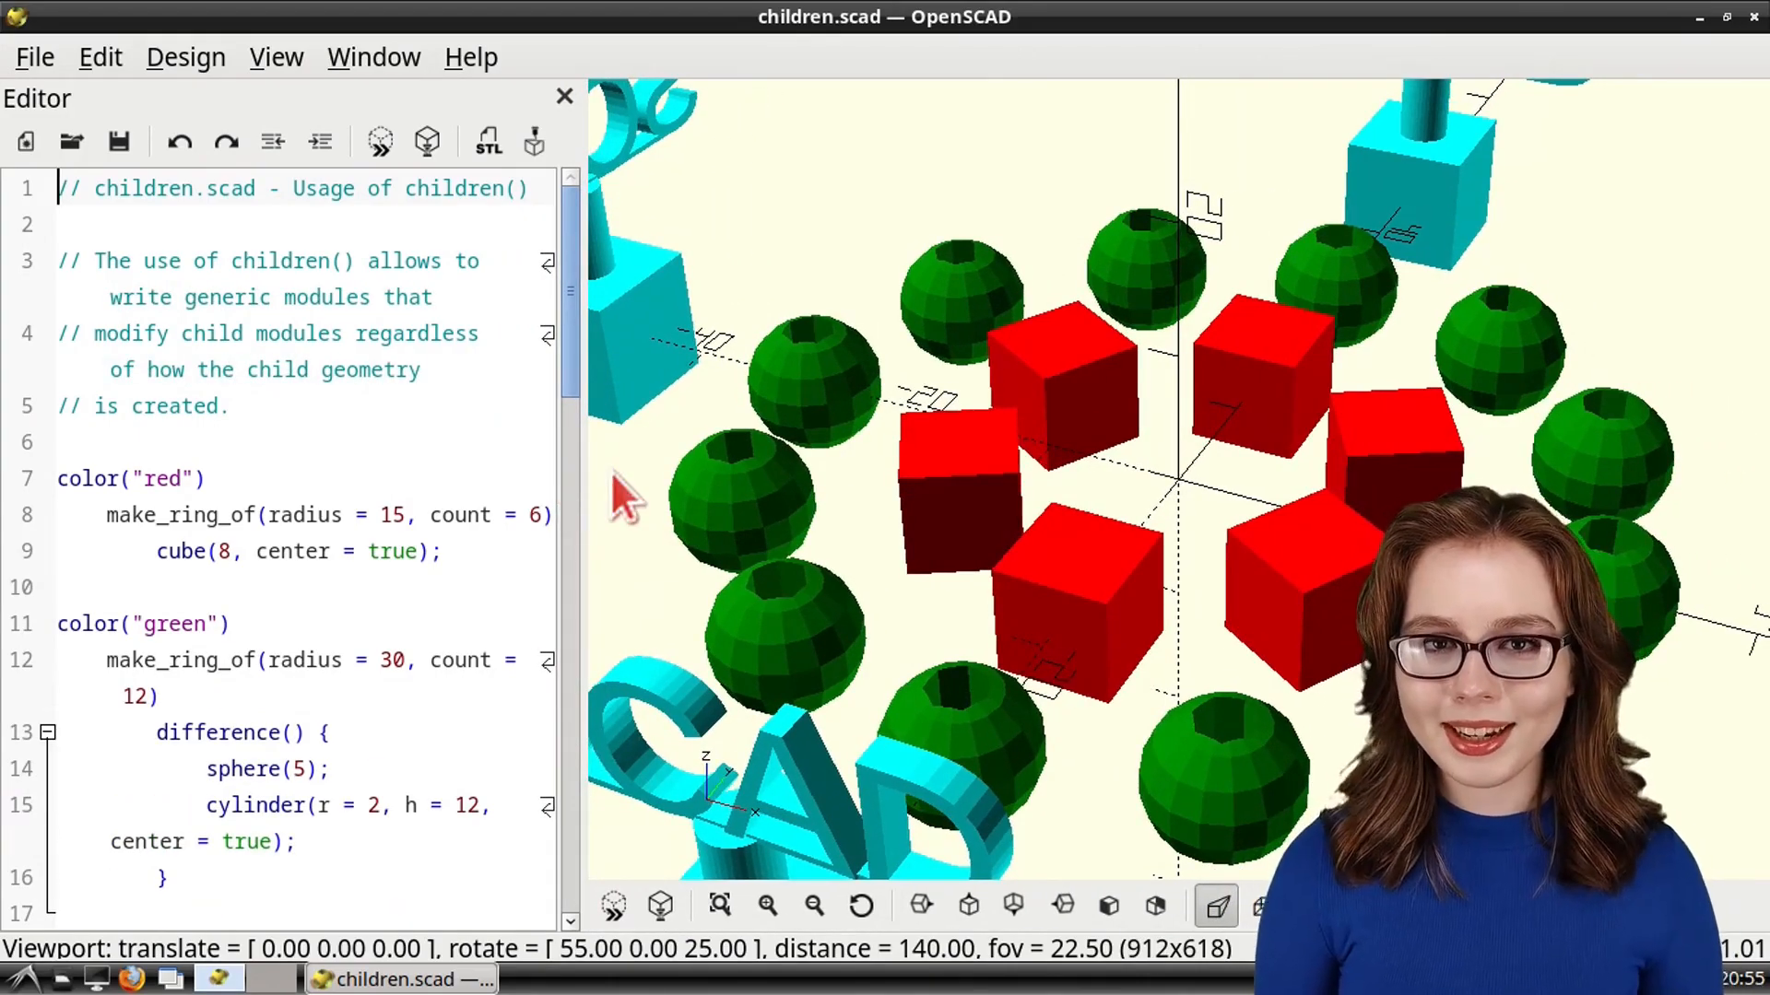
click(766, 905)
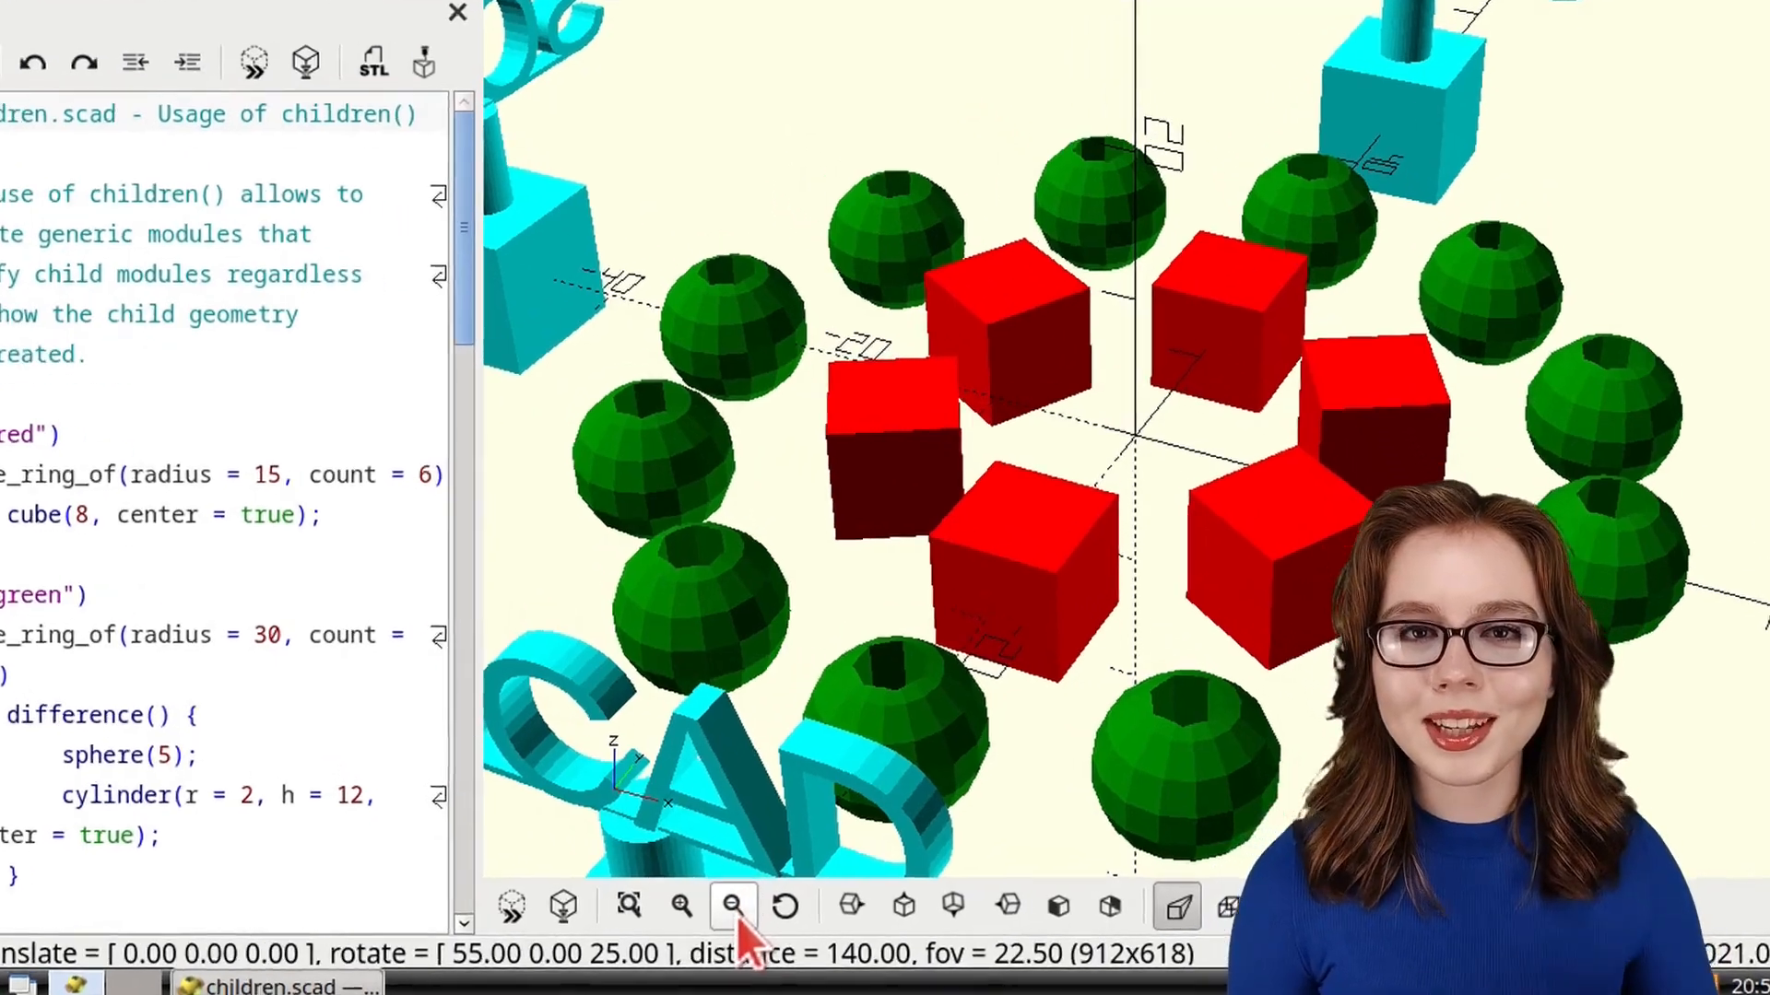
click(731, 906)
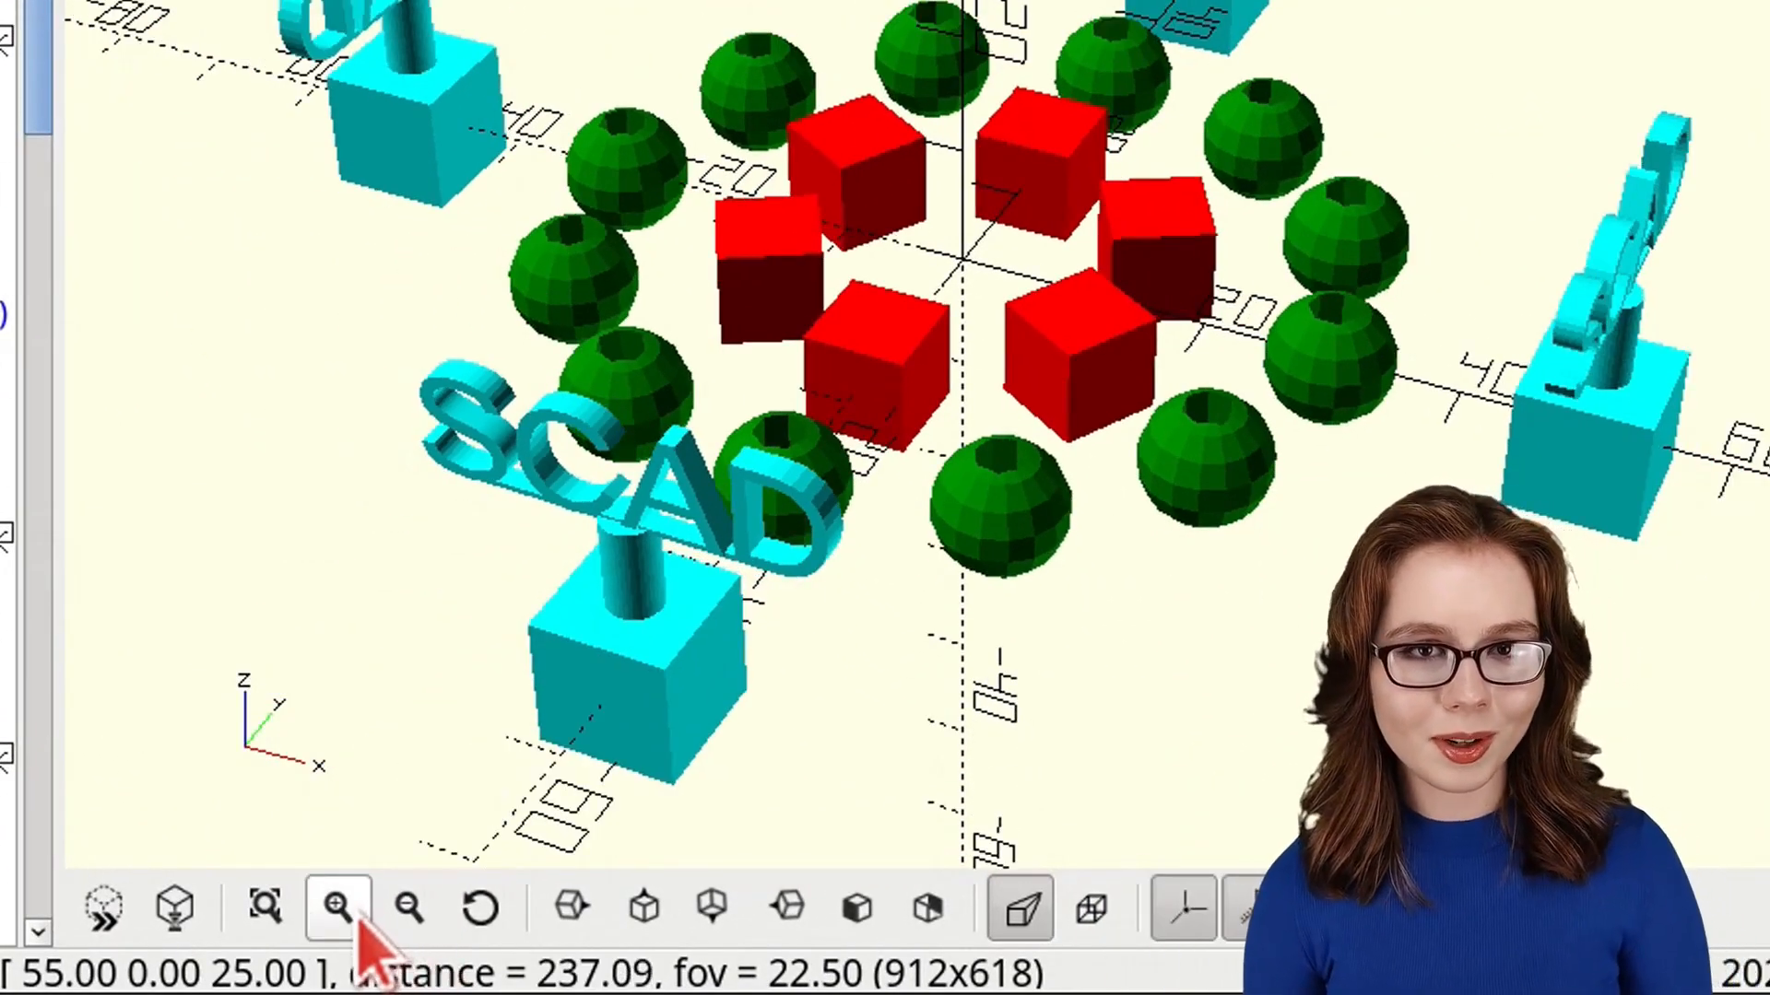
click(334, 906)
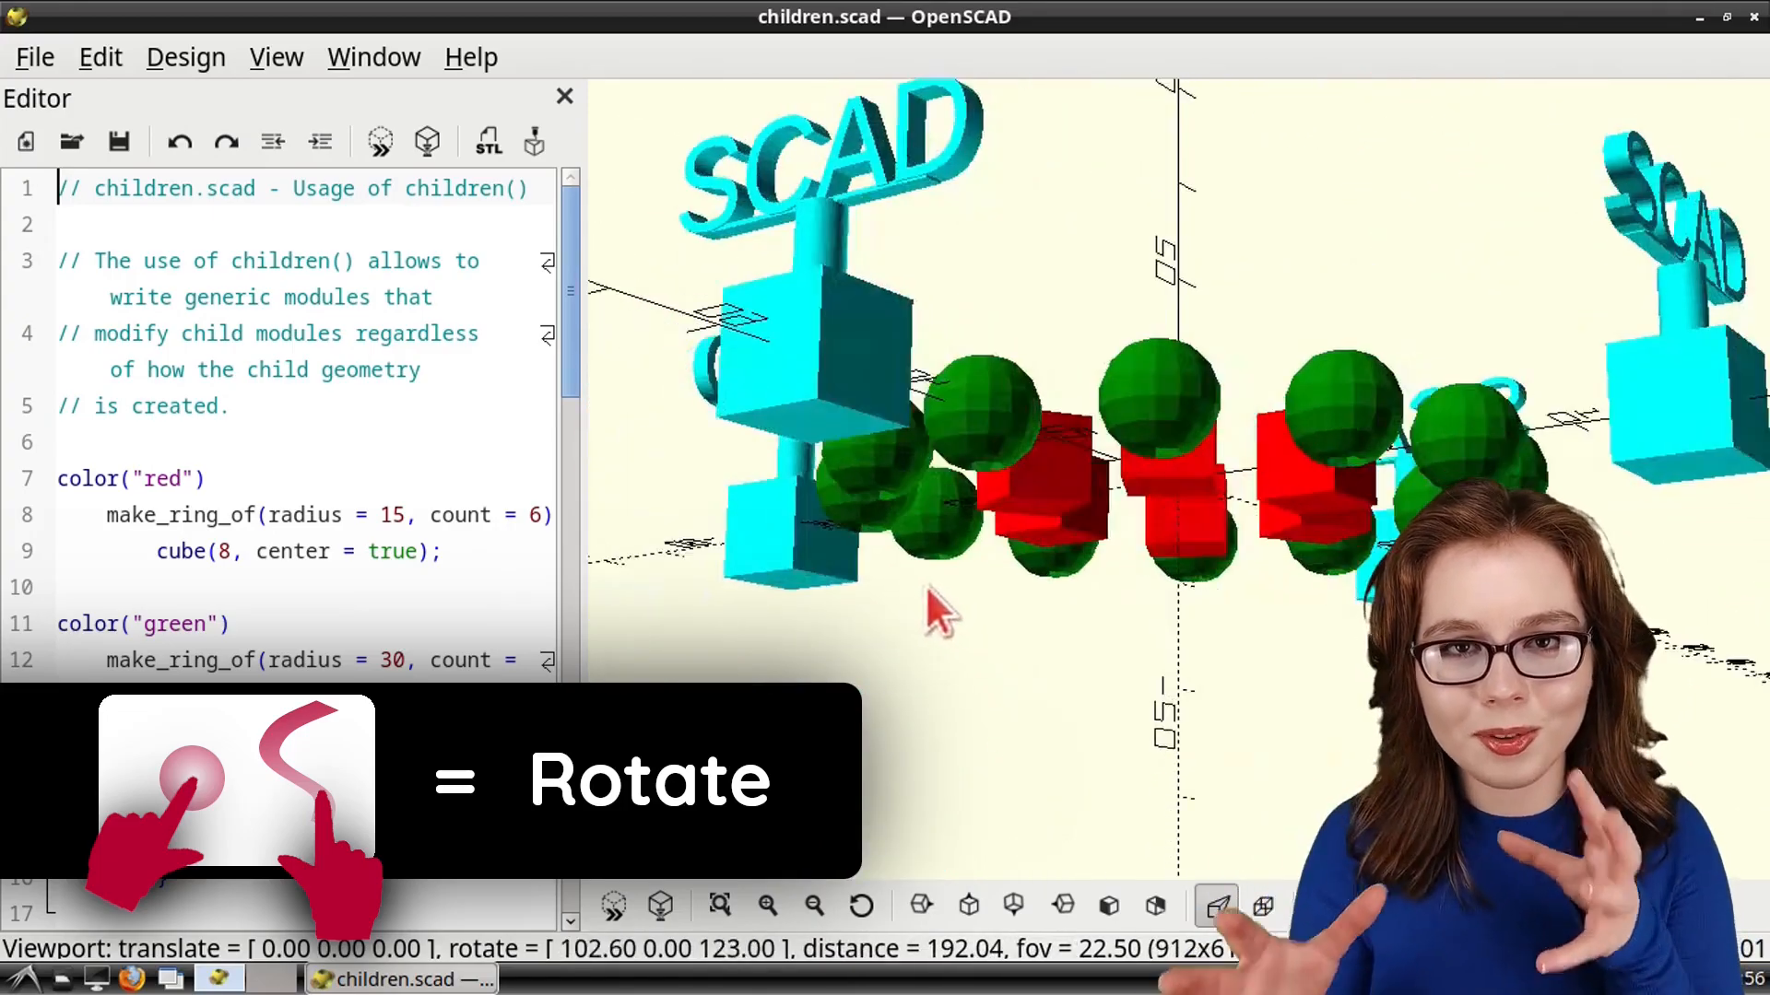
drag(942, 610, 1146, 660)
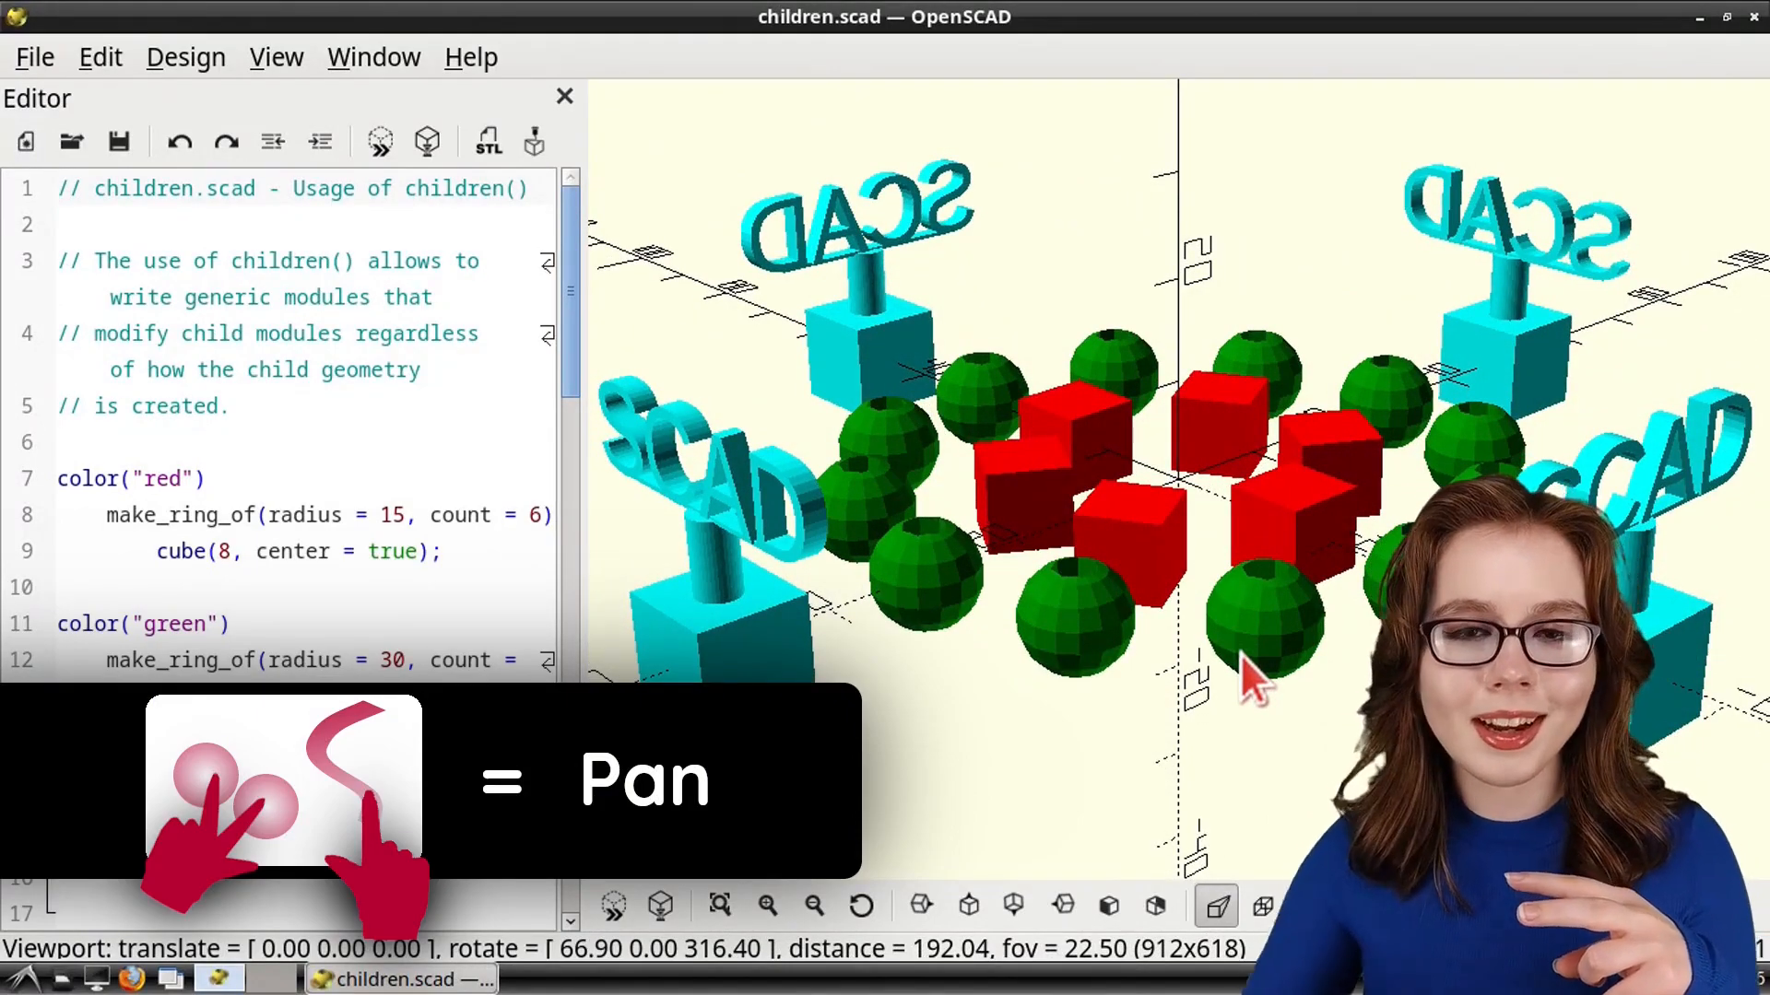
drag(1241, 677, 1236, 627)
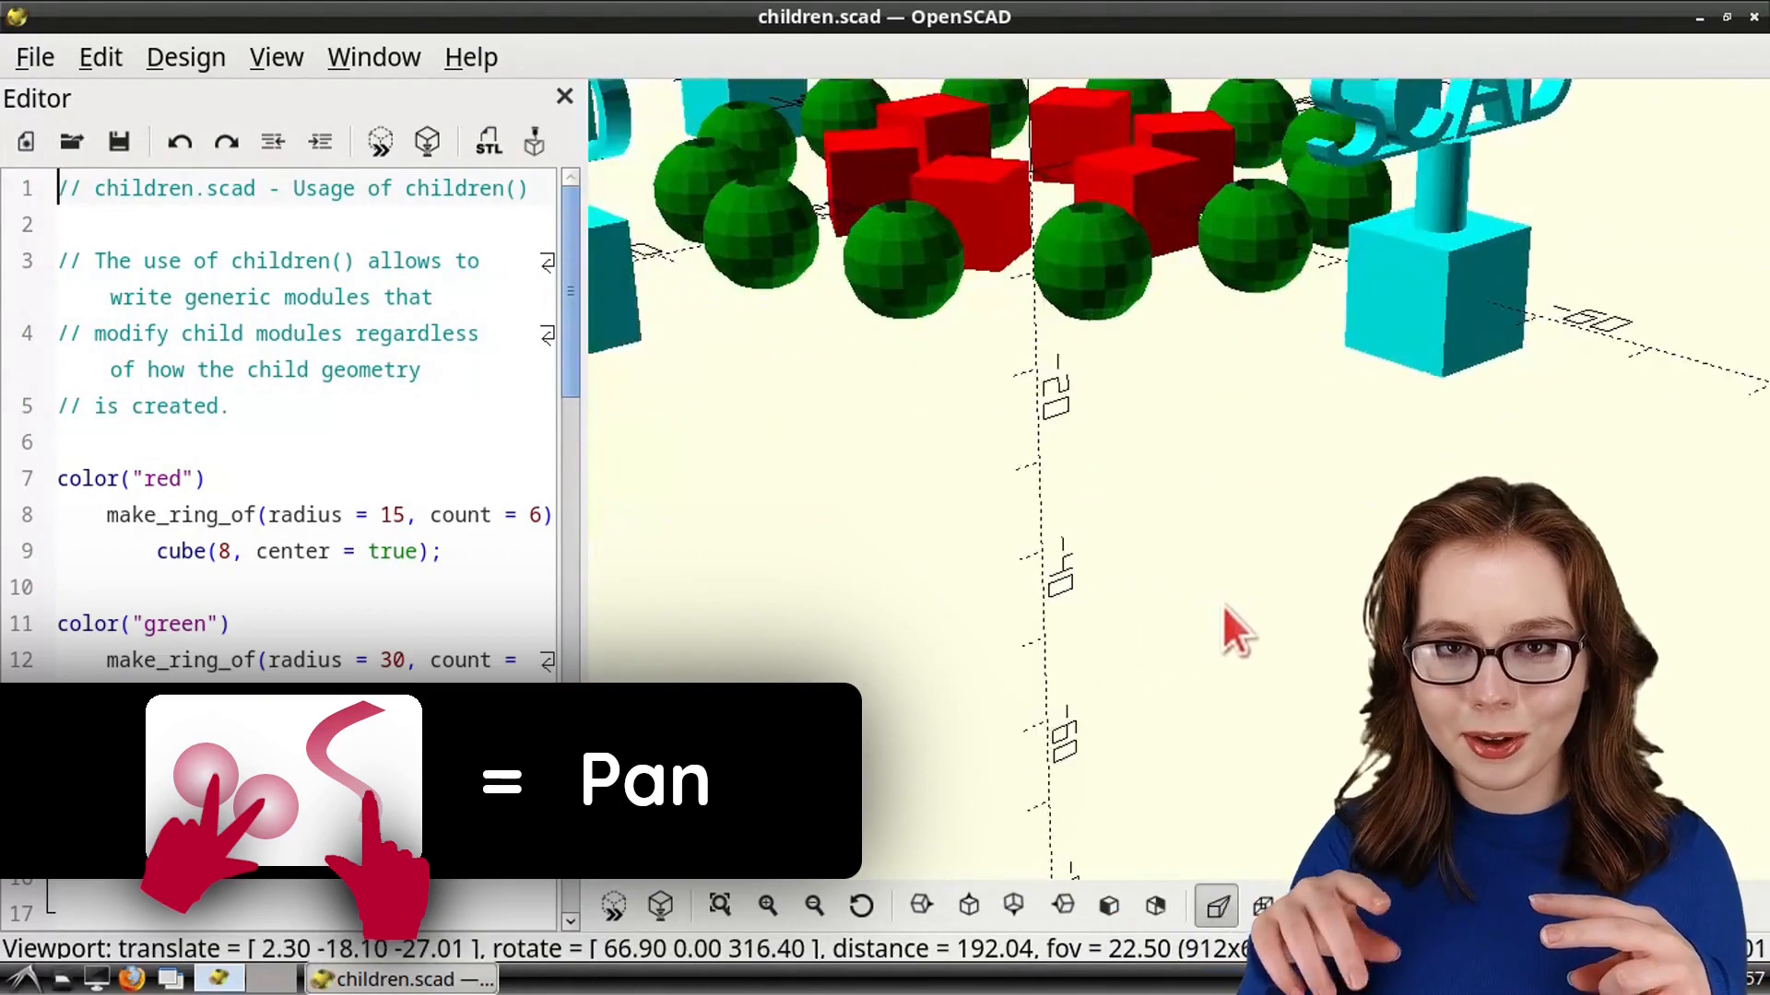
drag(1236, 627, 1218, 694)
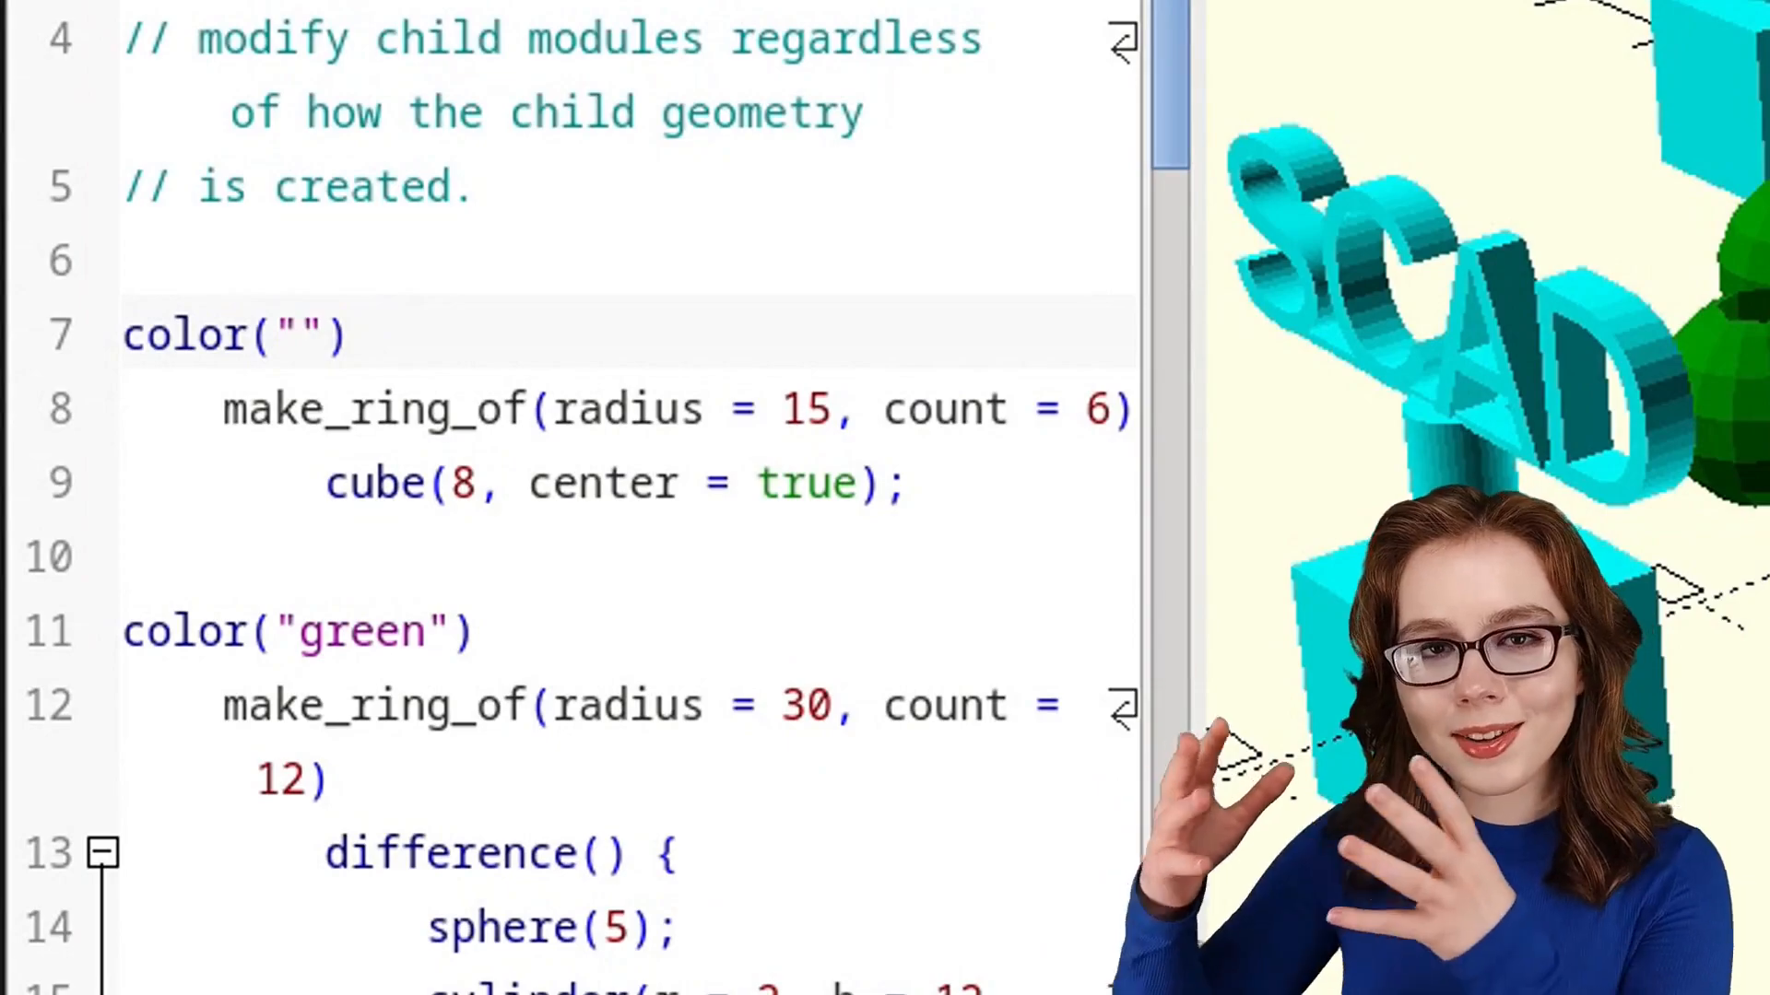
Change the cube ring's color to "purple" on line 7 and preview the model.
text(purple)
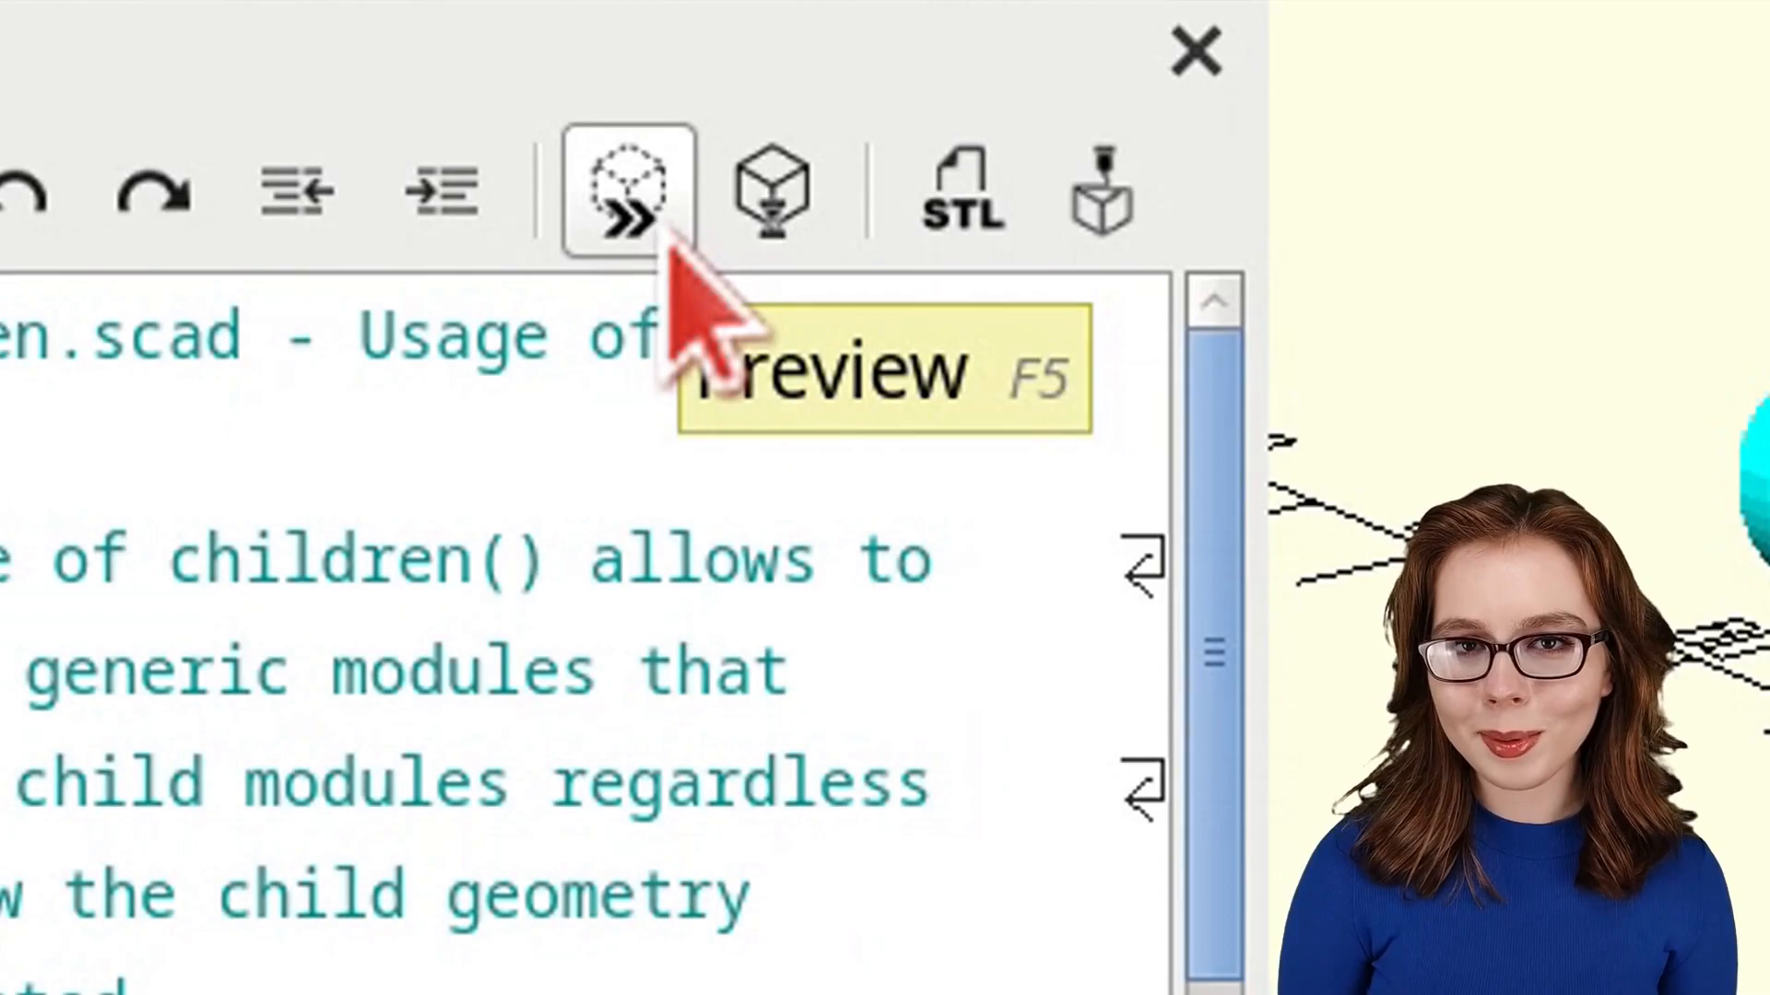
click(629, 192)
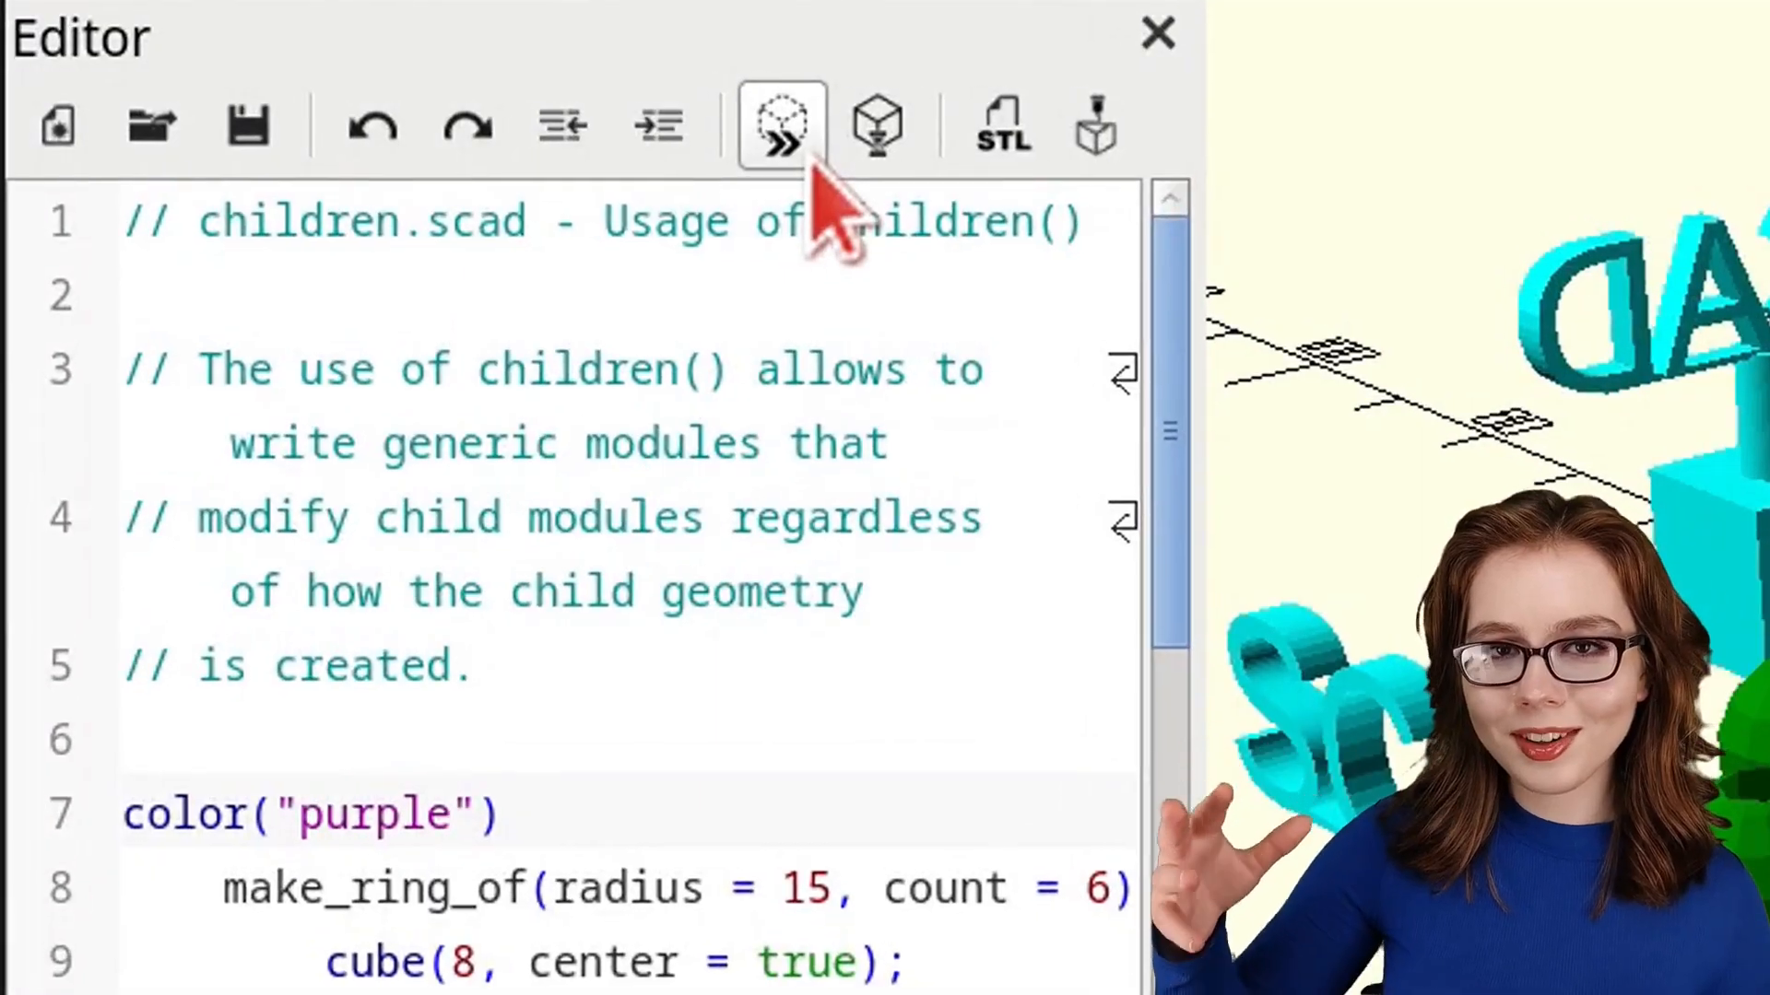
mouse_move(875, 124)
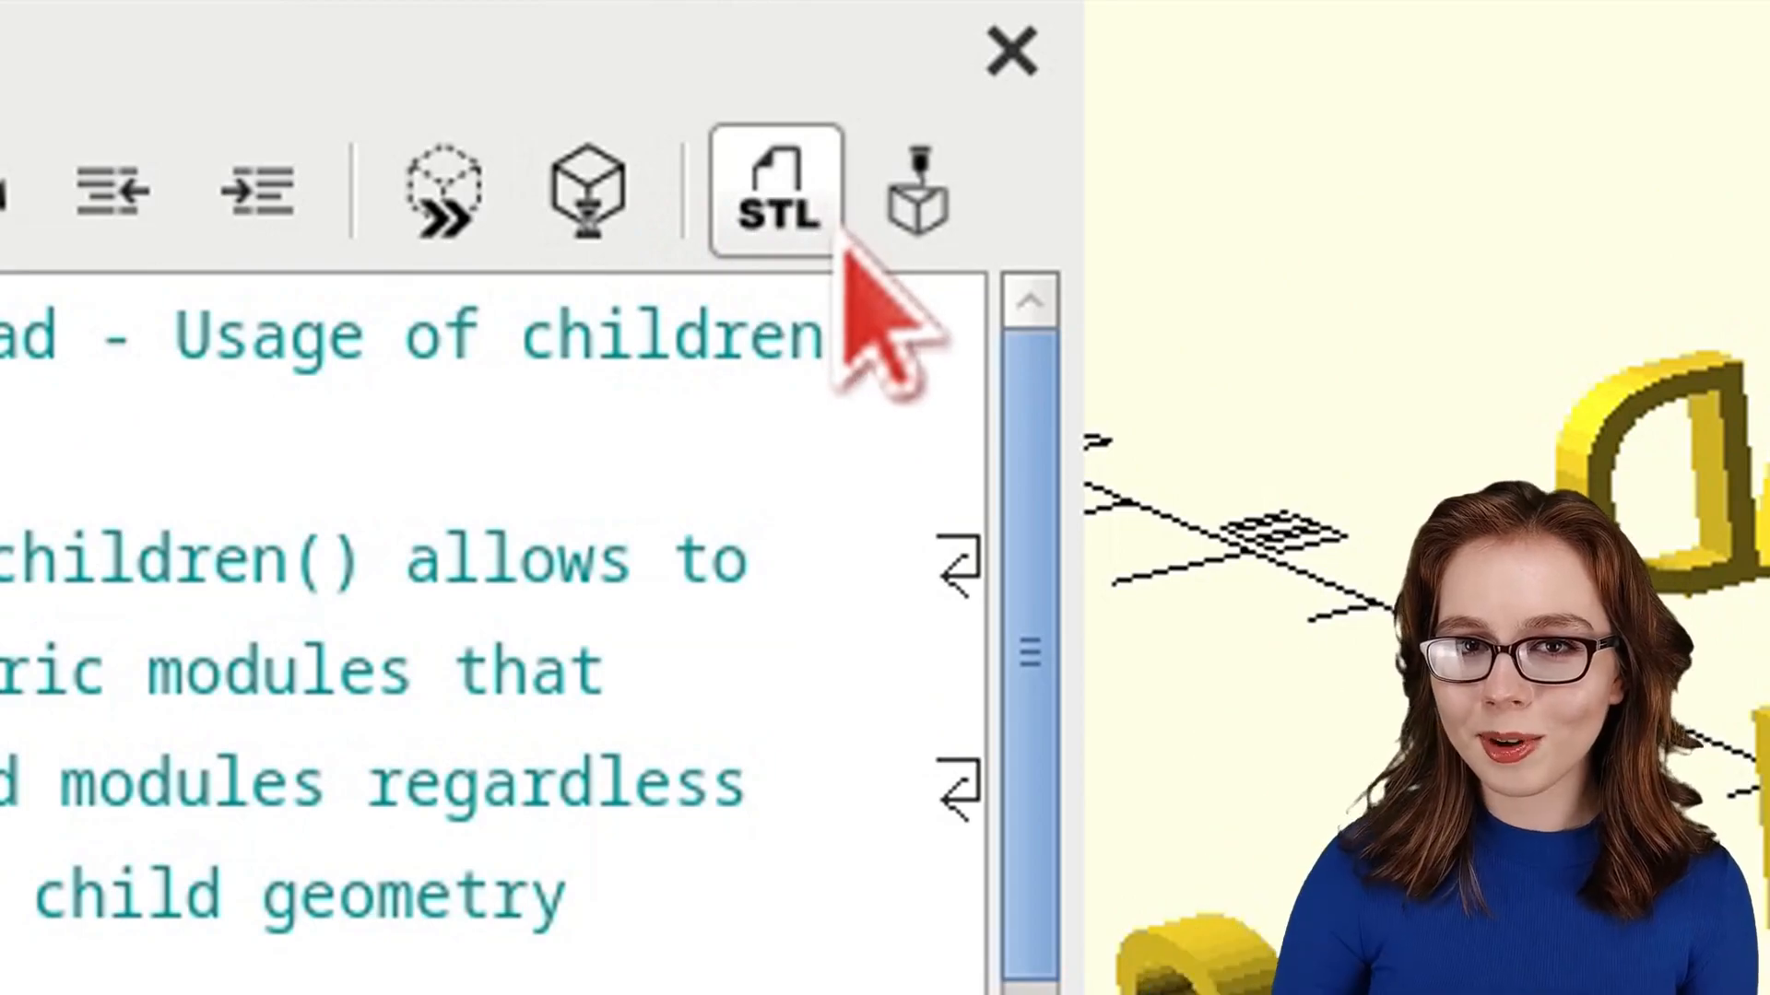
mouse_move(775, 189)
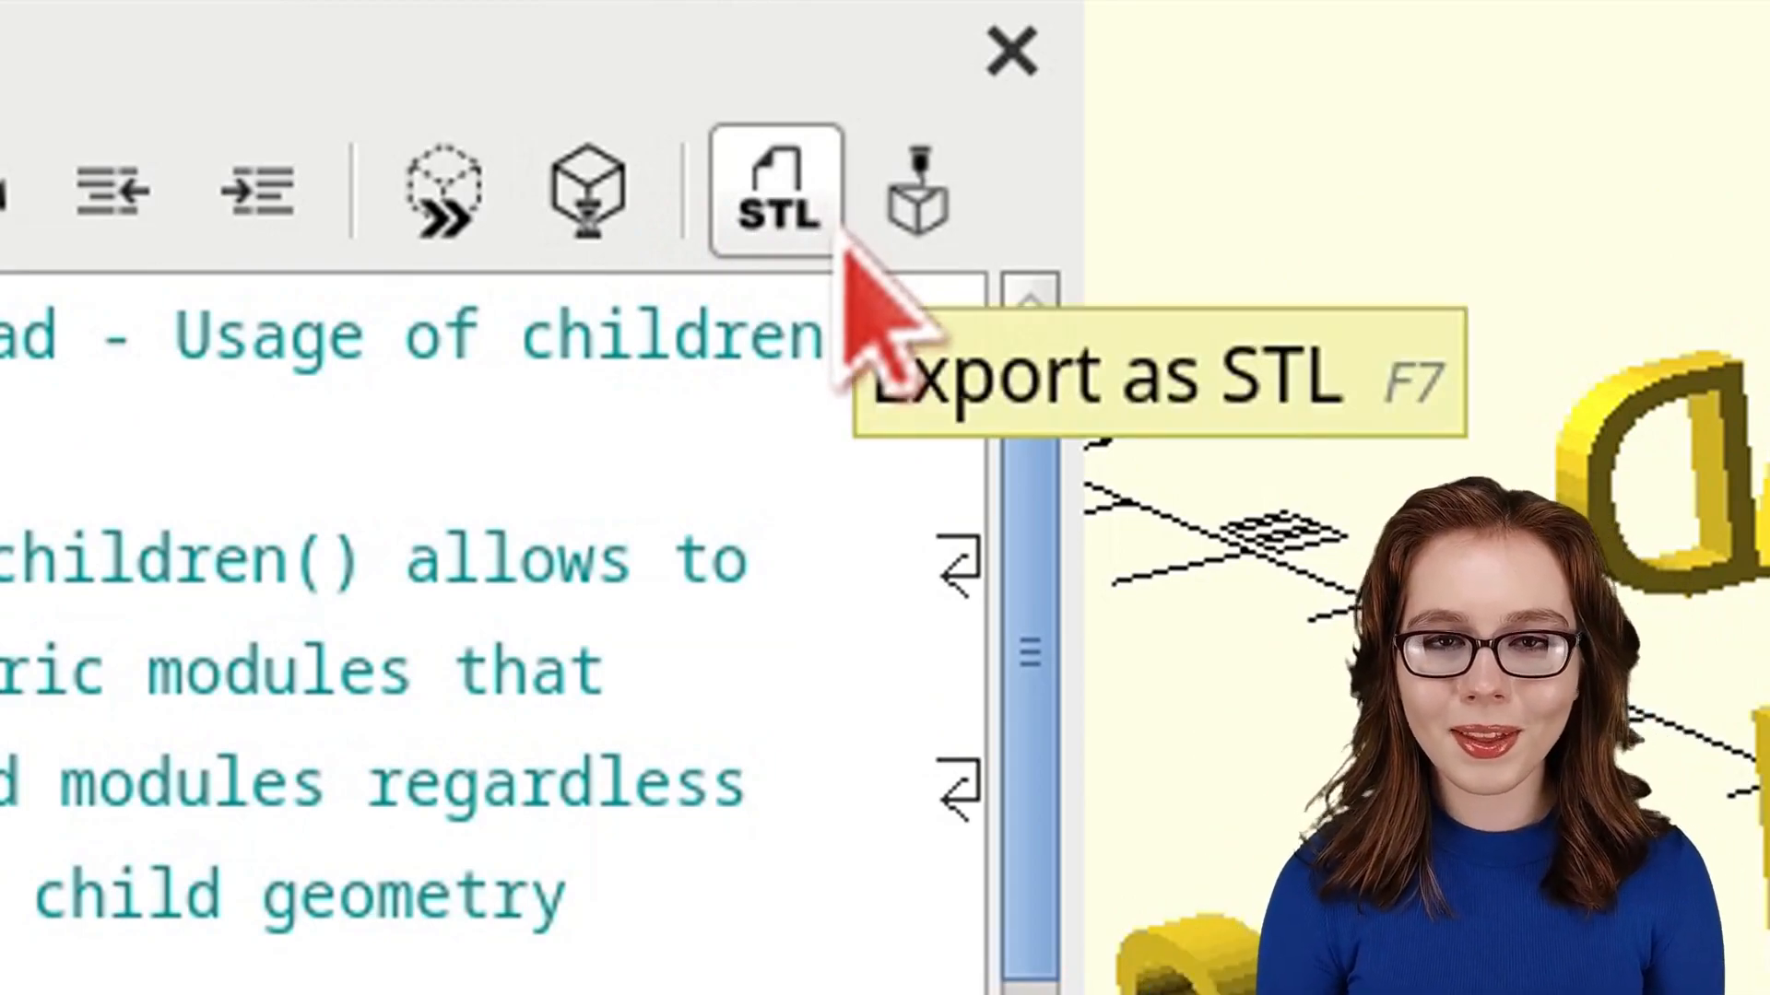
Export the model as children.stl into the 3D Models folder.
click(774, 190)
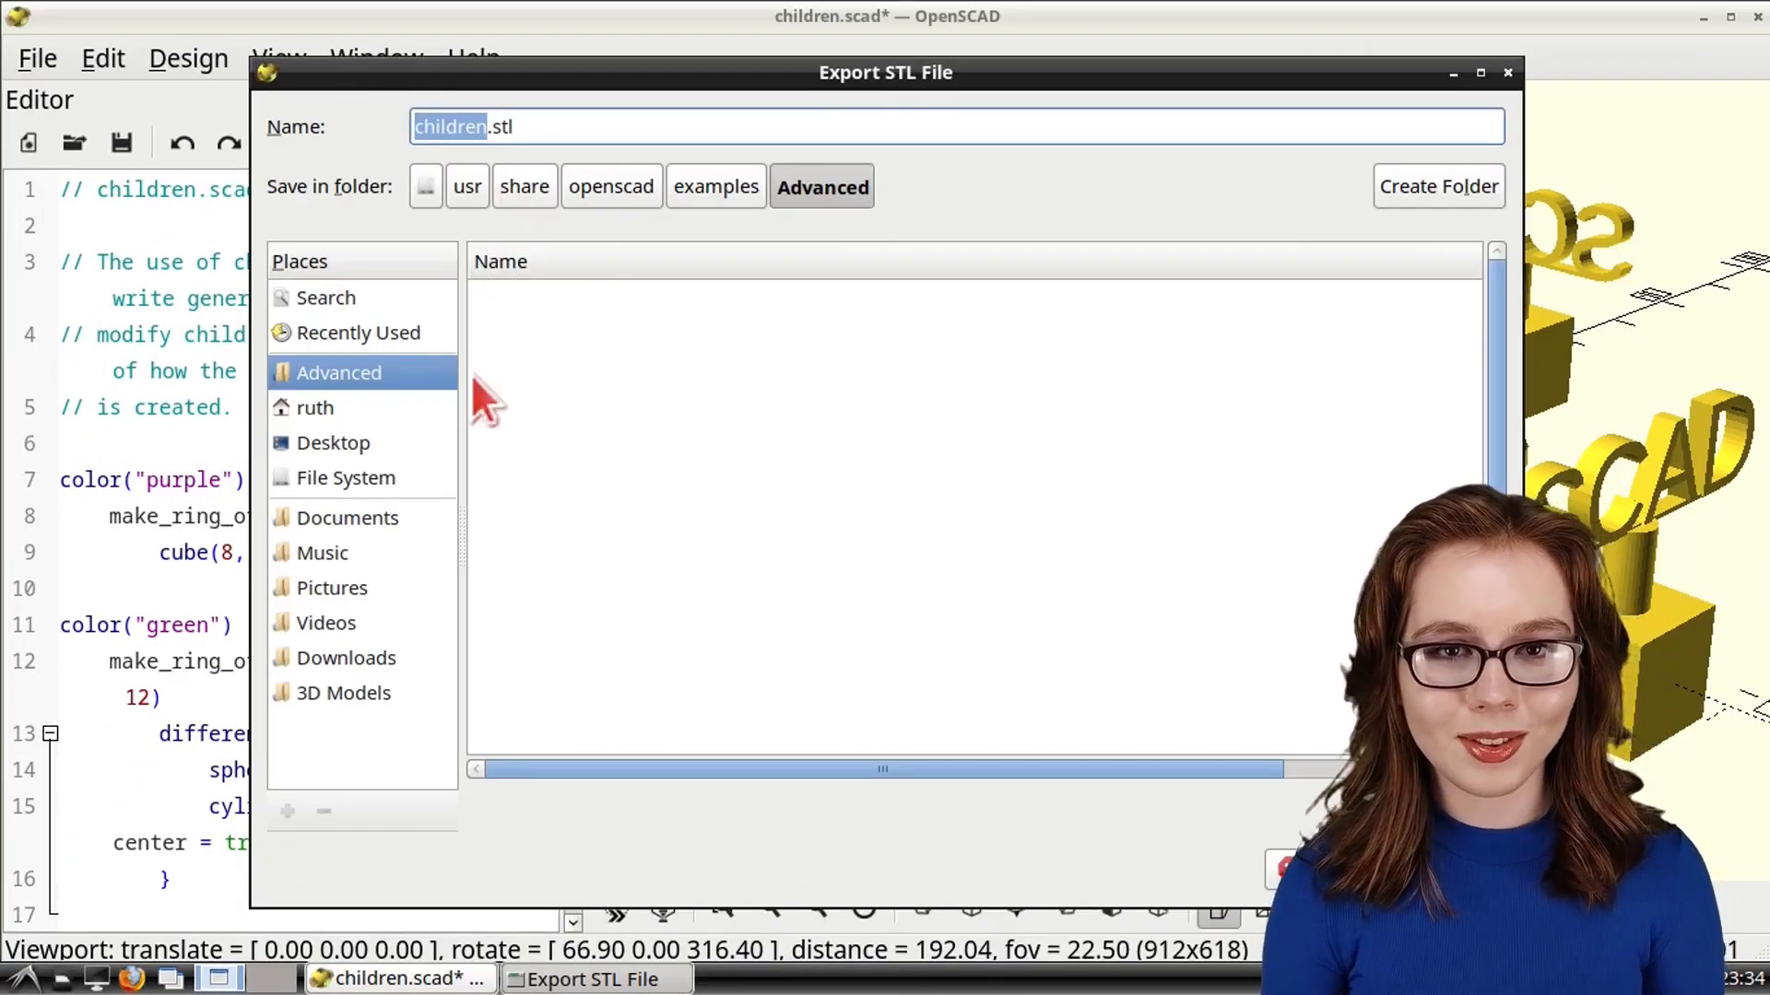
click(342, 692)
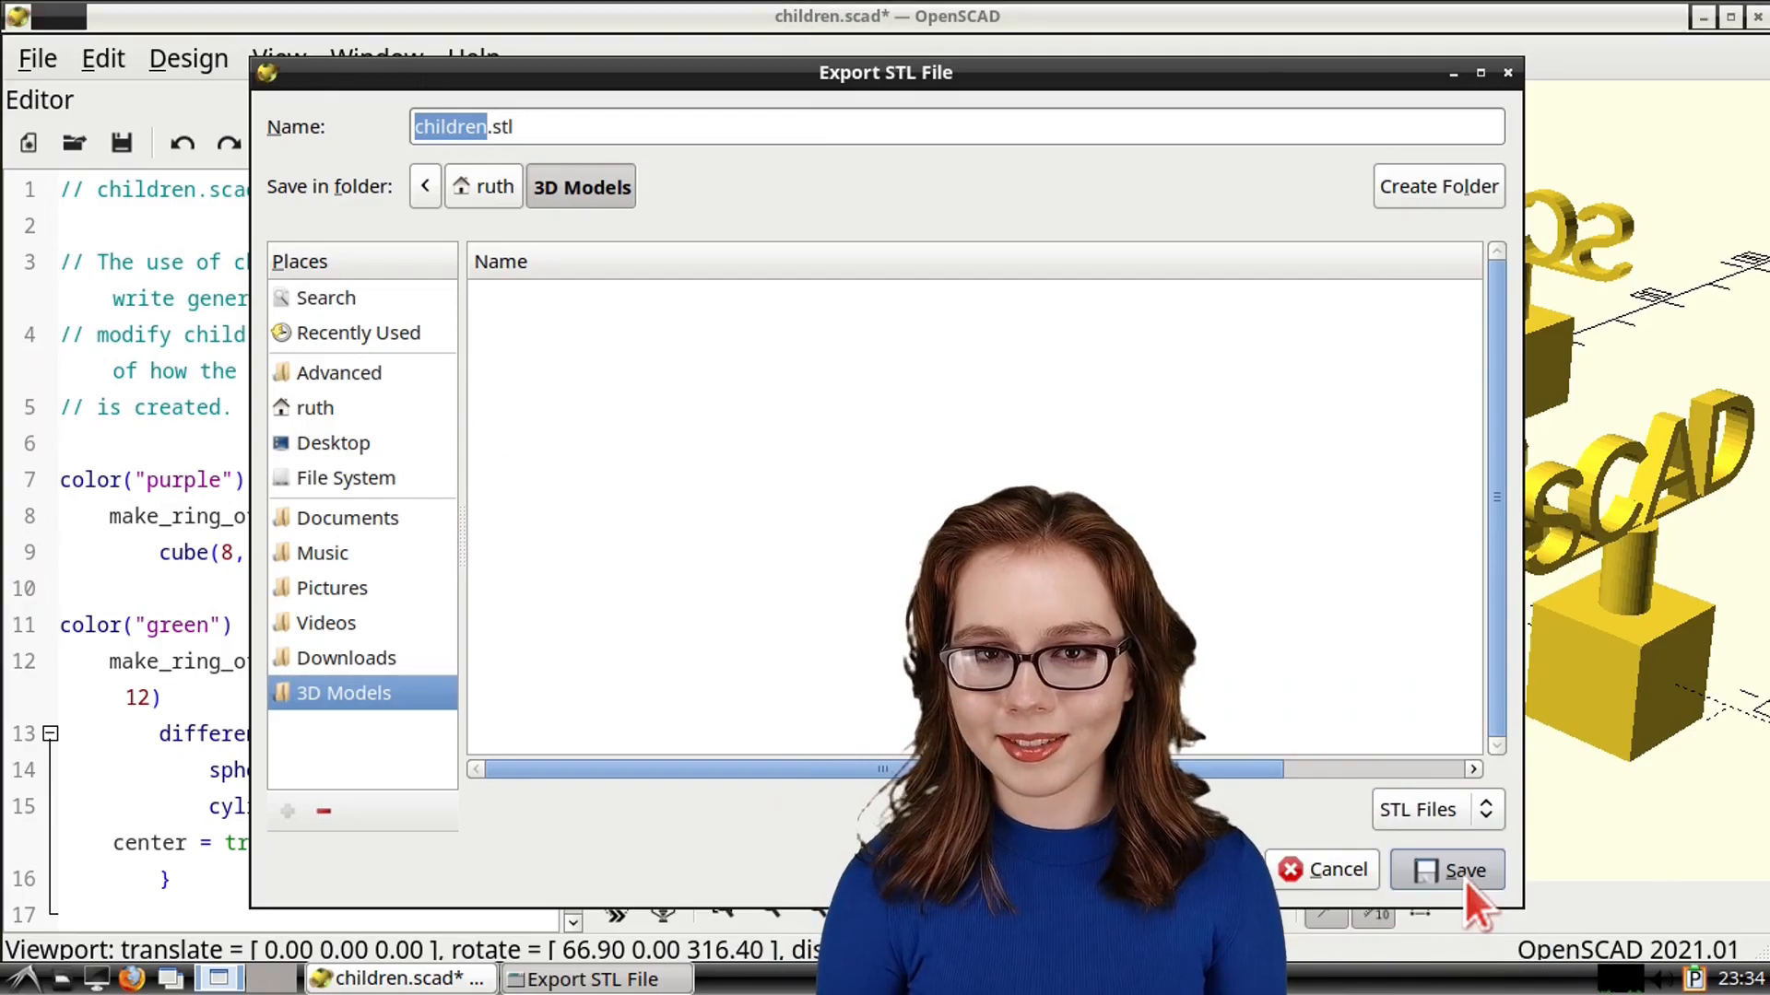
click(1464, 870)
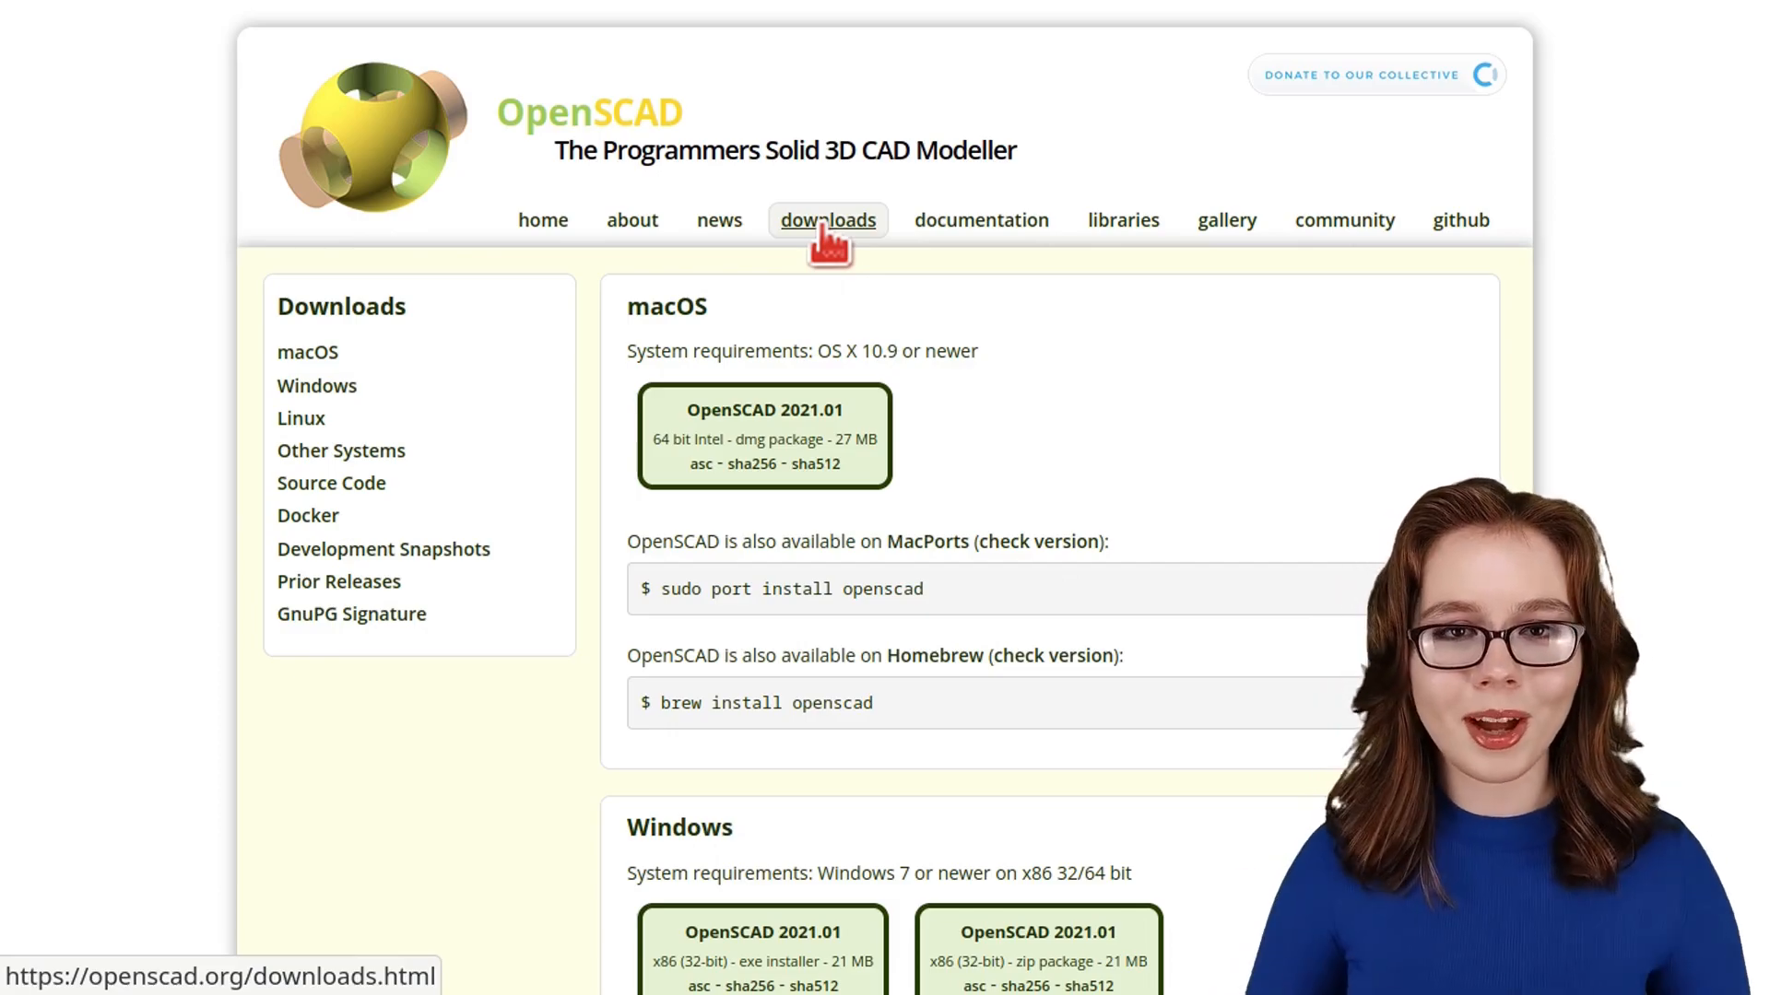
Scroll through the downloads page, then view the openscad.org documentation page.
scroll(down, 3)
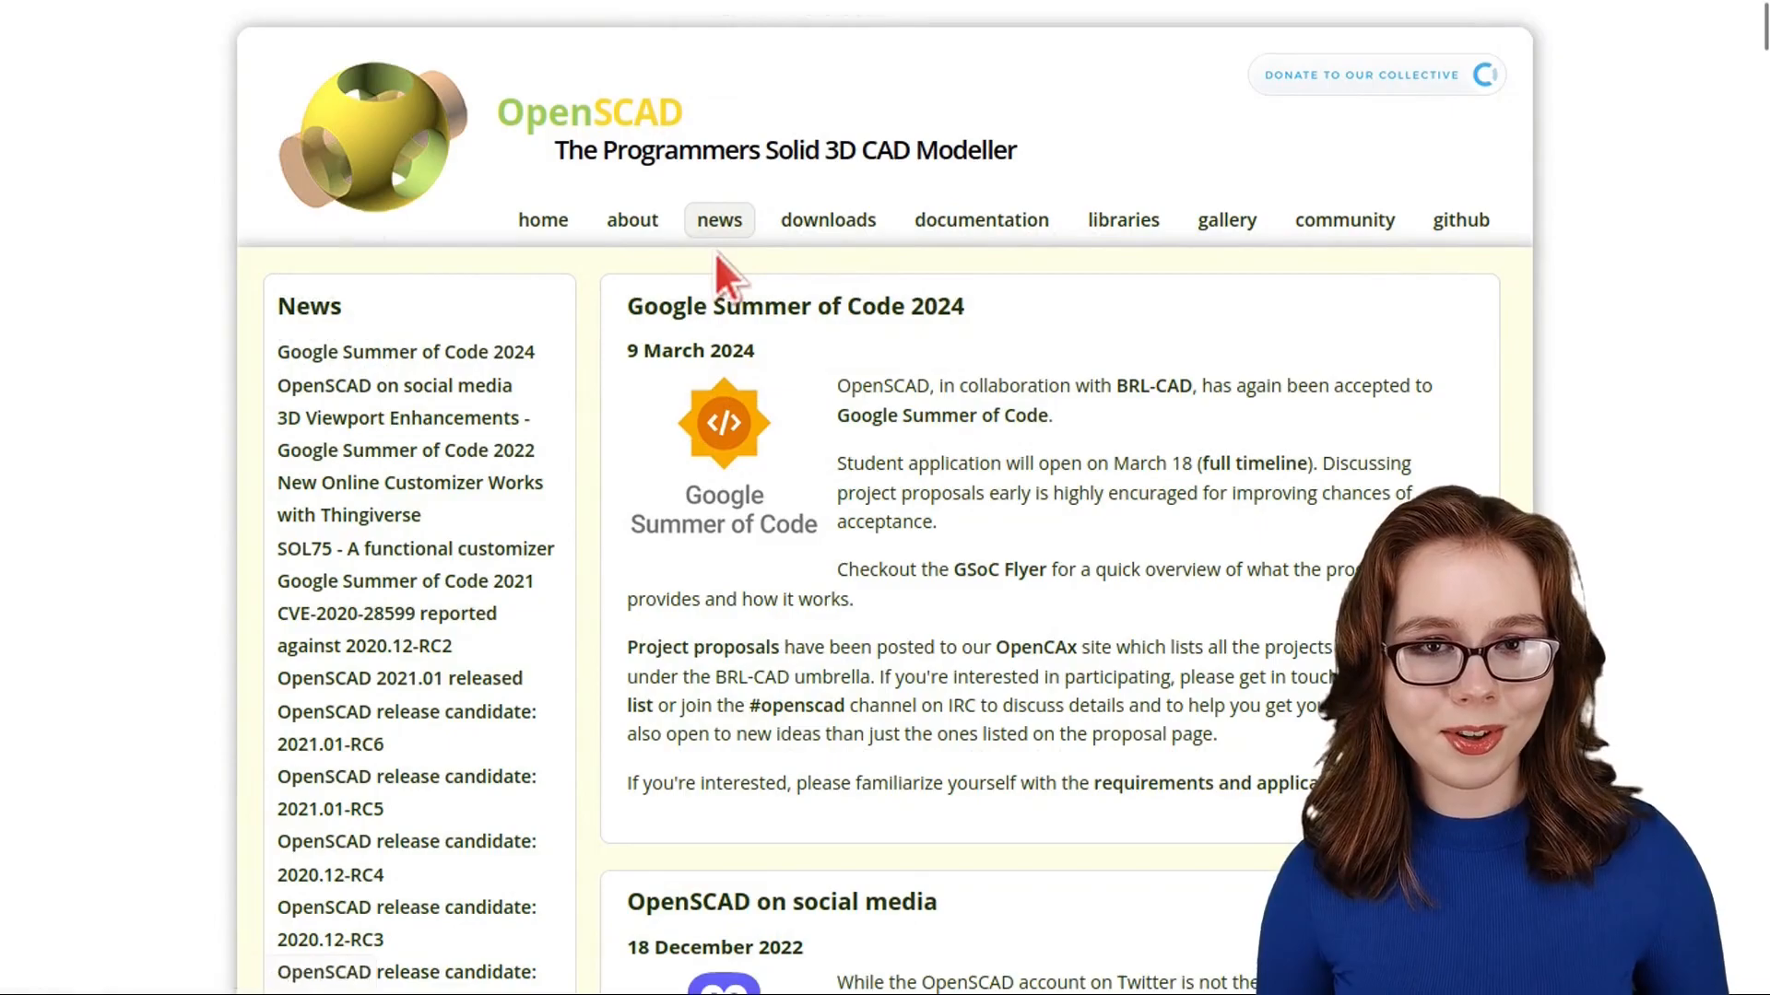
scroll(down, 3)
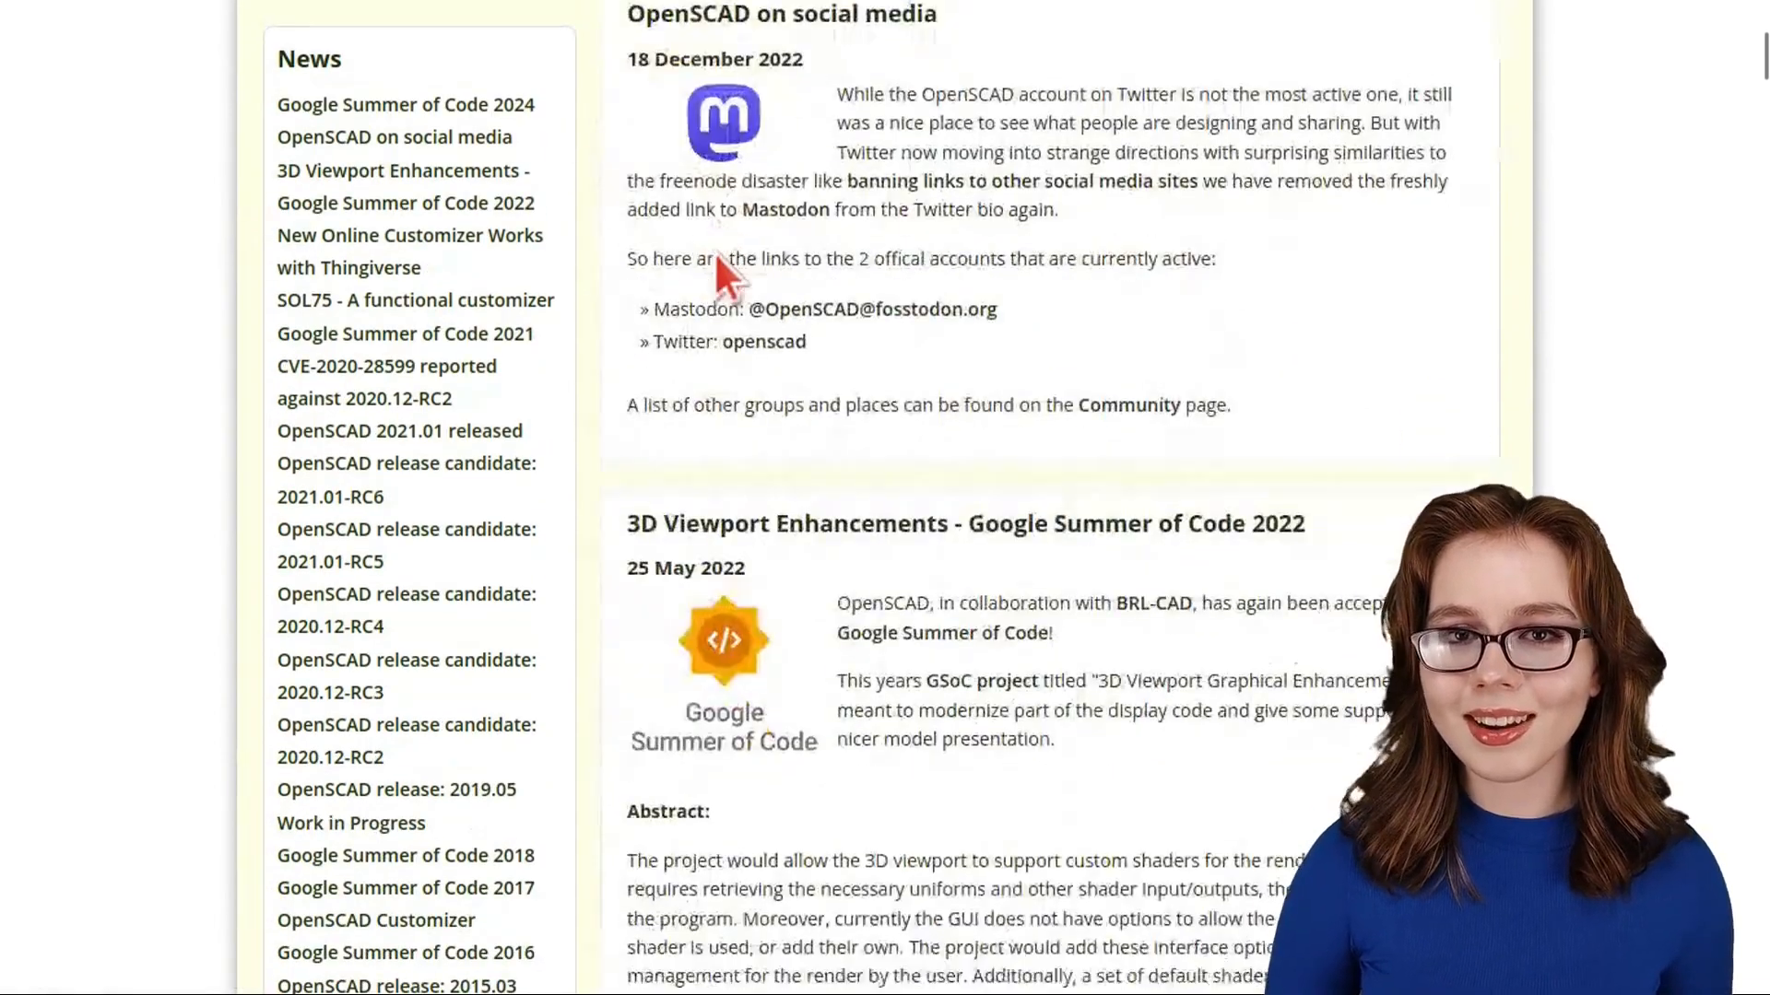
click(980, 220)
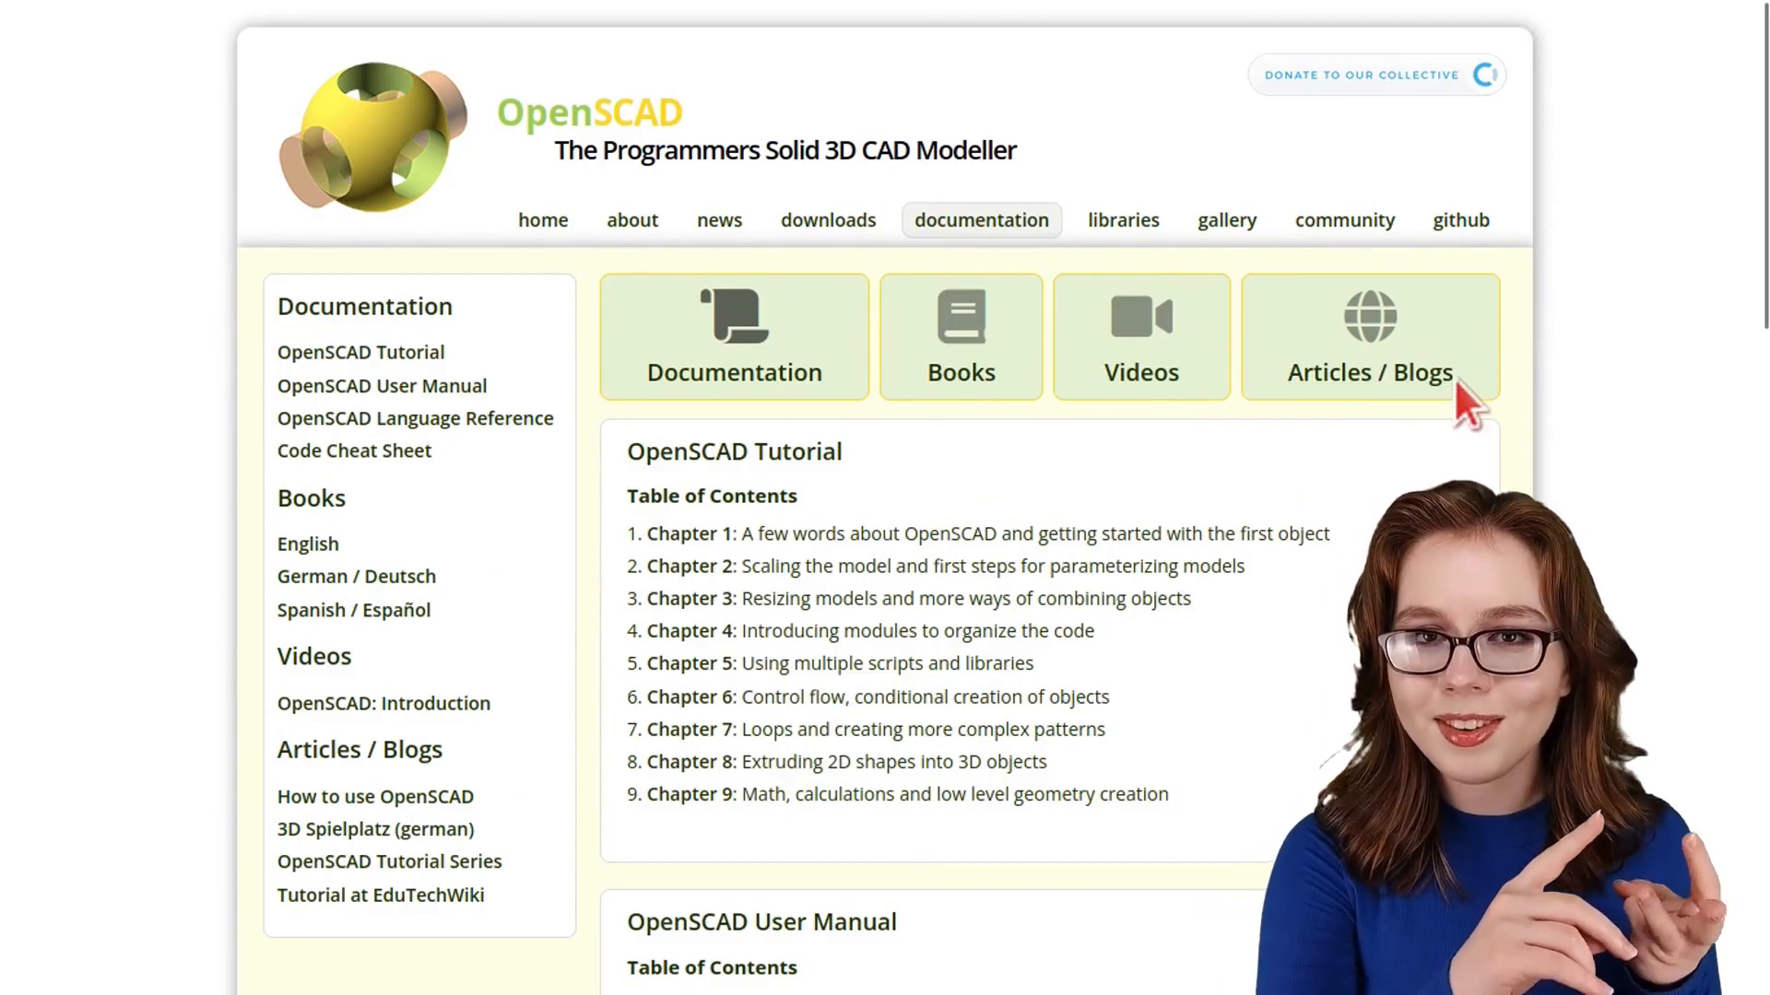
mouse_move(1721, 310)
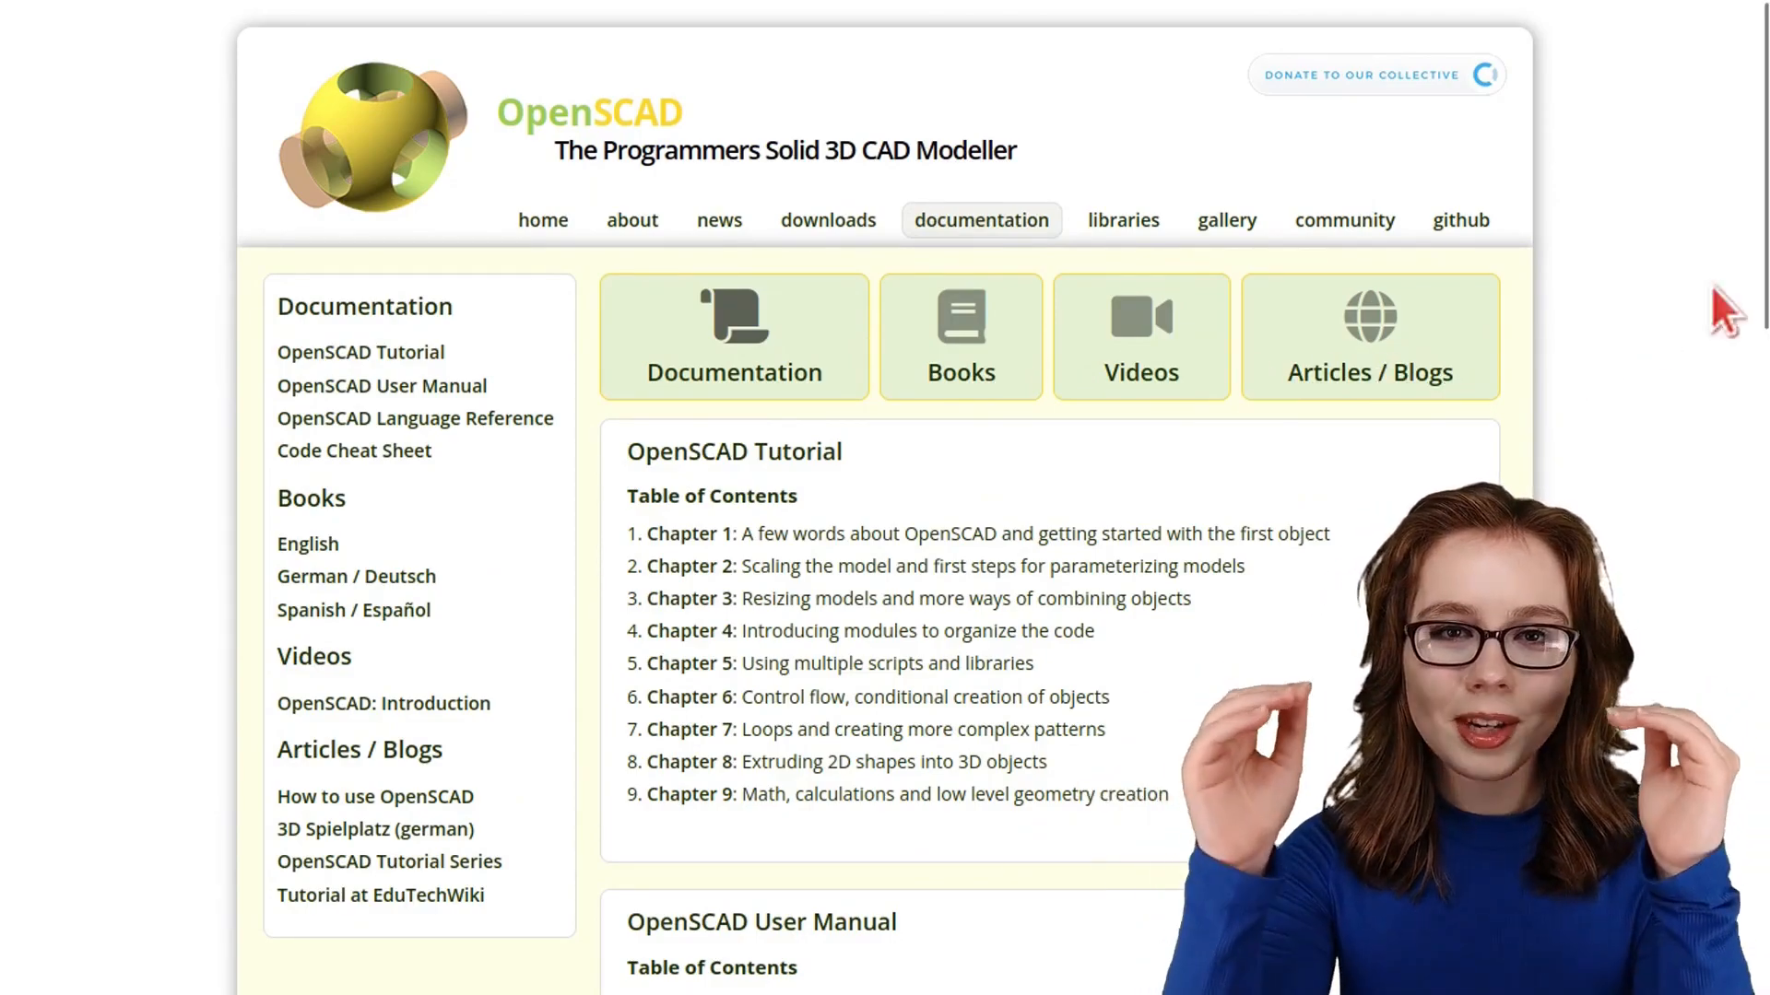
scroll(down, 3)
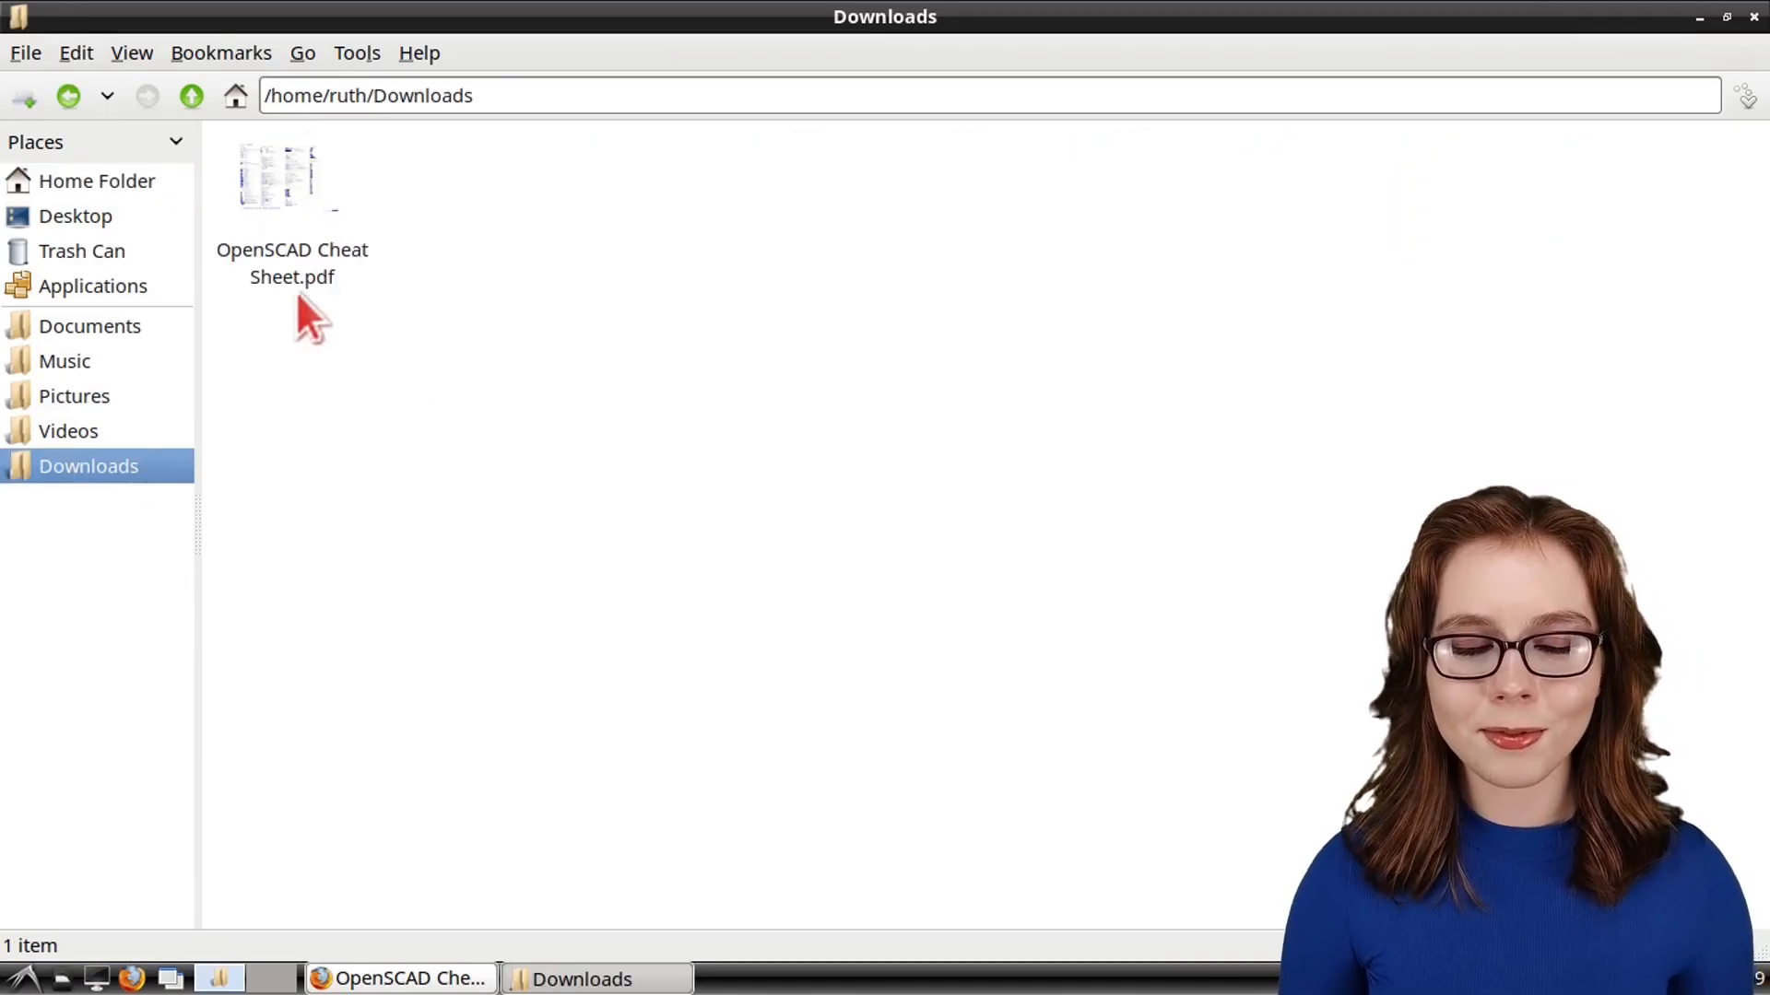
Open 'OpenSCAD Cheat Sheet.pdf' from the Downloads folder.
double_click(291, 177)
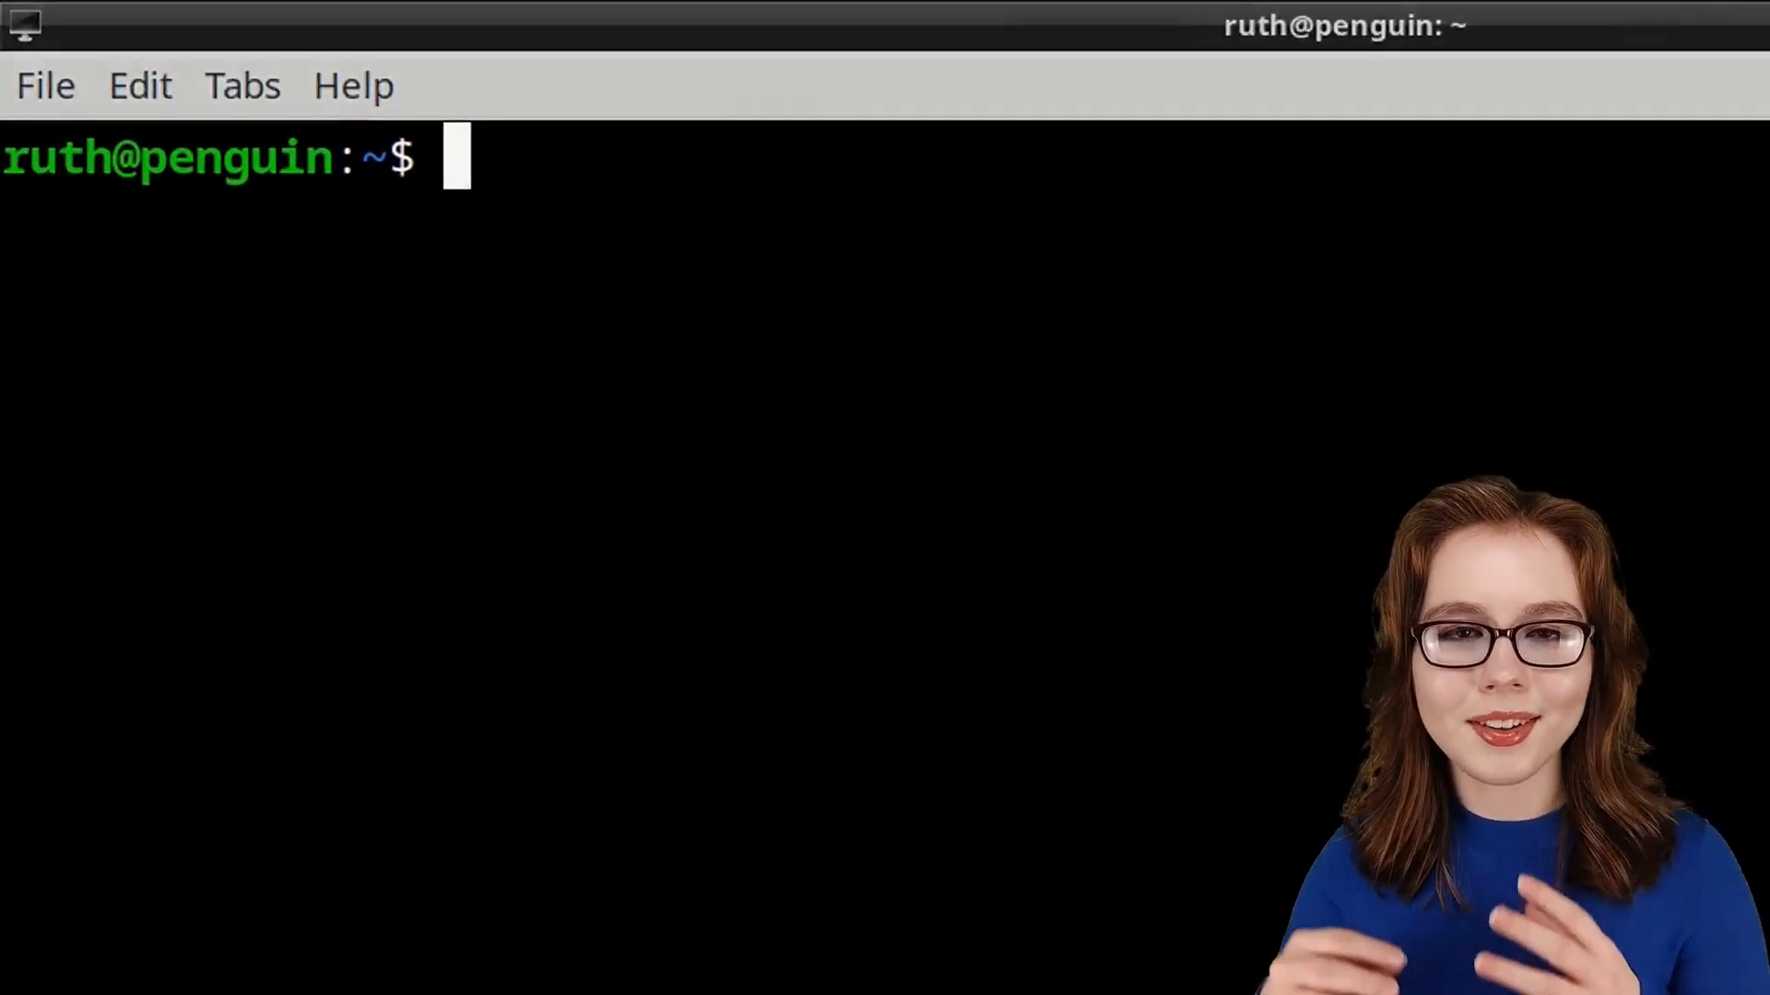
List OpenSCAD's options with 'openscad --help', then type 'man openscad' without running it.
text(openscad -)
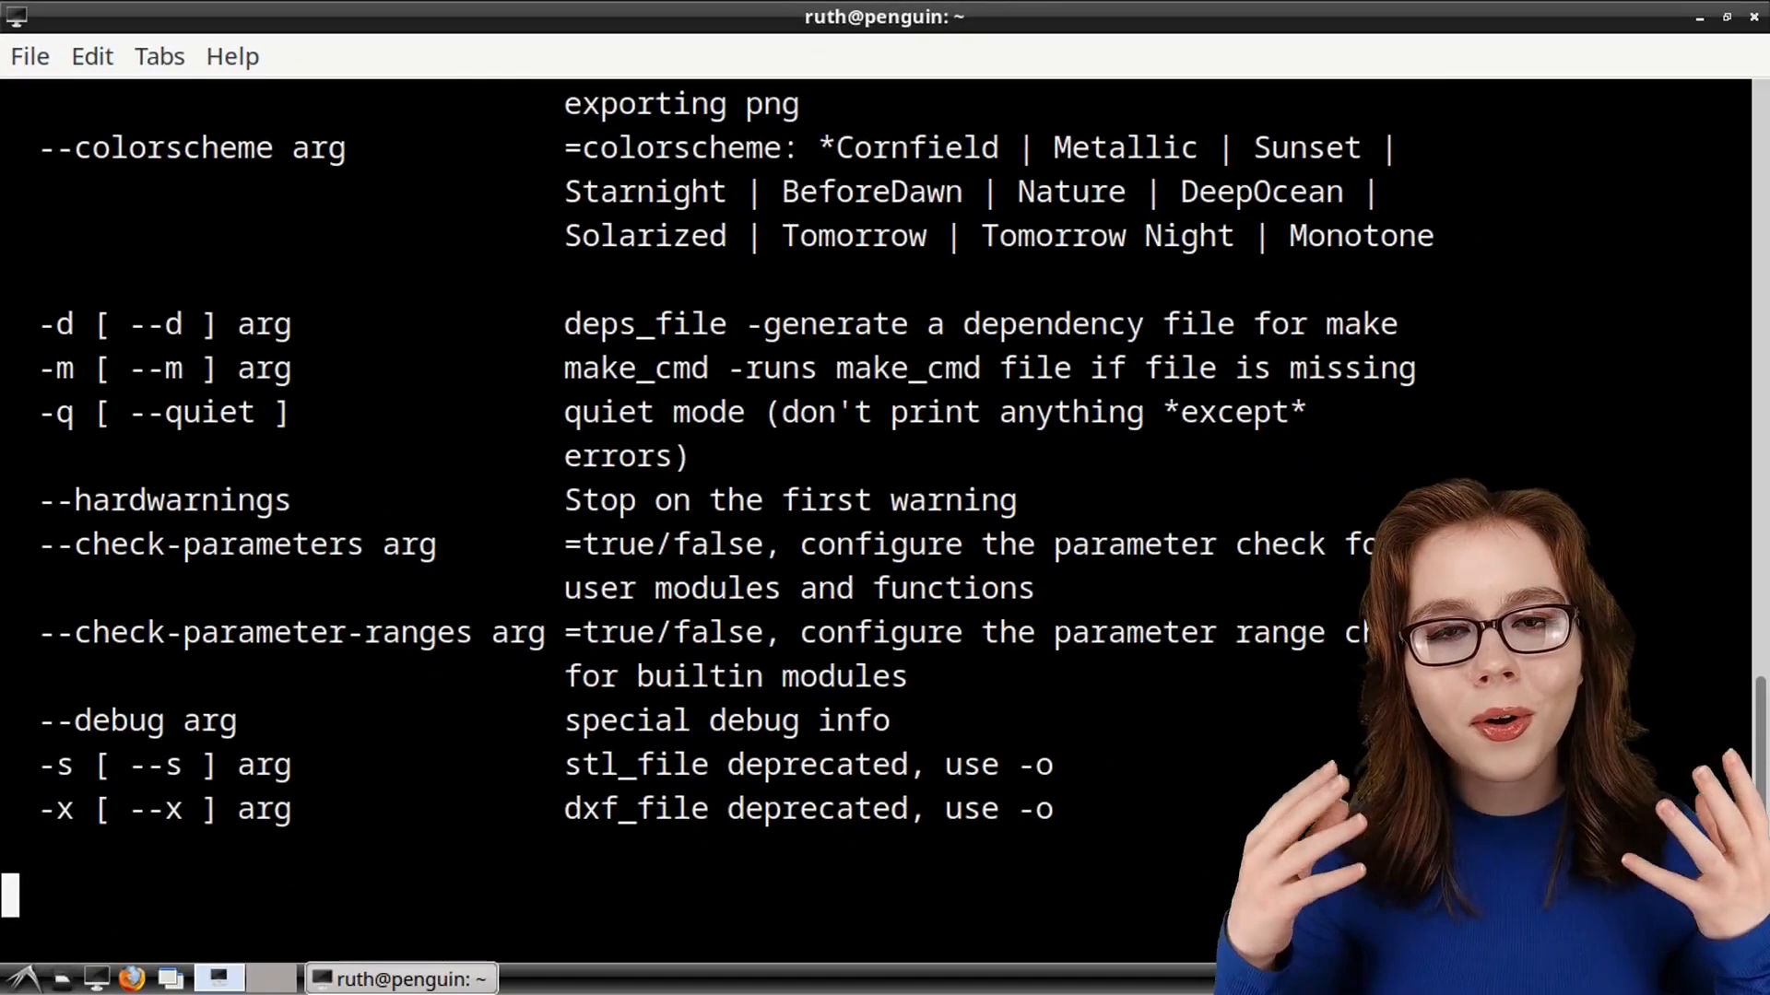
text(m)
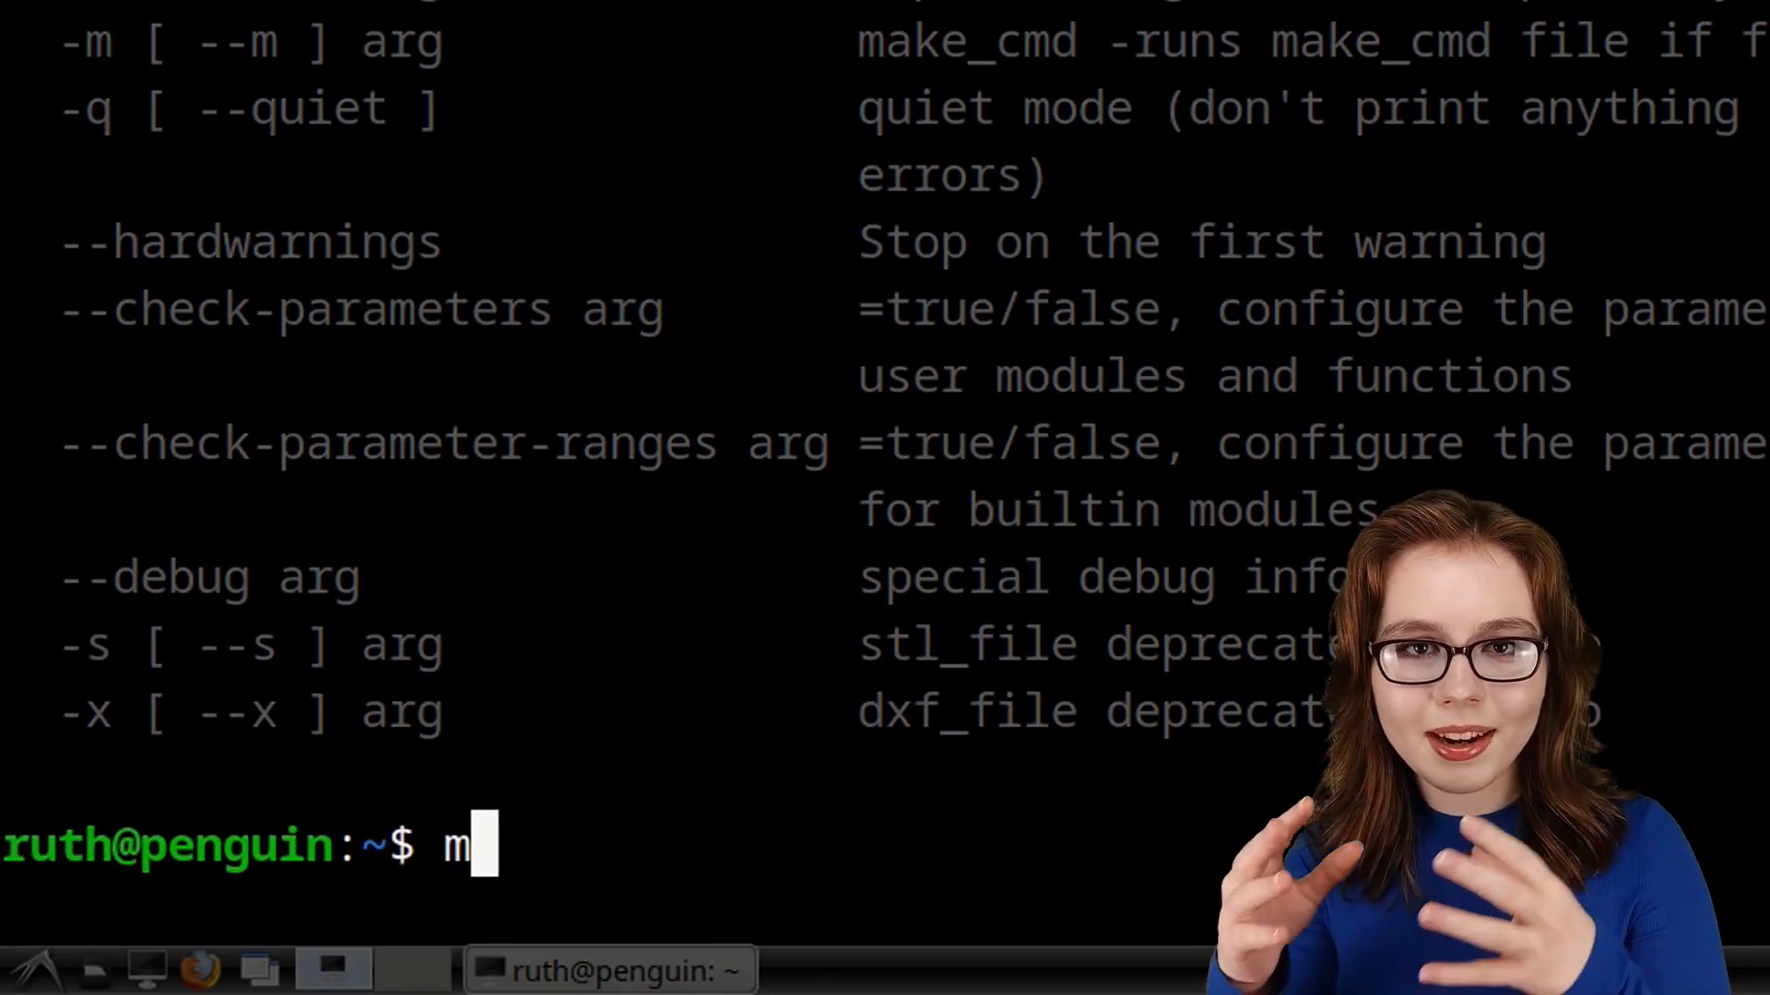
text(an openscad)
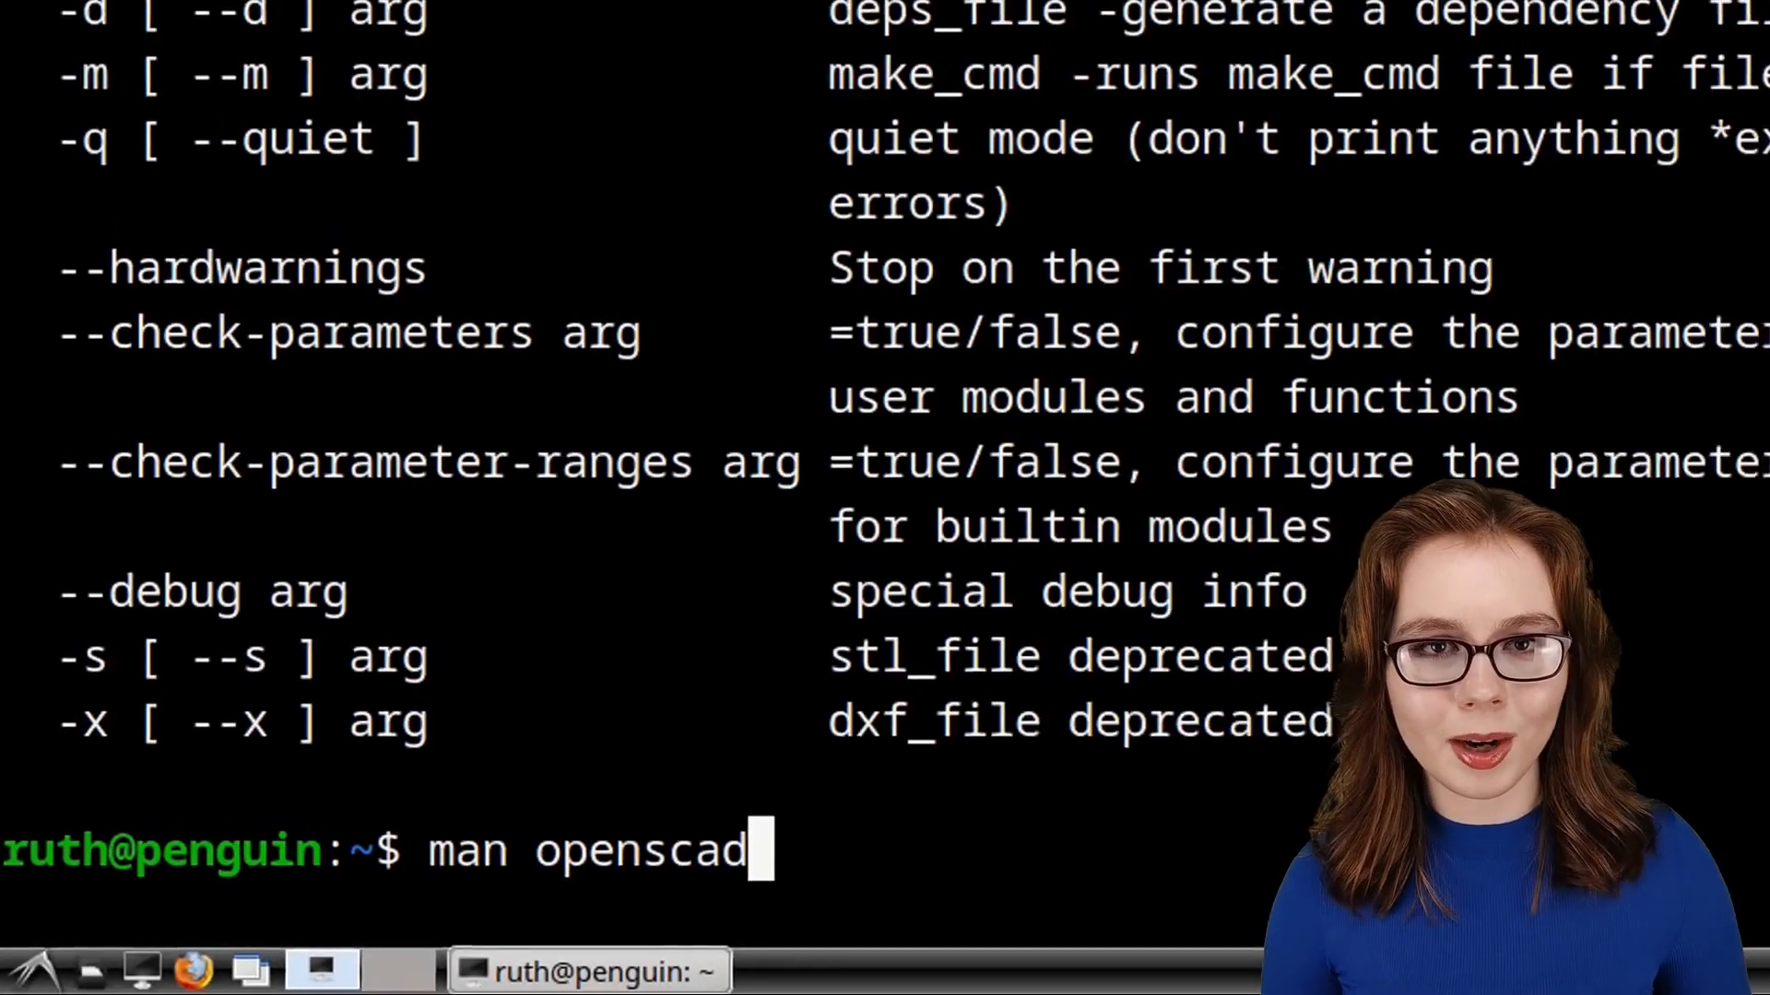